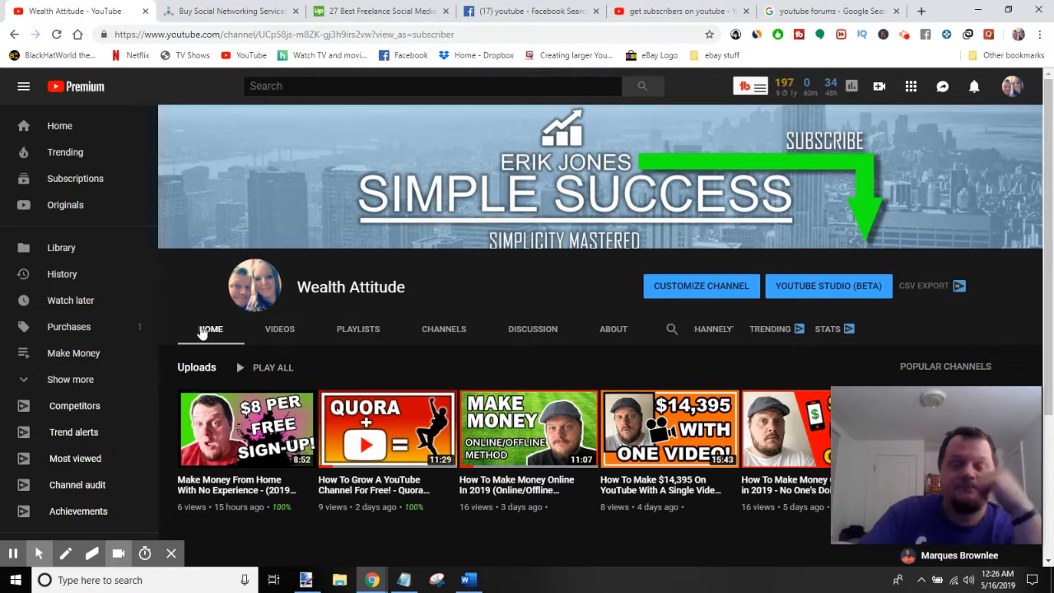
mouse_move(181, 283)
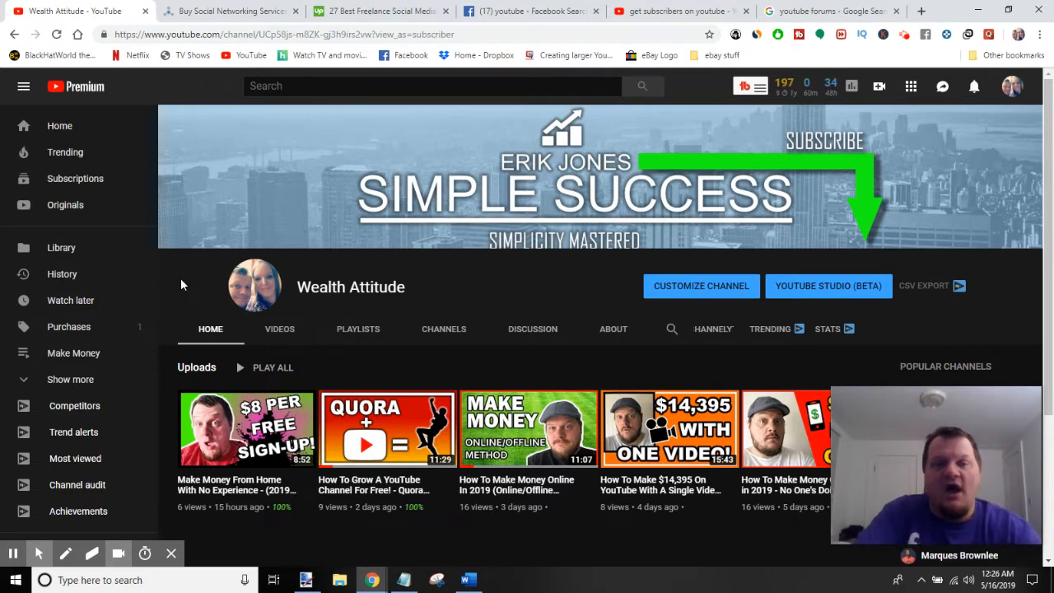
mouse_move(435, 310)
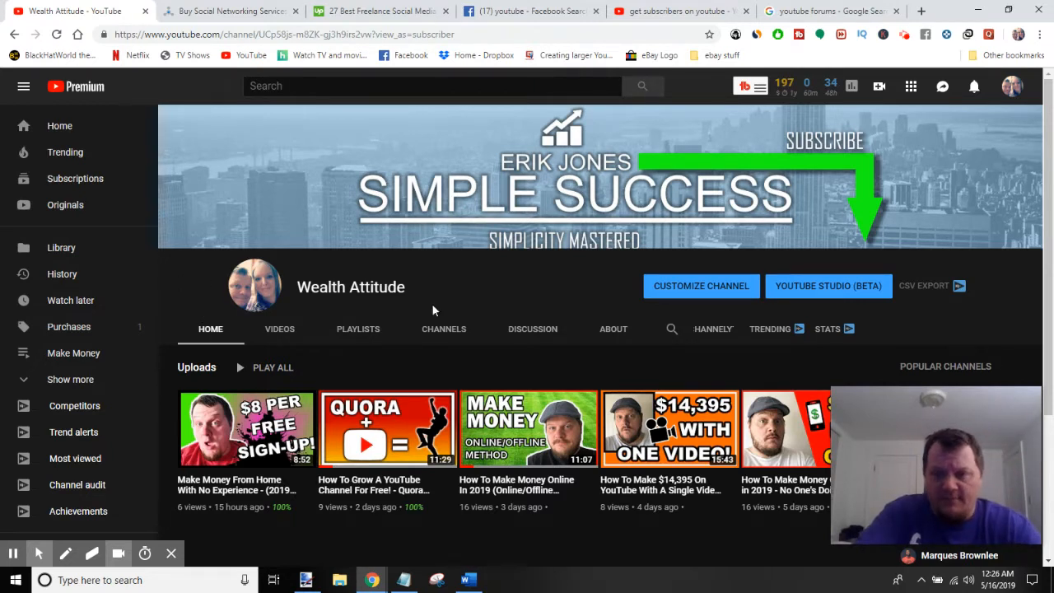
mouse_move(517, 211)
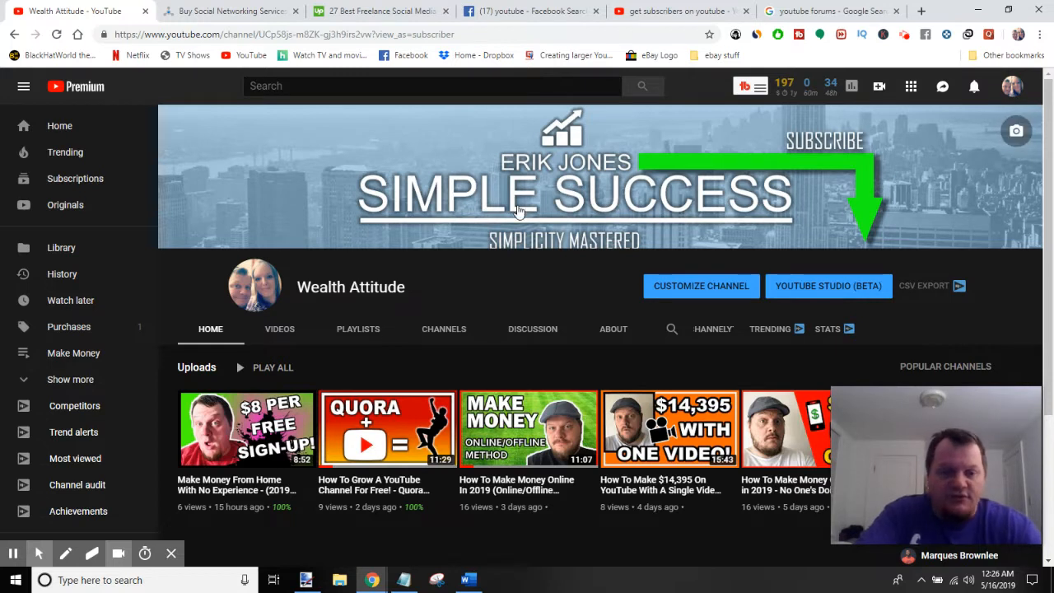
mouse_move(612, 365)
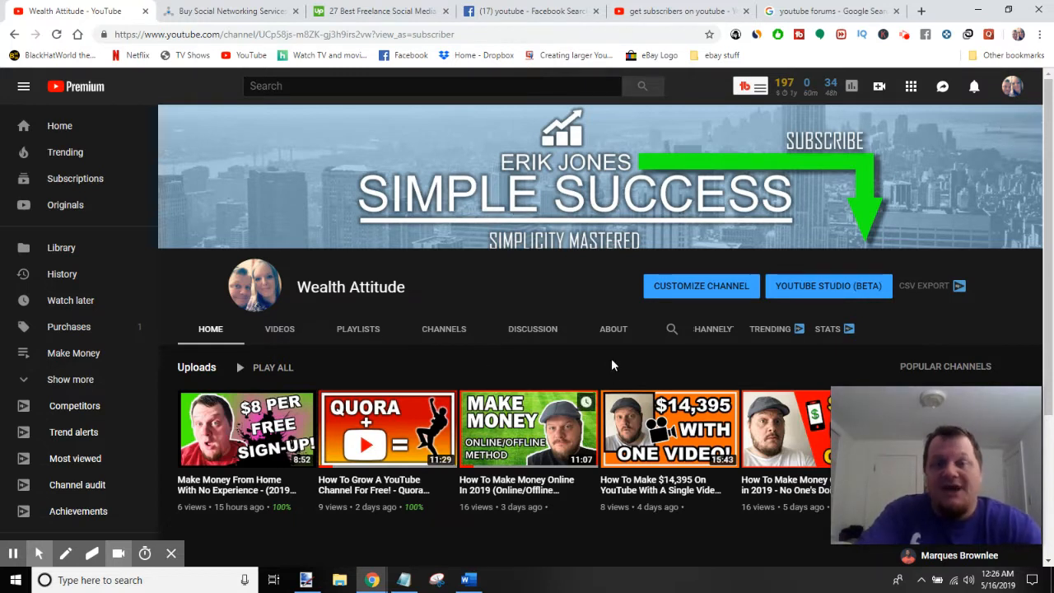
mouse_move(585, 346)
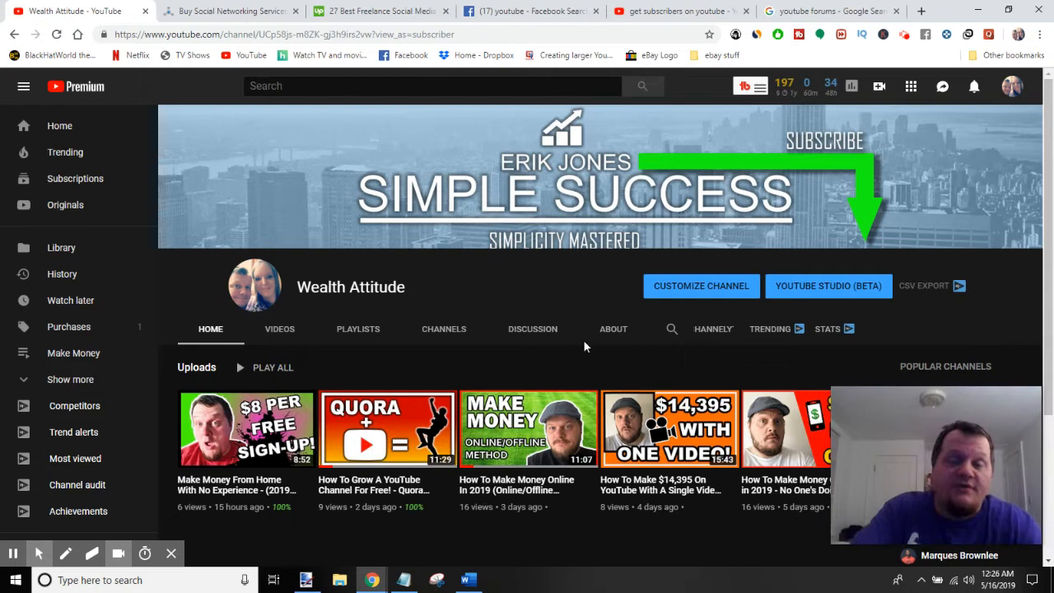
mouse_move(573, 307)
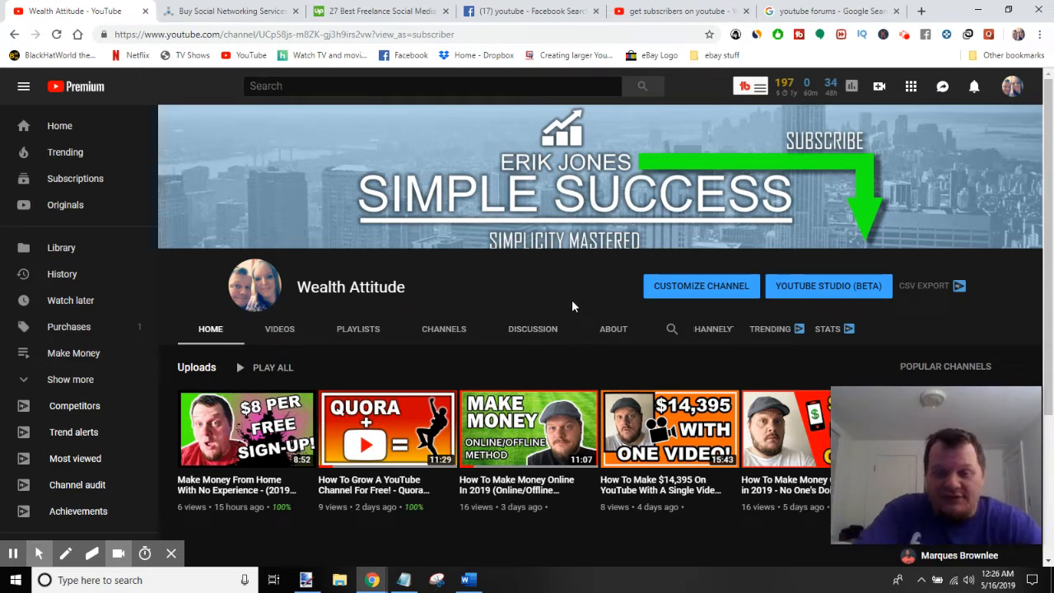
mouse_move(444, 329)
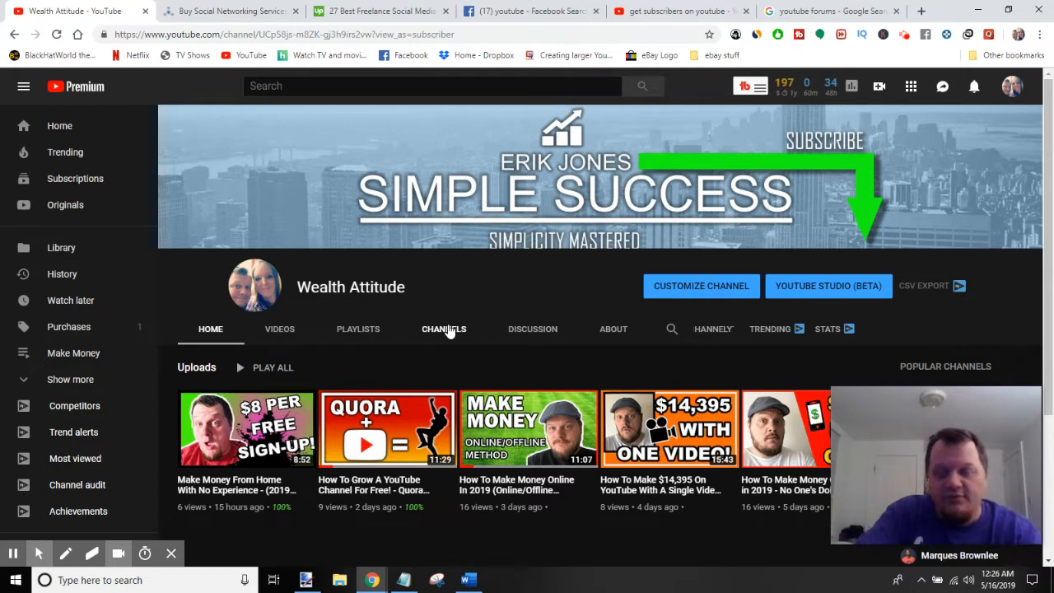
mouse_move(446, 329)
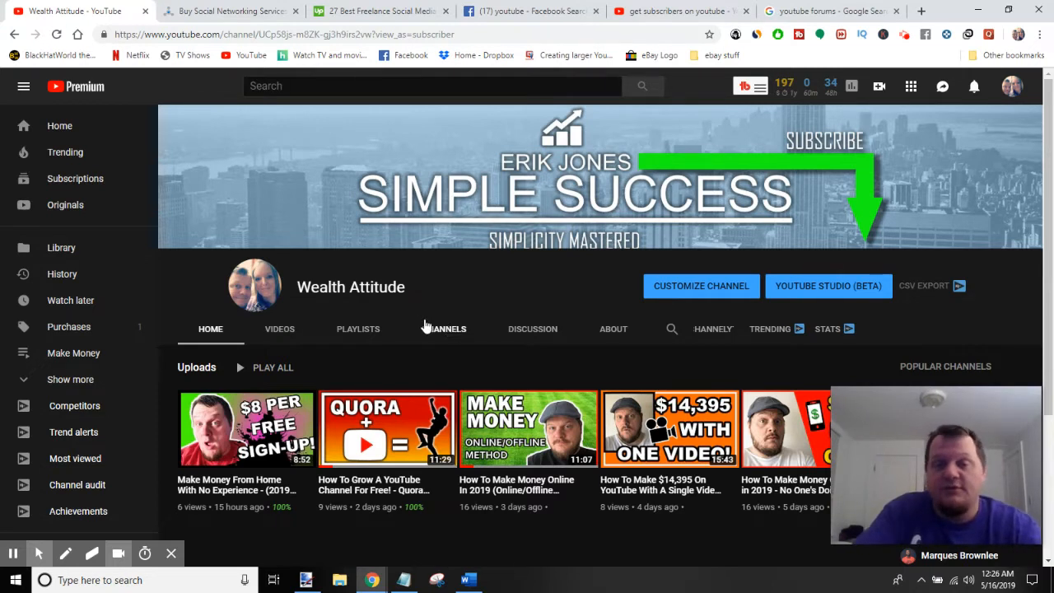
mouse_move(428, 309)
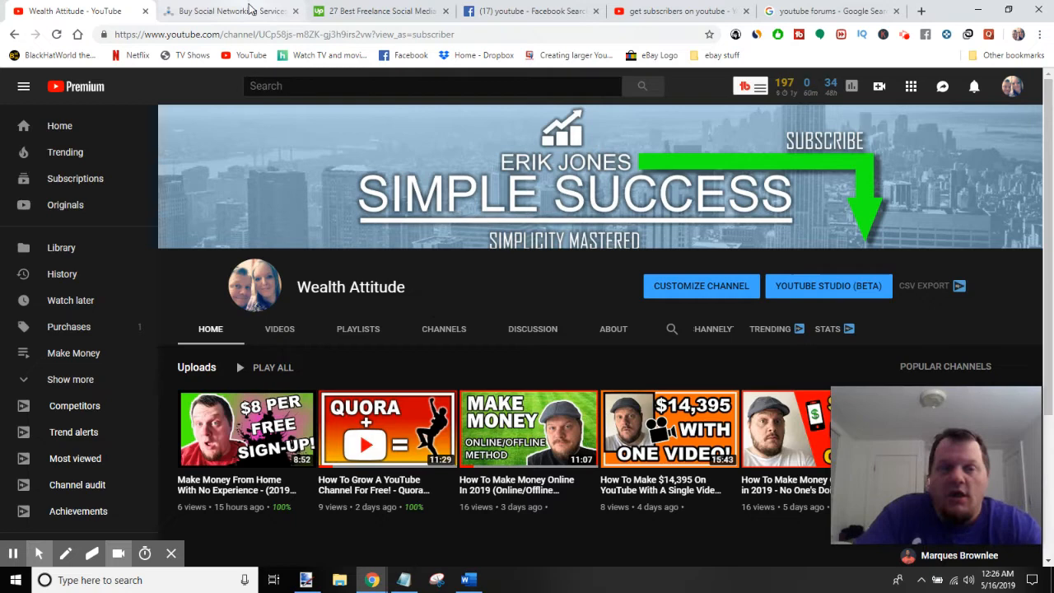
Bring up the SEOClerks Social Networks marketplace and look down the YouTube gig list.
click(230, 10)
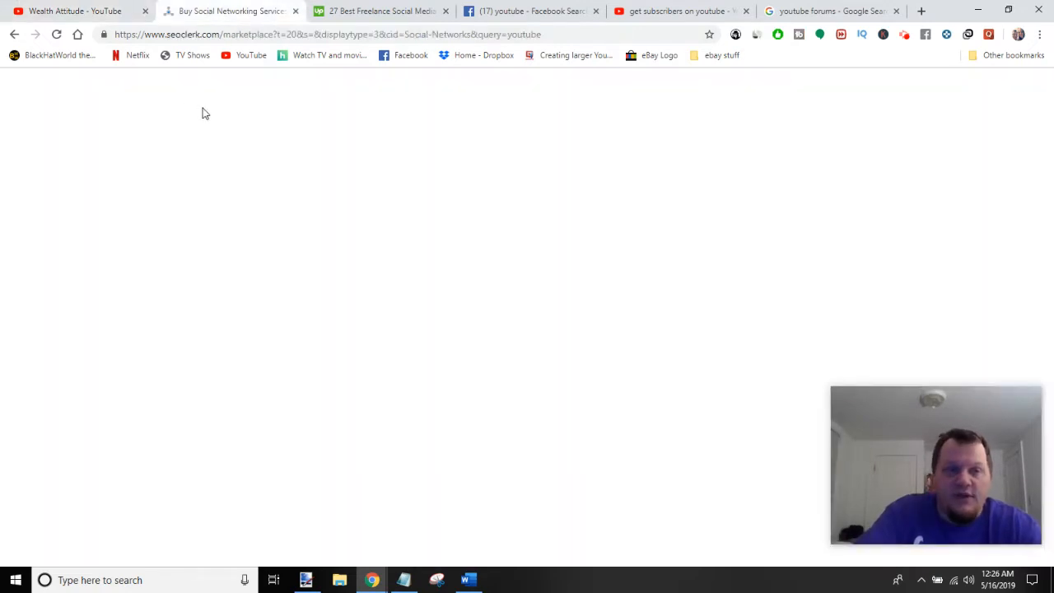
mouse_move(410, 142)
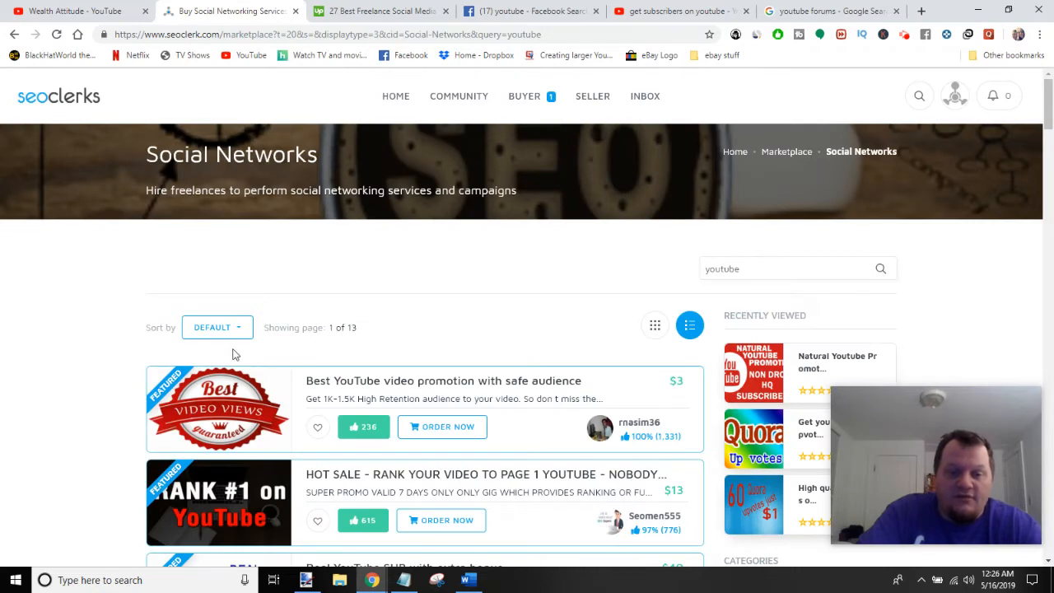
scroll(down, 3)
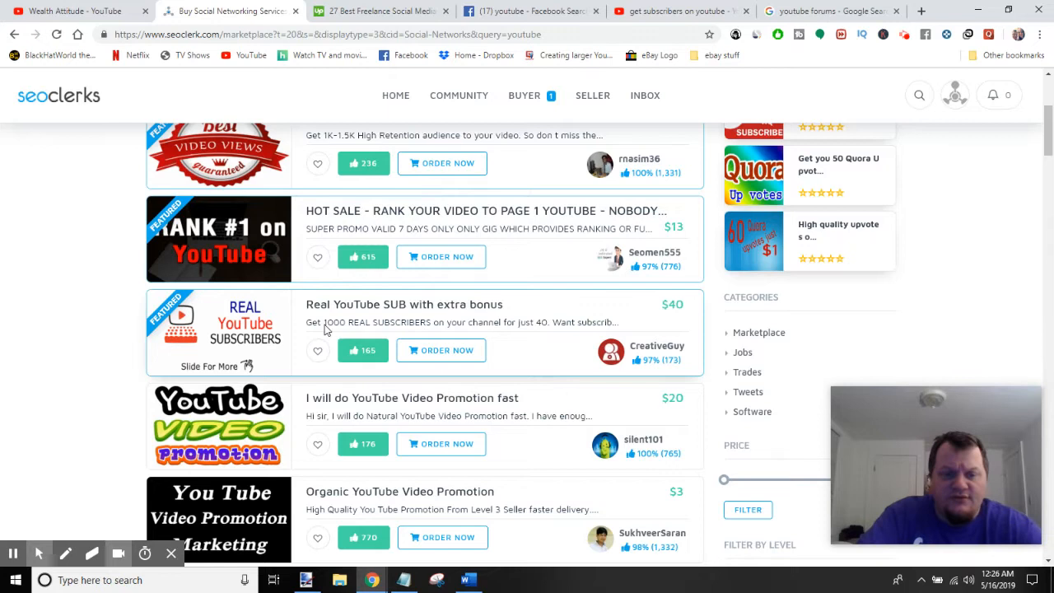
mouse_move(512, 326)
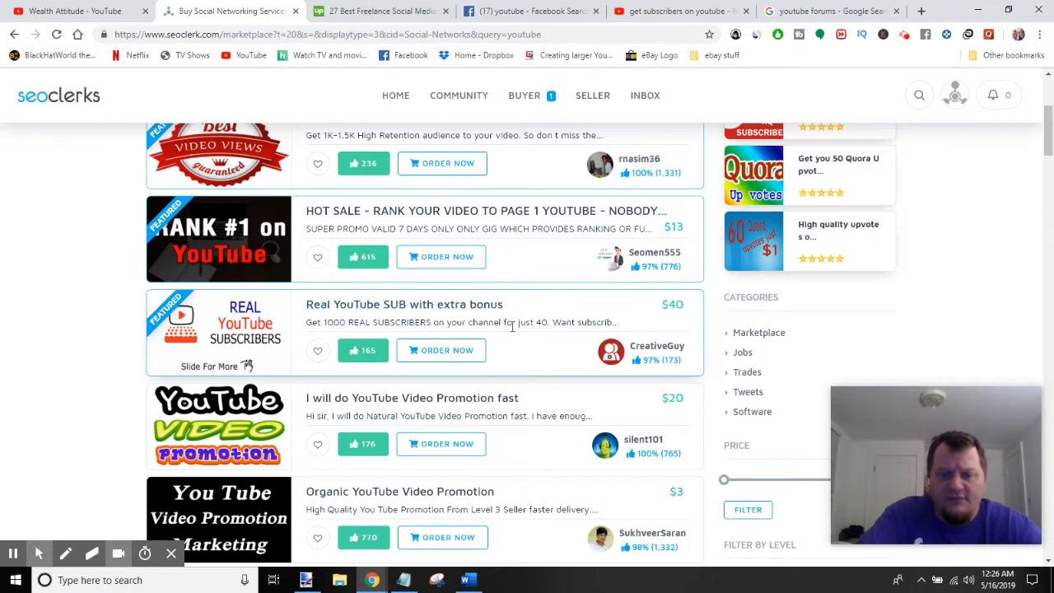
mouse_move(667, 320)
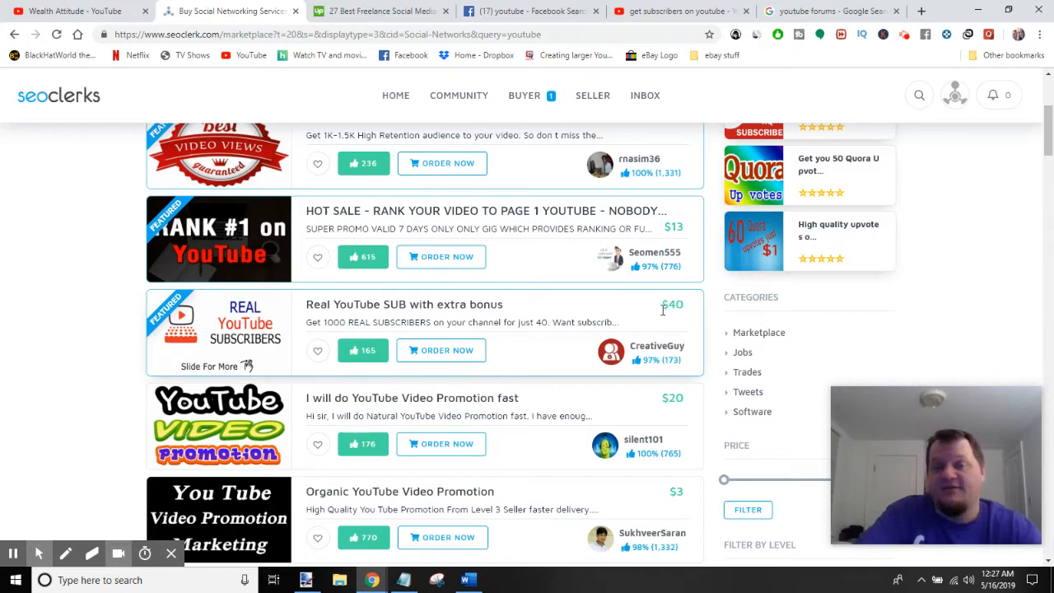
mouse_move(666, 309)
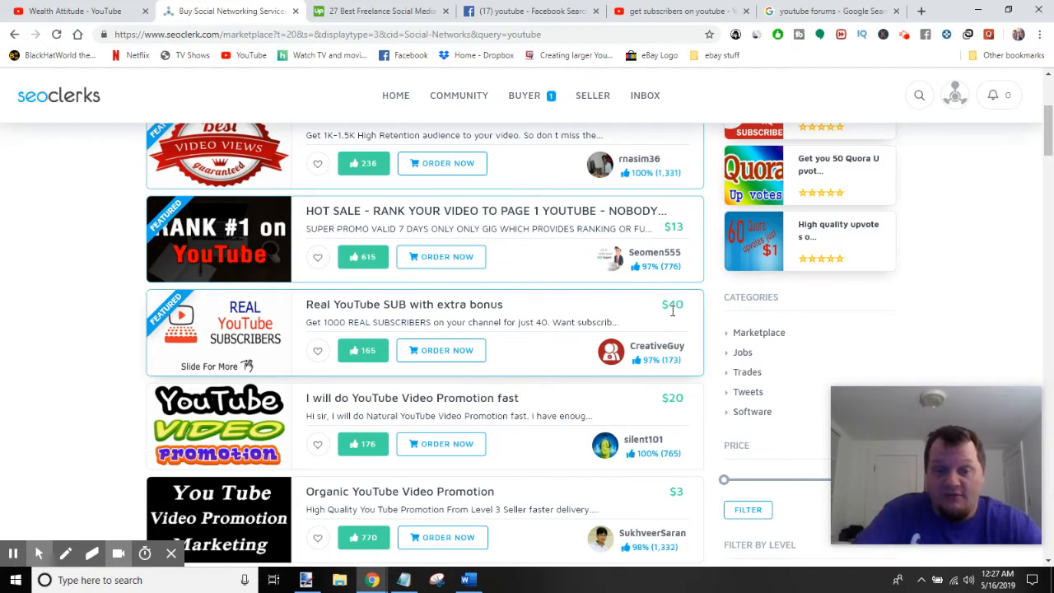
mouse_move(650, 331)
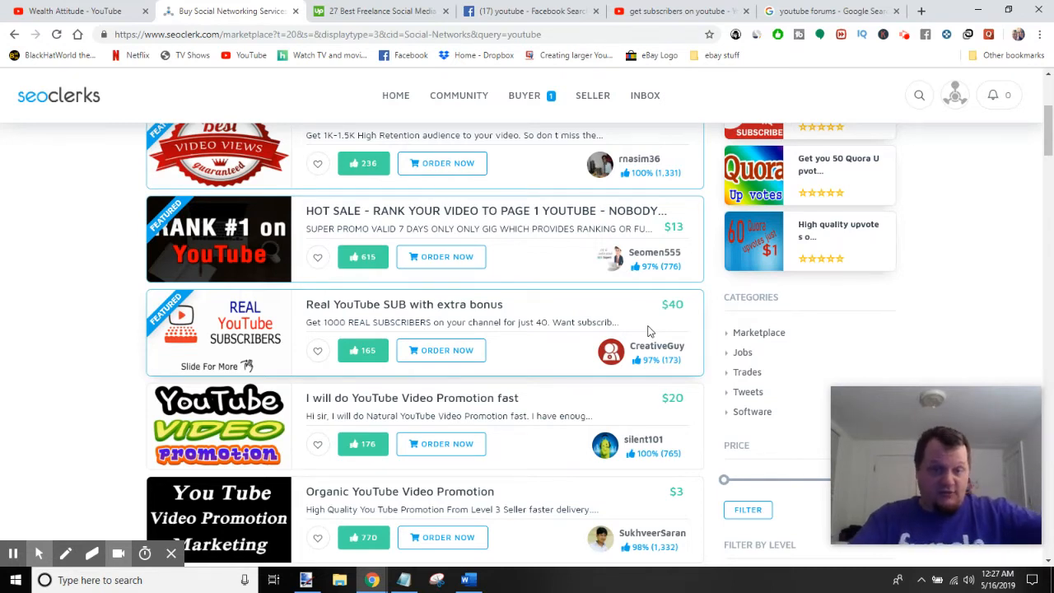
mouse_move(369, 378)
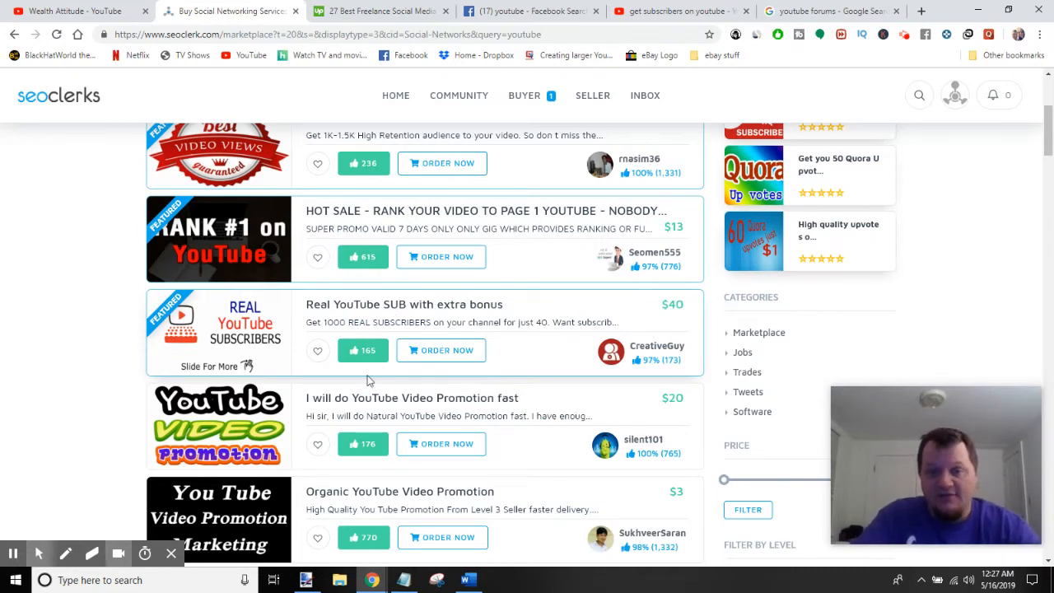
mouse_move(557, 372)
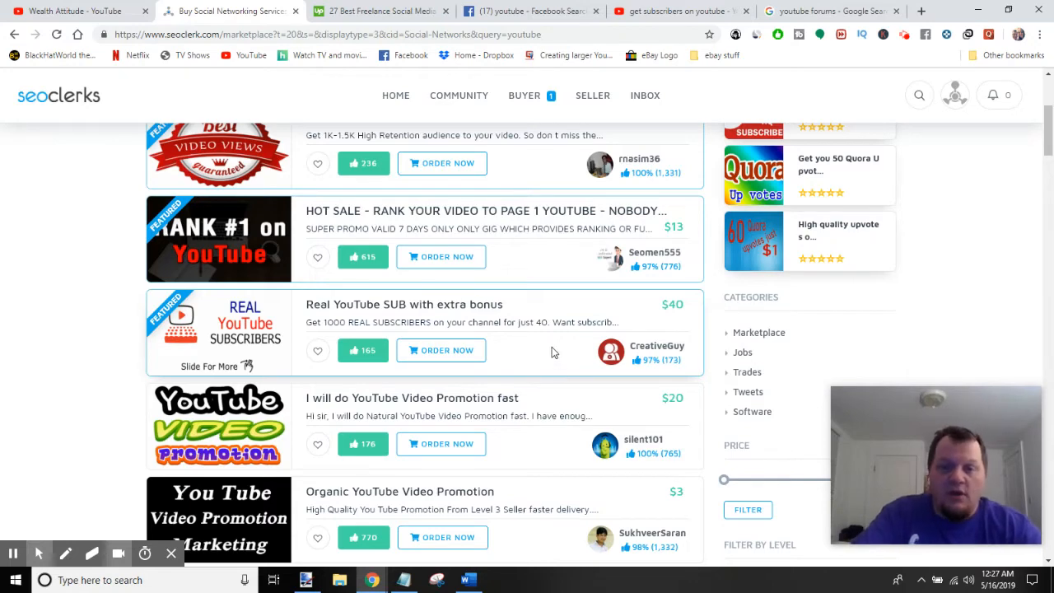
mouse_move(20, 382)
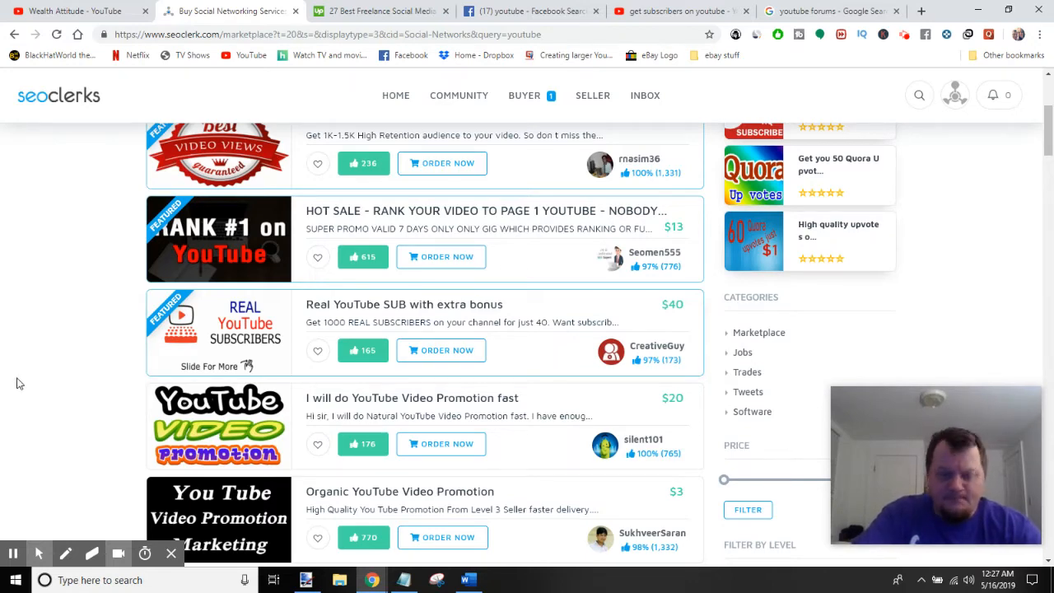
scroll(down, 3)
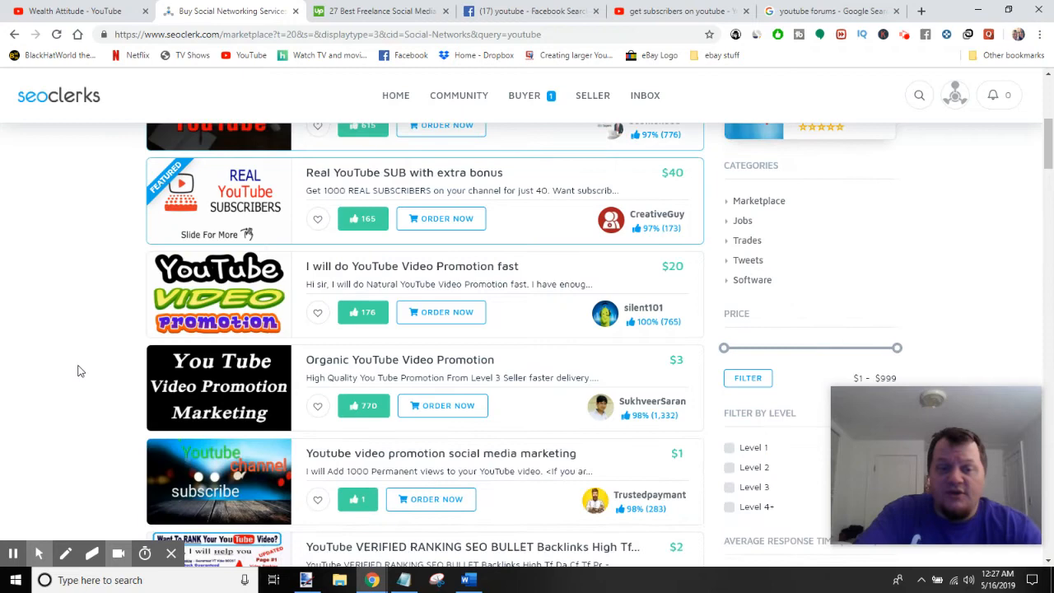
scroll(up, 3)
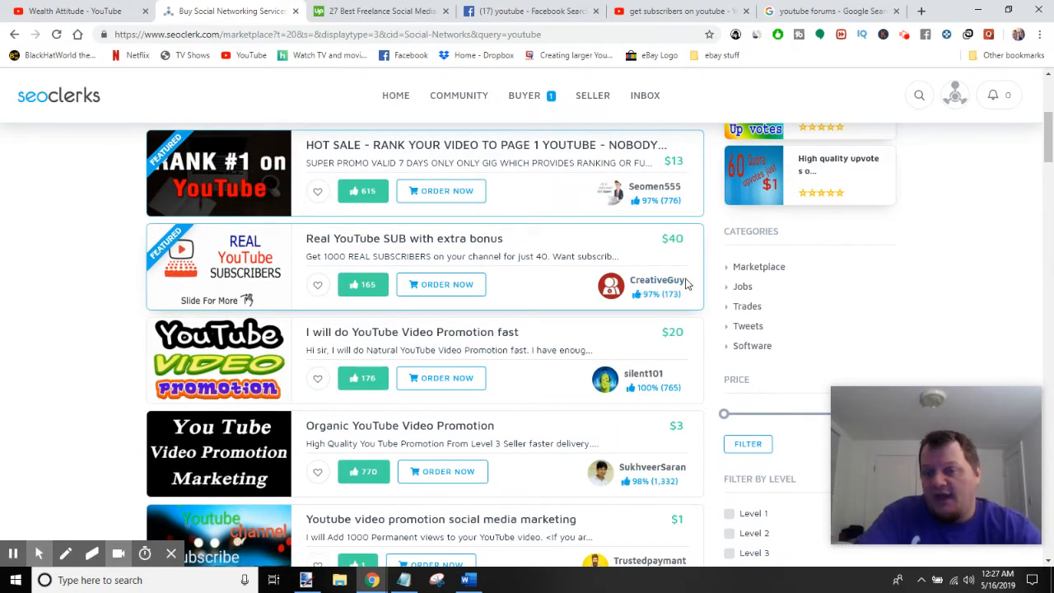
mouse_move(381, 255)
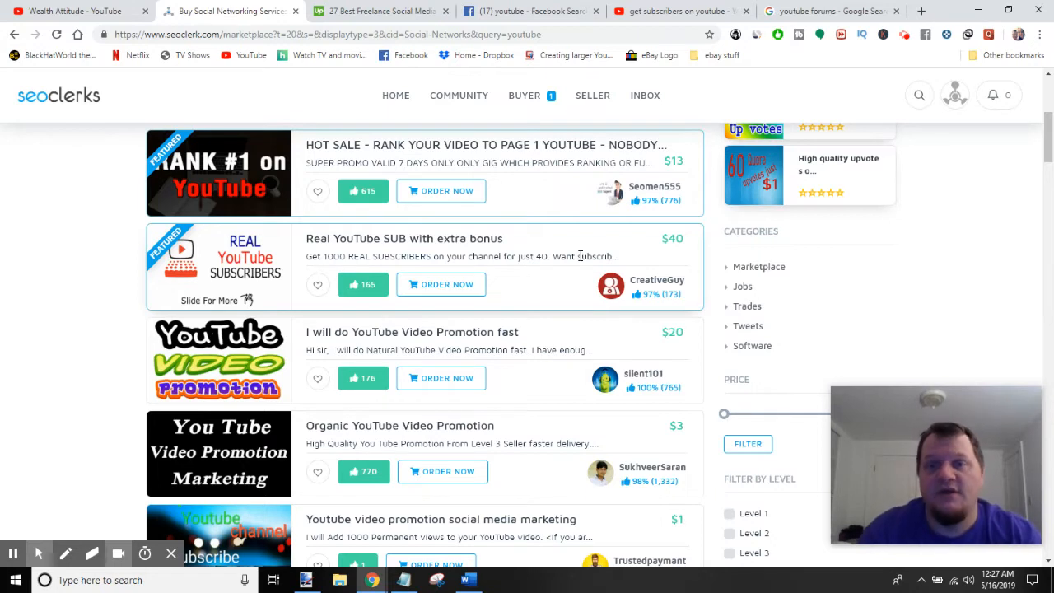
mouse_move(580, 316)
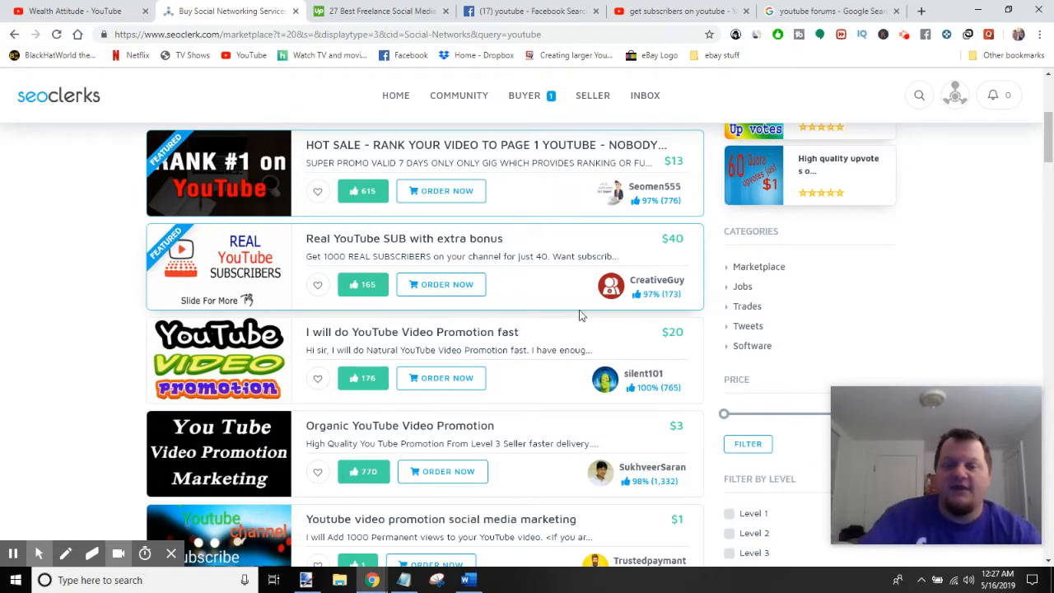
mouse_move(559, 260)
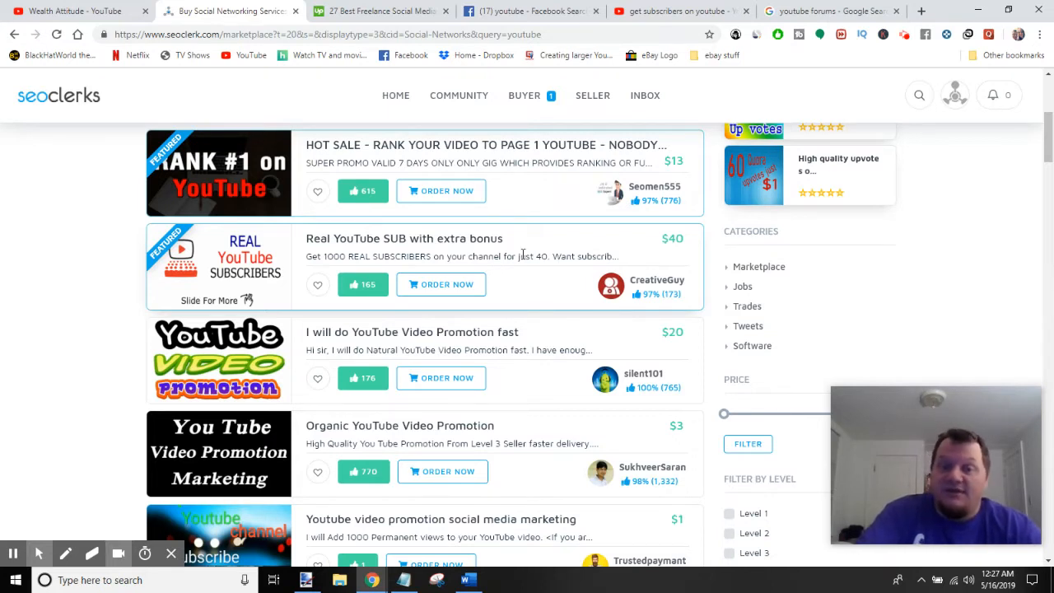
mouse_move(658, 260)
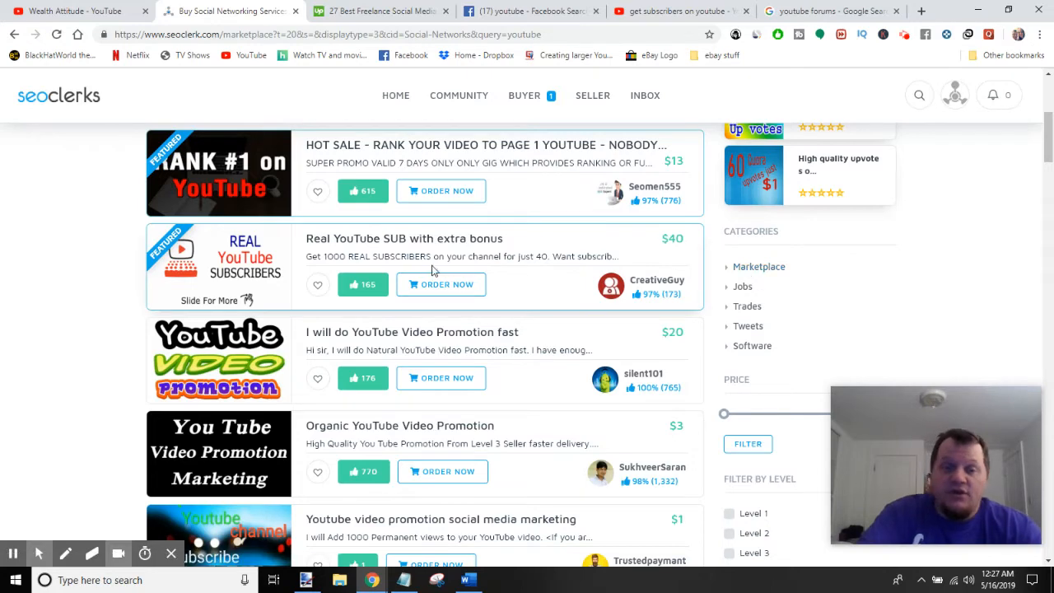
mouse_move(723, 287)
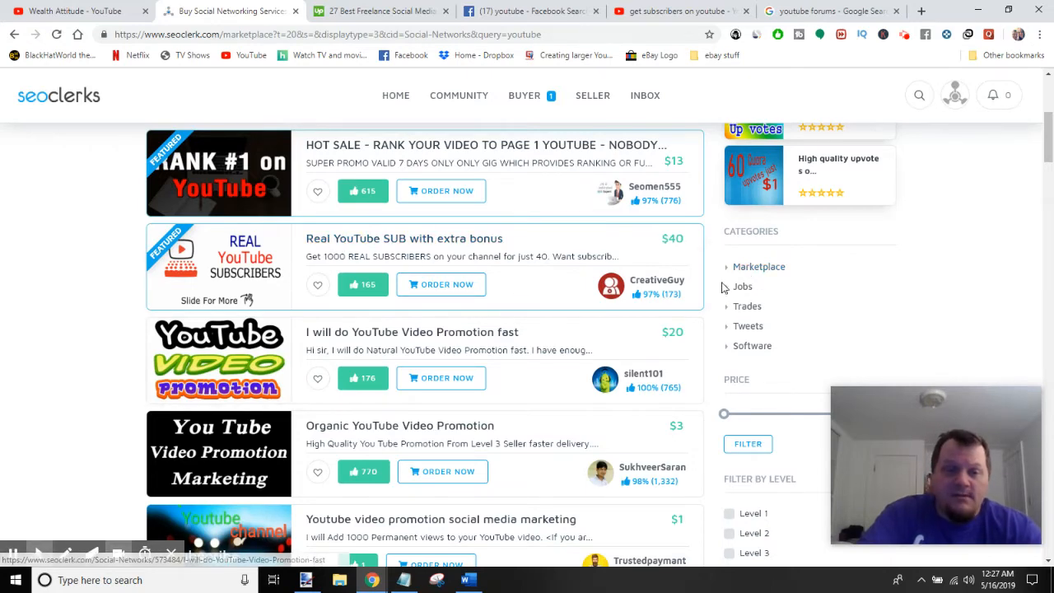
scroll(down, 3)
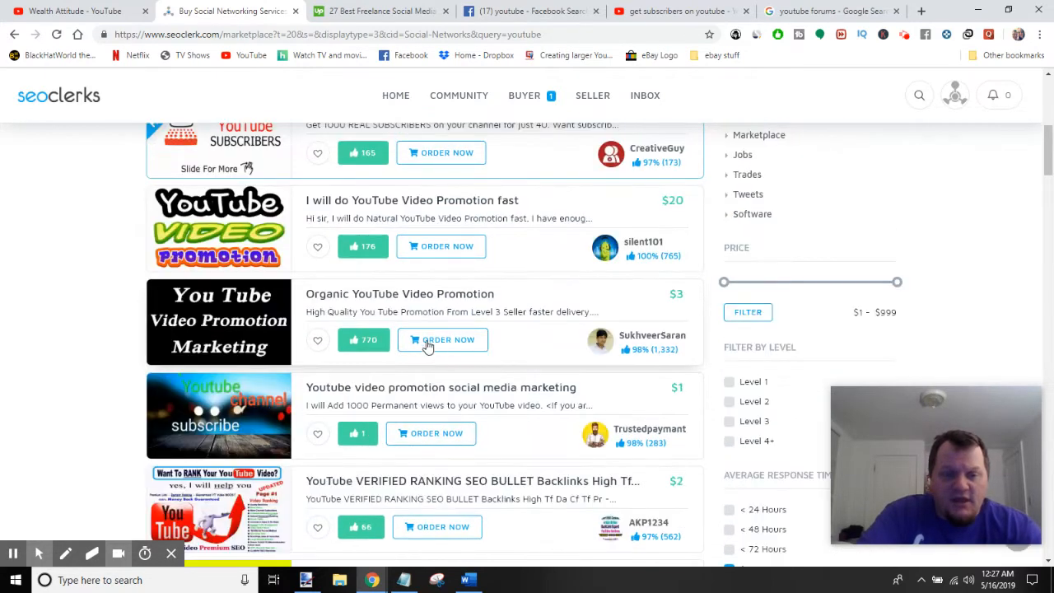
scroll(down, 3)
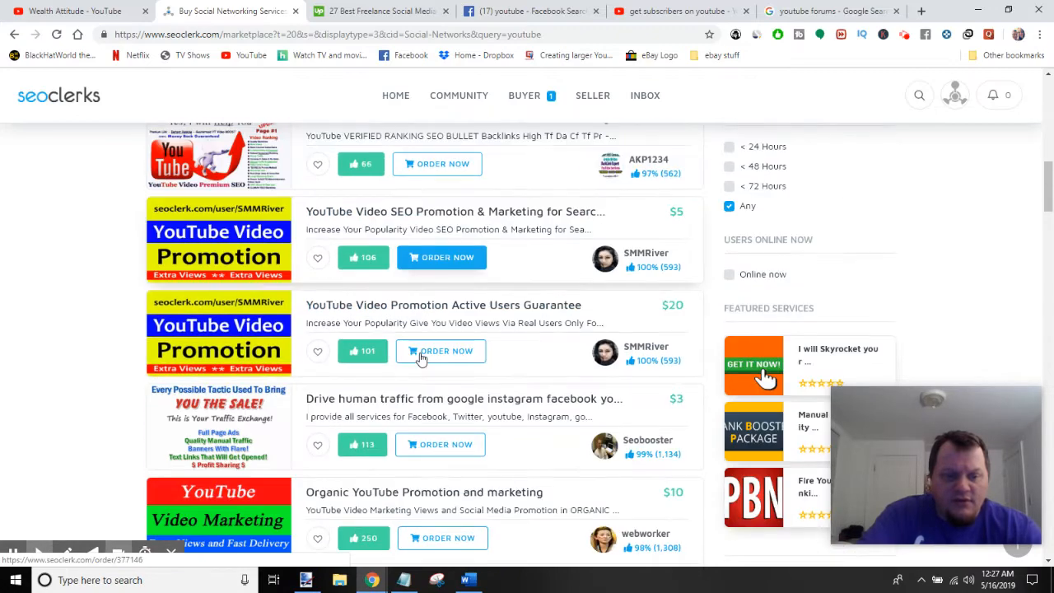
scroll(down, 3)
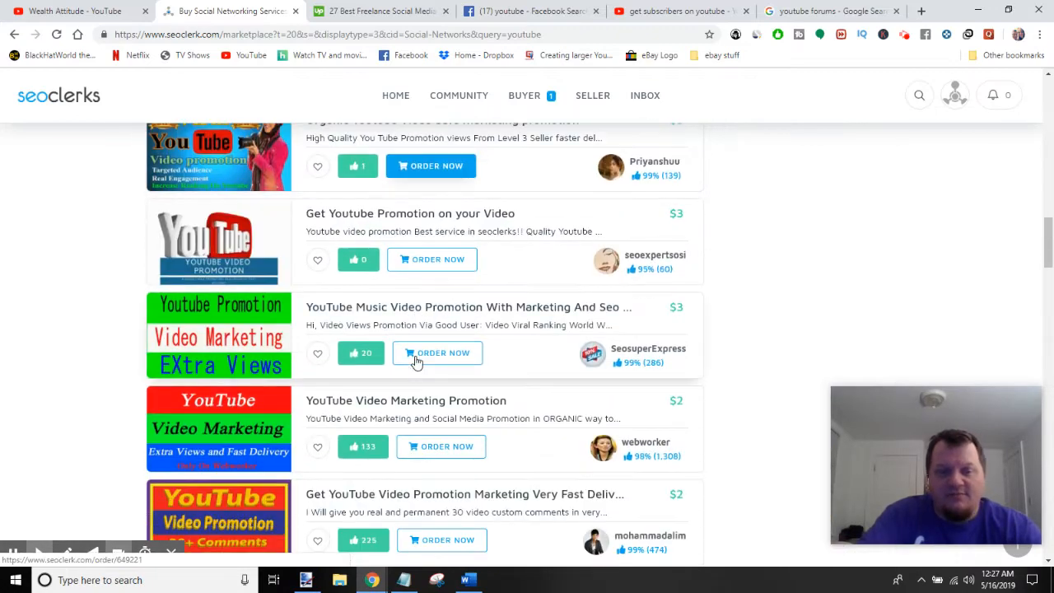
scroll(down, 3)
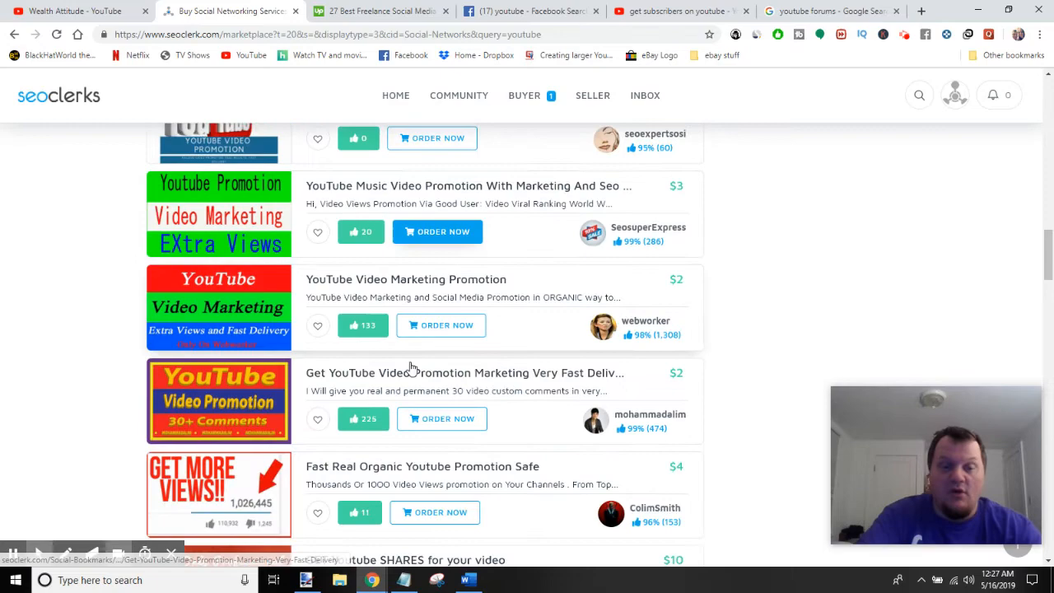
scroll(down, 3)
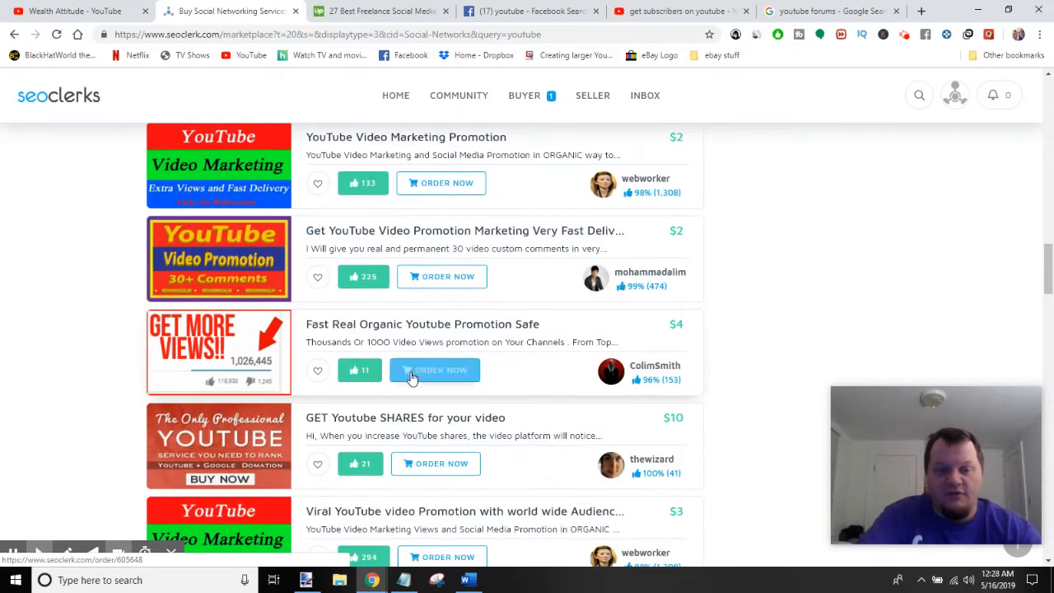
scroll(down, 3)
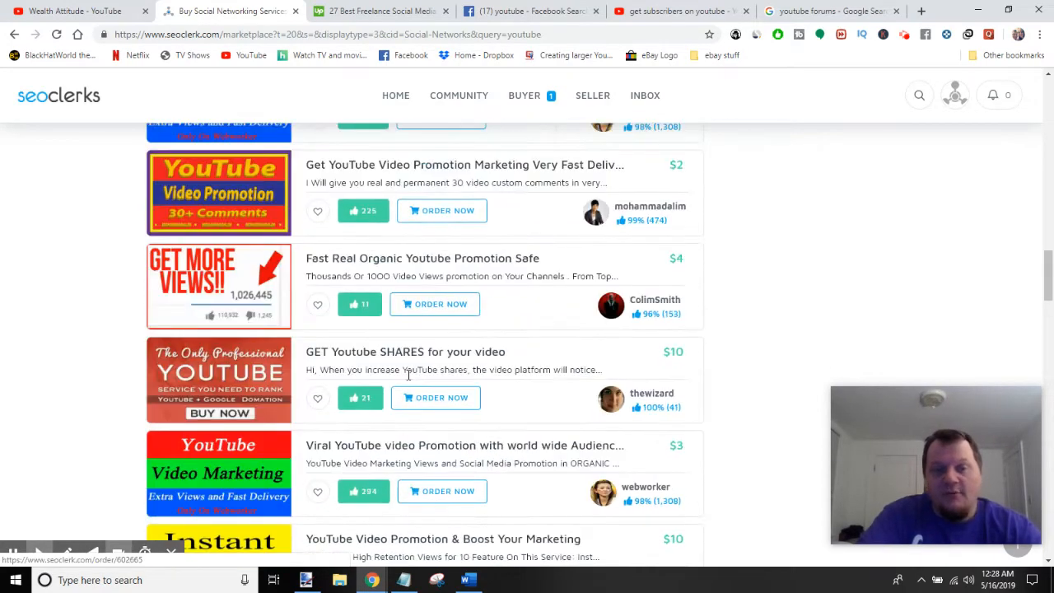
scroll(up, 3)
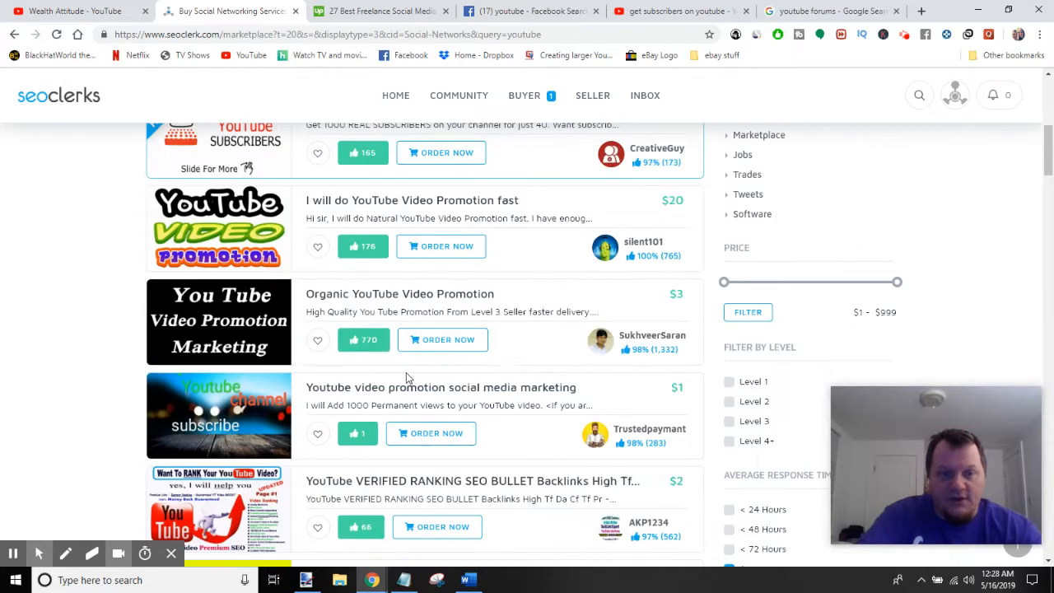
scroll(up, 3)
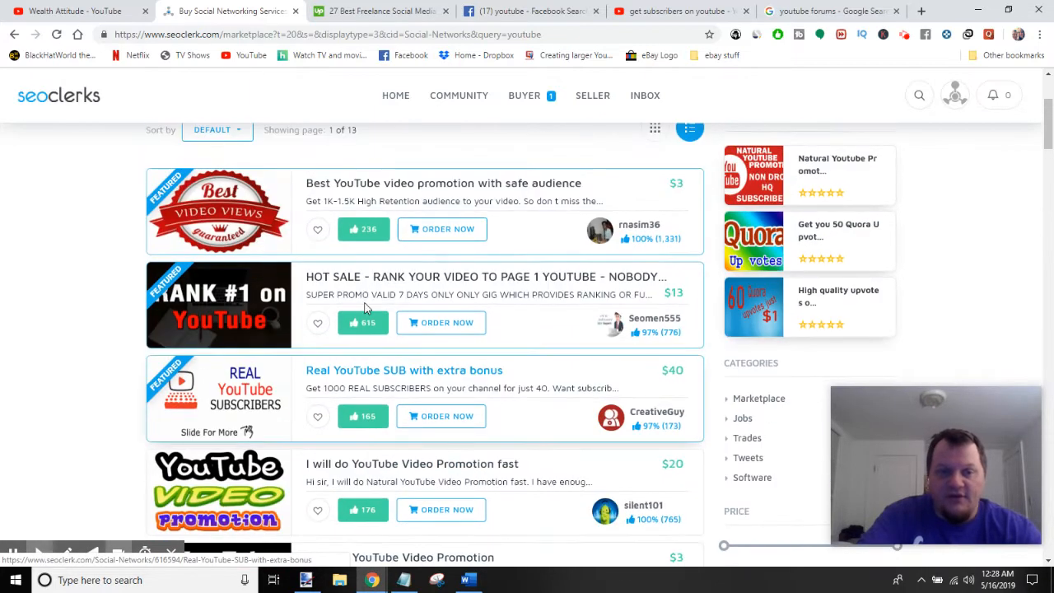
mouse_move(431, 369)
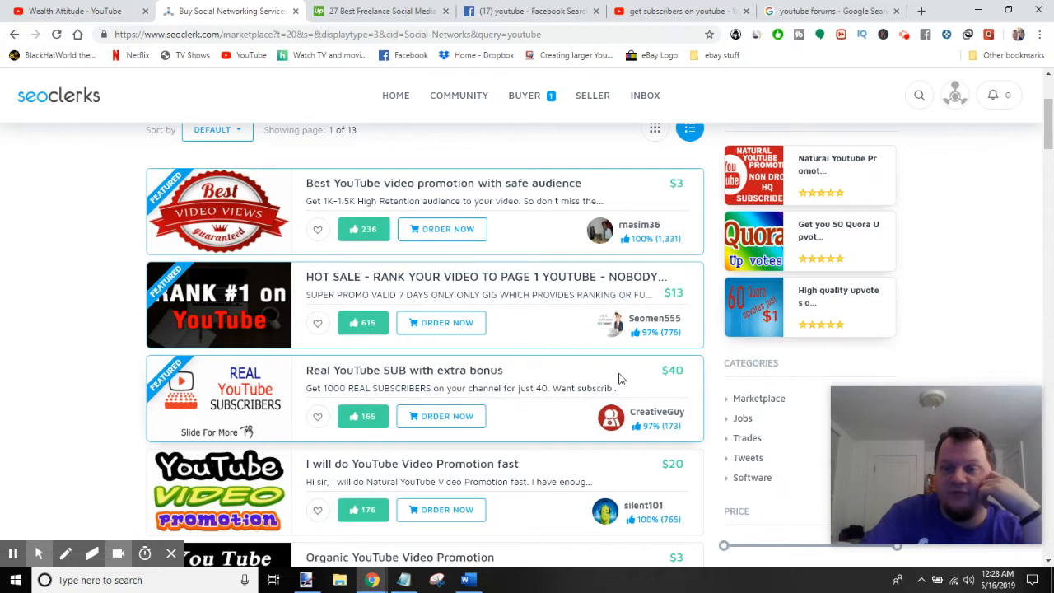
mouse_move(570, 392)
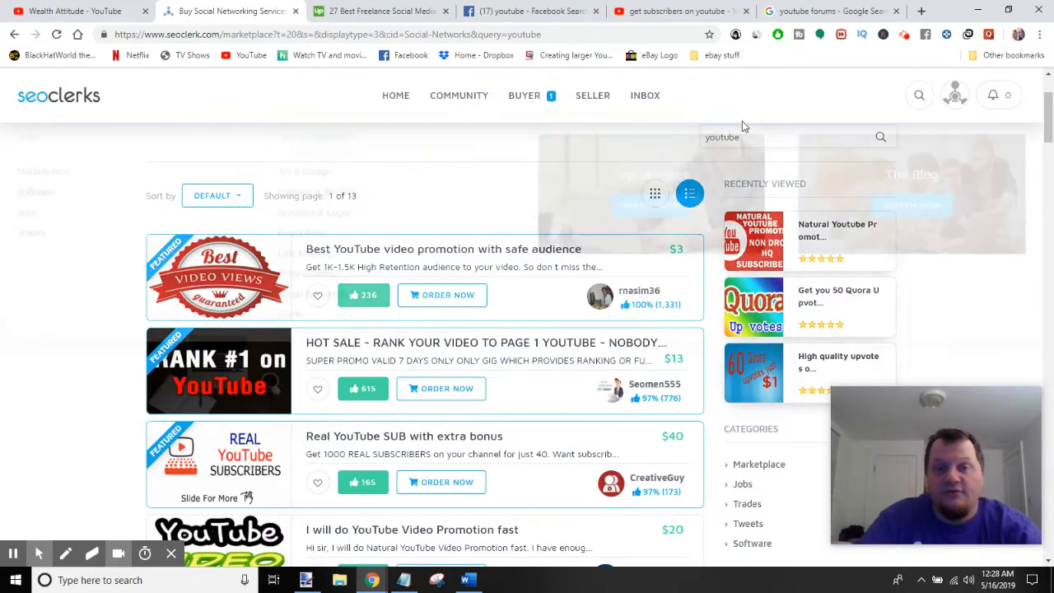
scroll(down, 3)
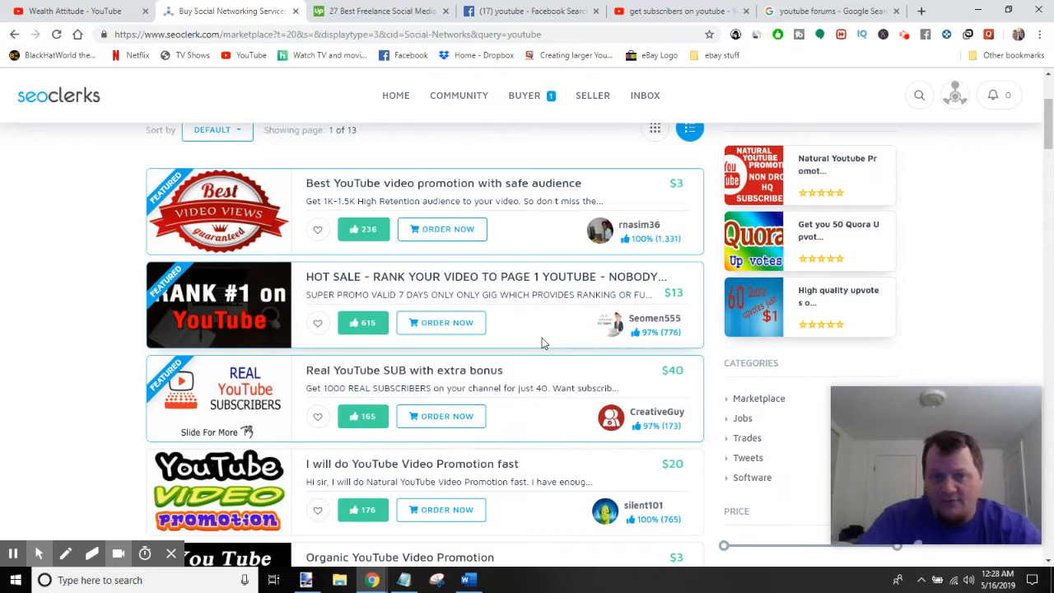
mouse_move(566, 311)
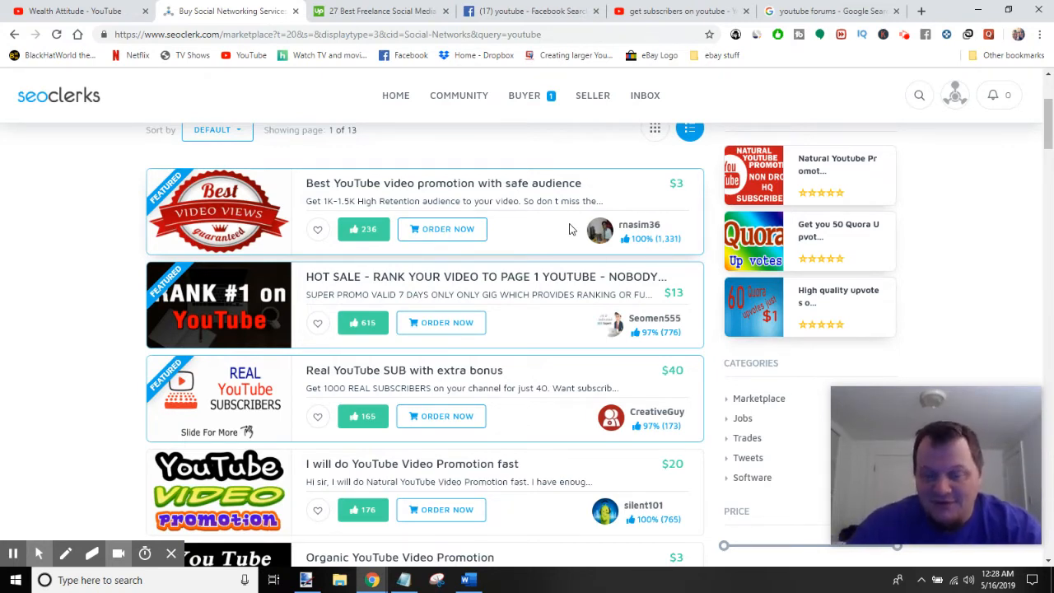
mouse_move(590, 207)
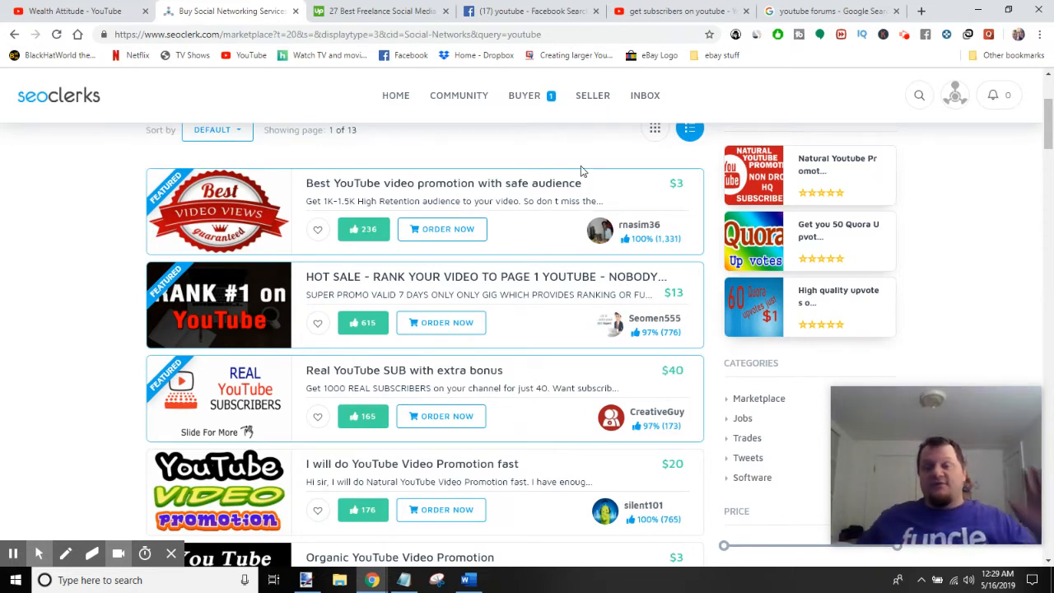
mouse_move(622, 208)
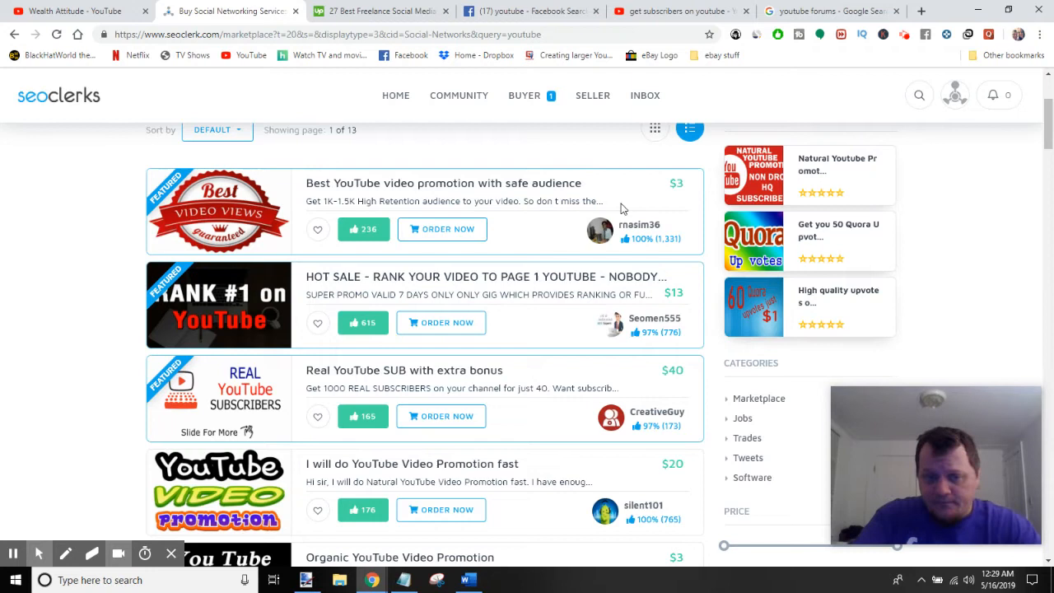
mouse_move(601, 171)
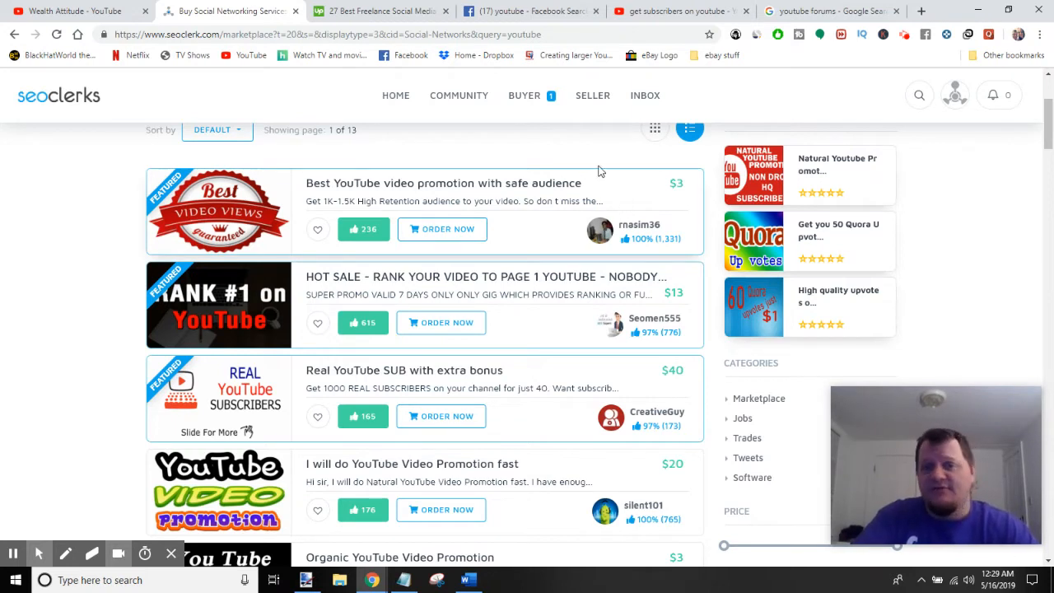
mouse_move(611, 138)
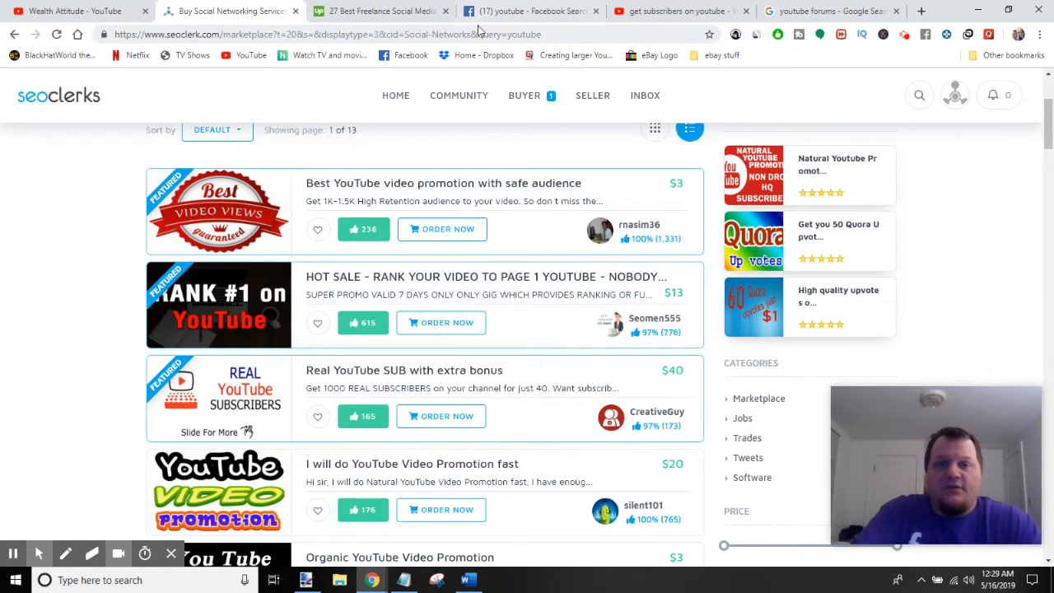
Return to the Facebook search for 'youtube' filtered to Groups.
click(530, 9)
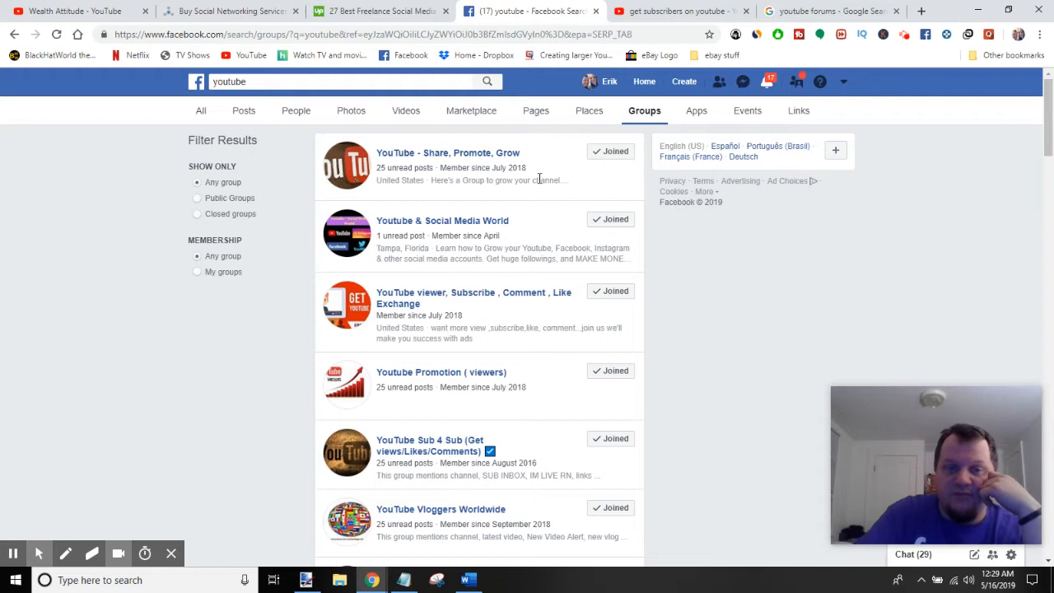
mouse_move(346, 122)
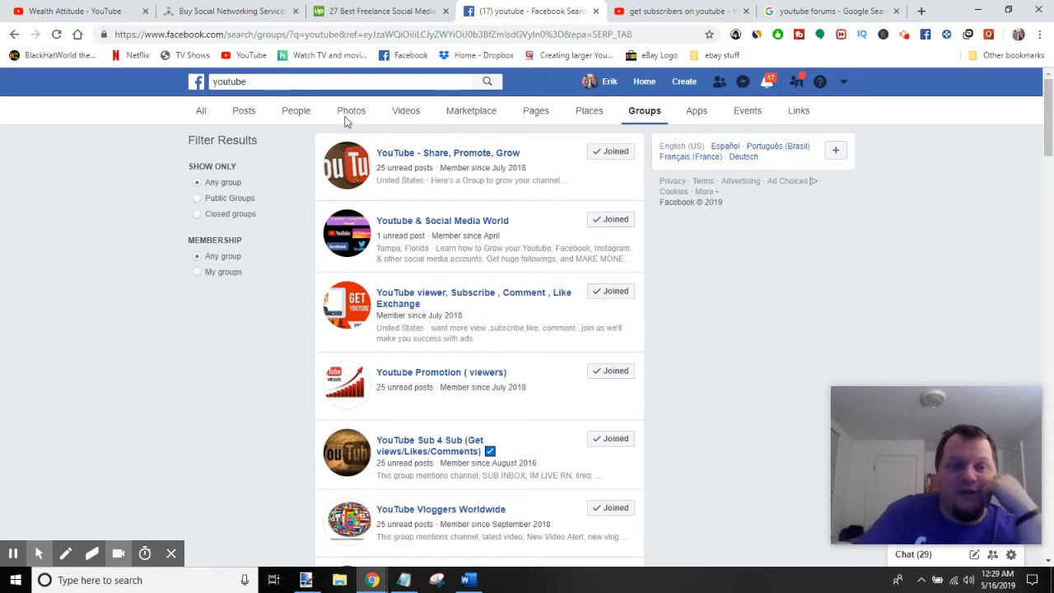
mouse_move(191, 82)
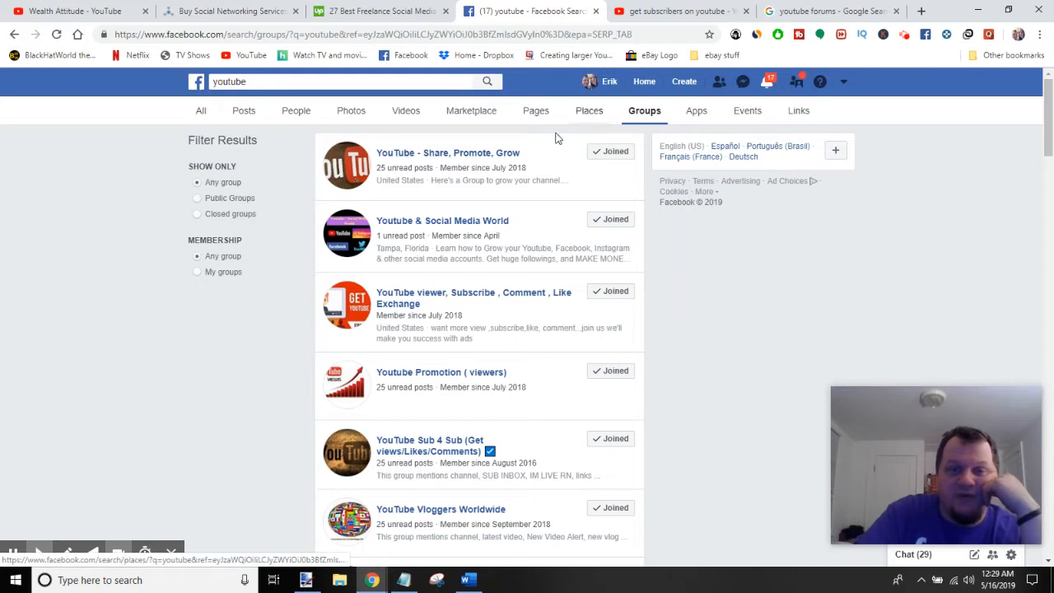
mouse_move(665, 287)
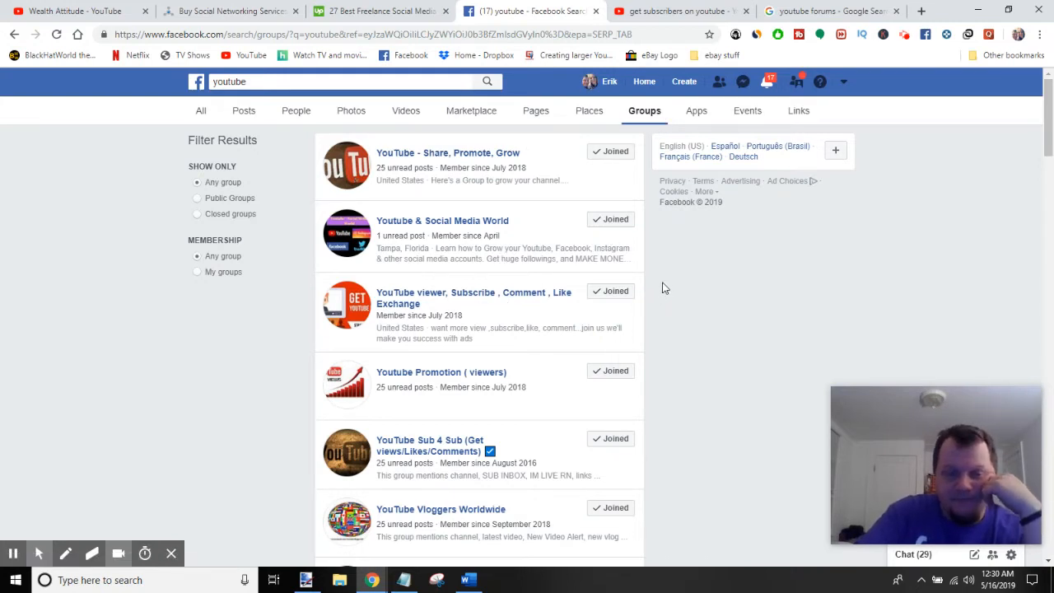
mouse_move(443, 168)
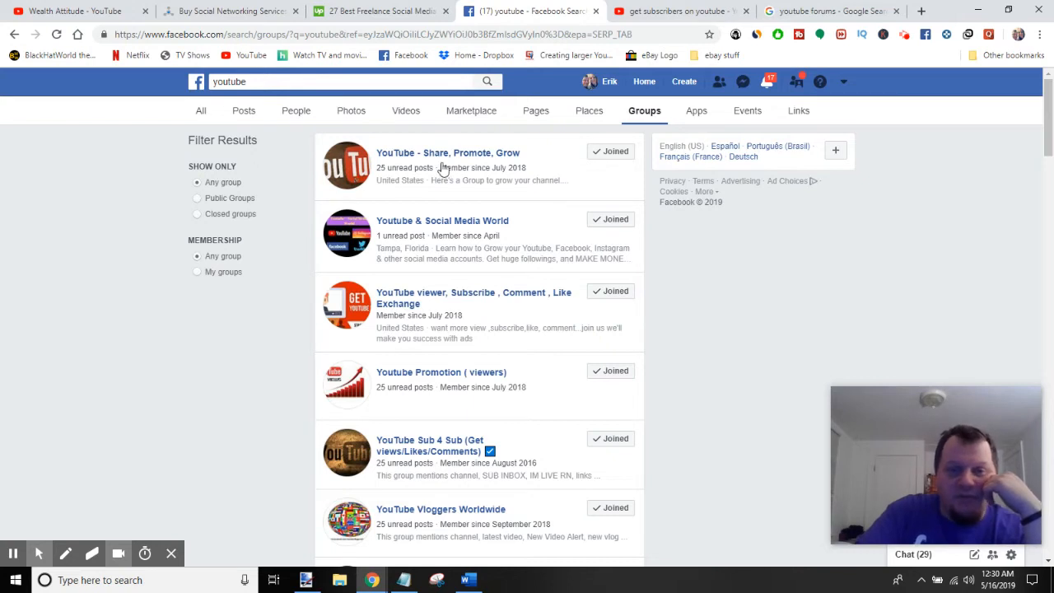
mouse_move(535, 168)
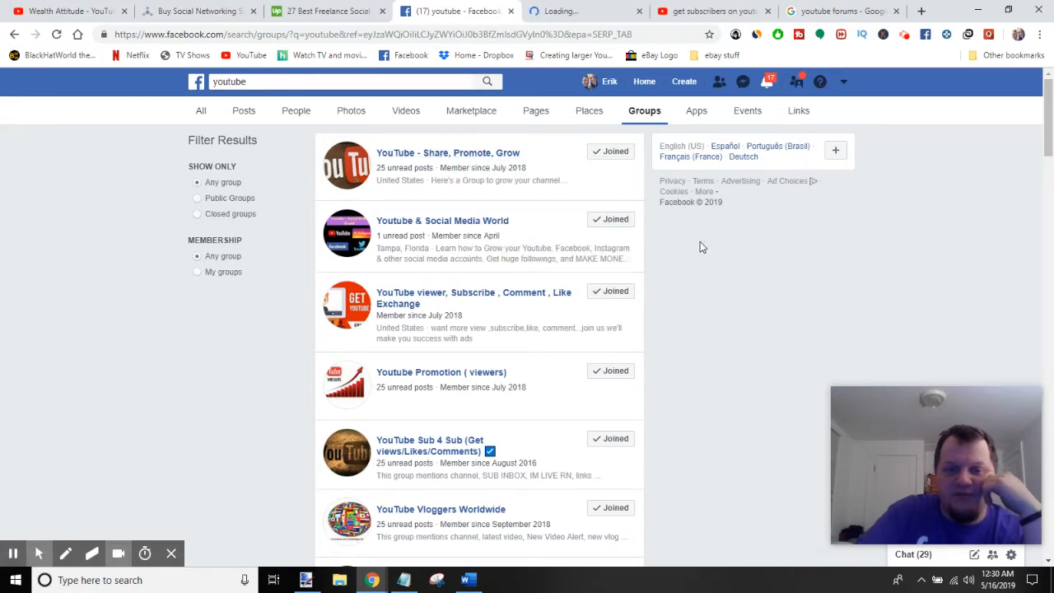
mouse_move(676, 240)
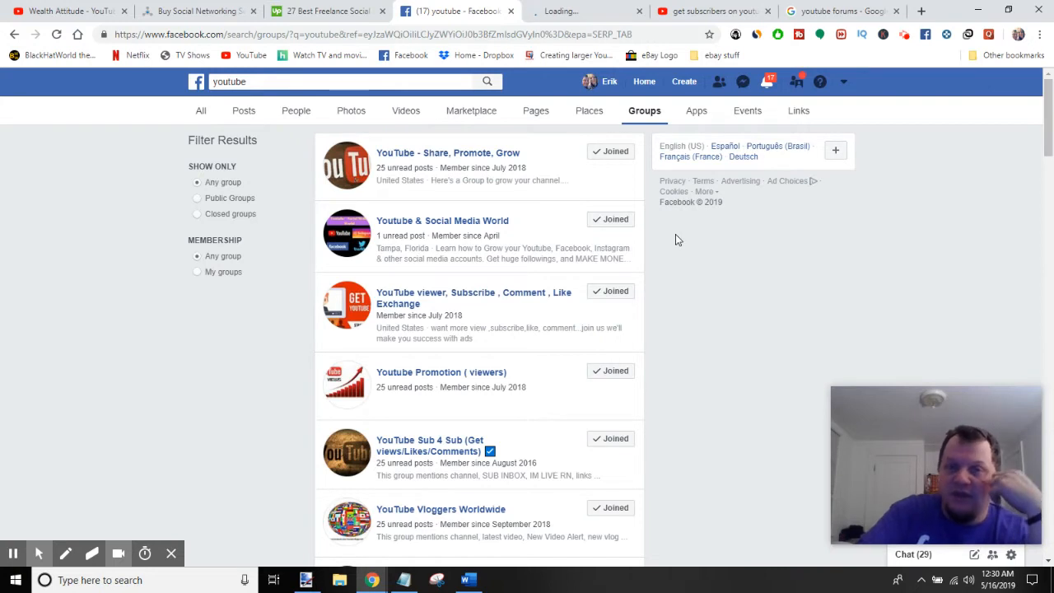
mouse_move(698, 226)
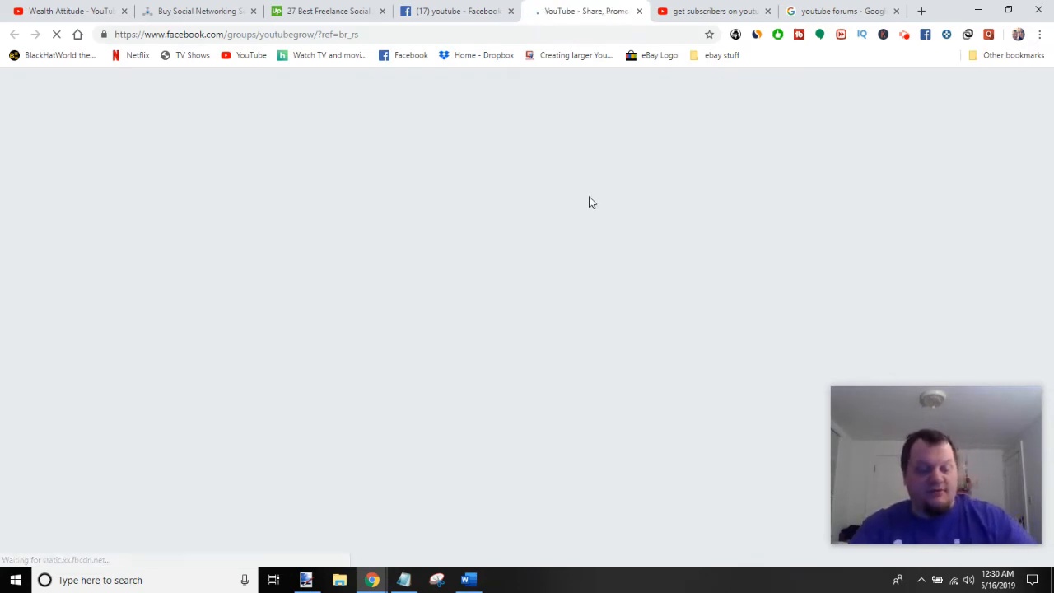
mouse_move(588, 195)
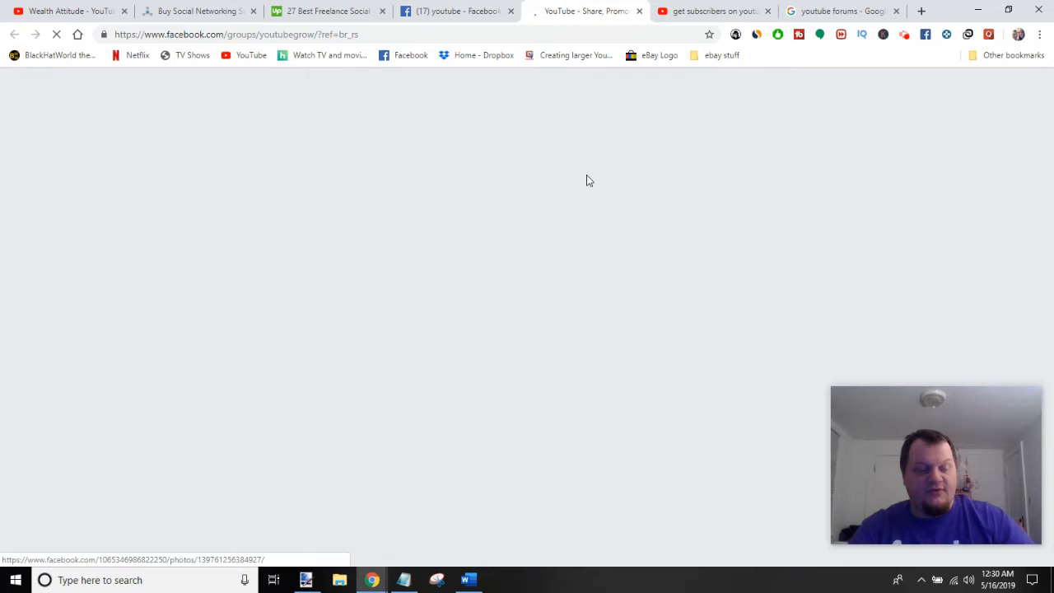
mouse_move(620, 211)
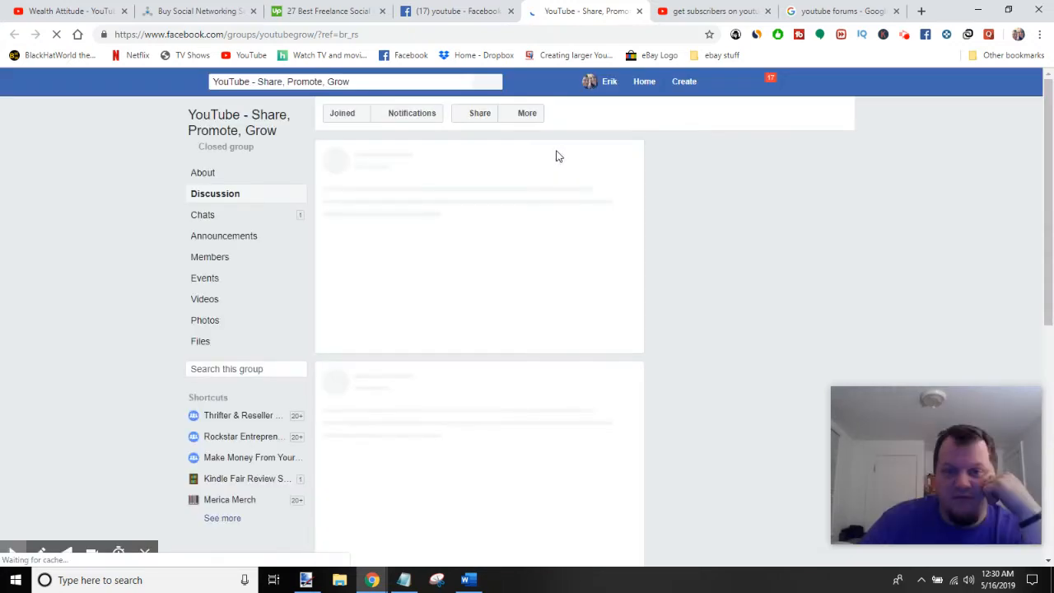
mouse_move(549, 211)
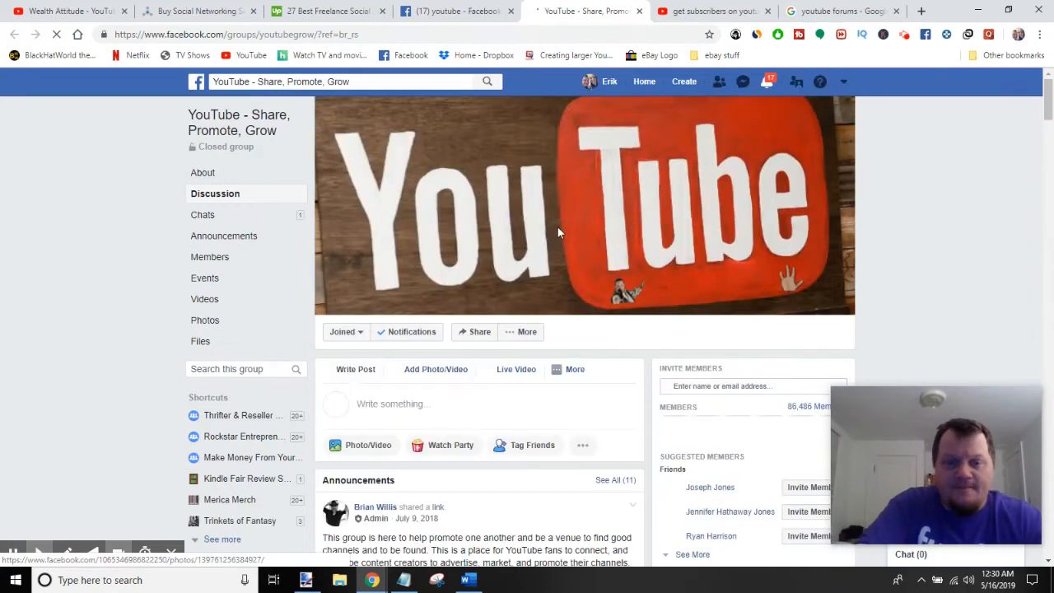
Read down through the YouTube promotion group's discussion posts.
scroll(down, 3)
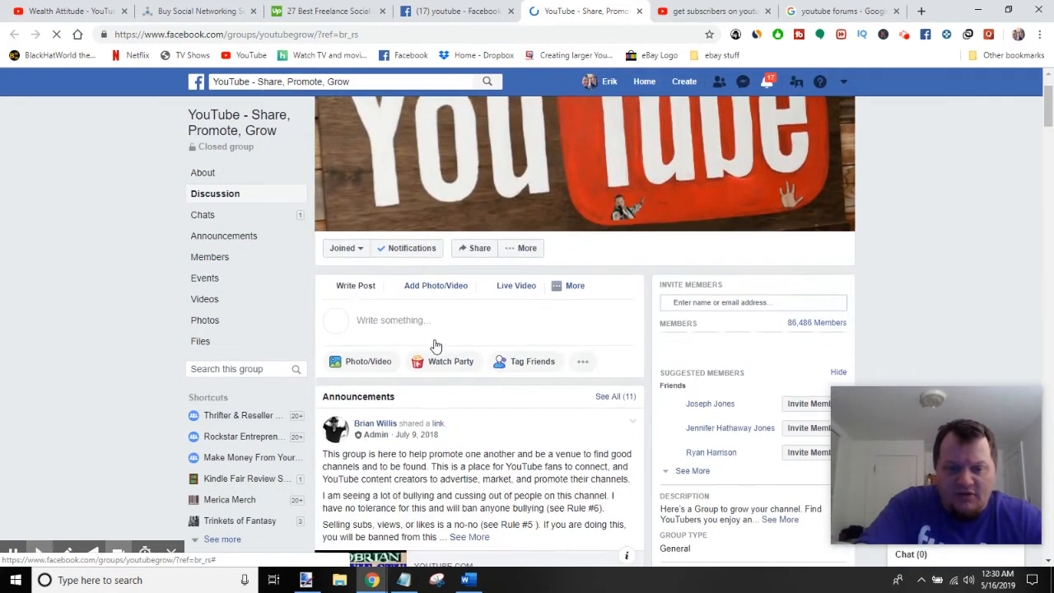
scroll(down, 3)
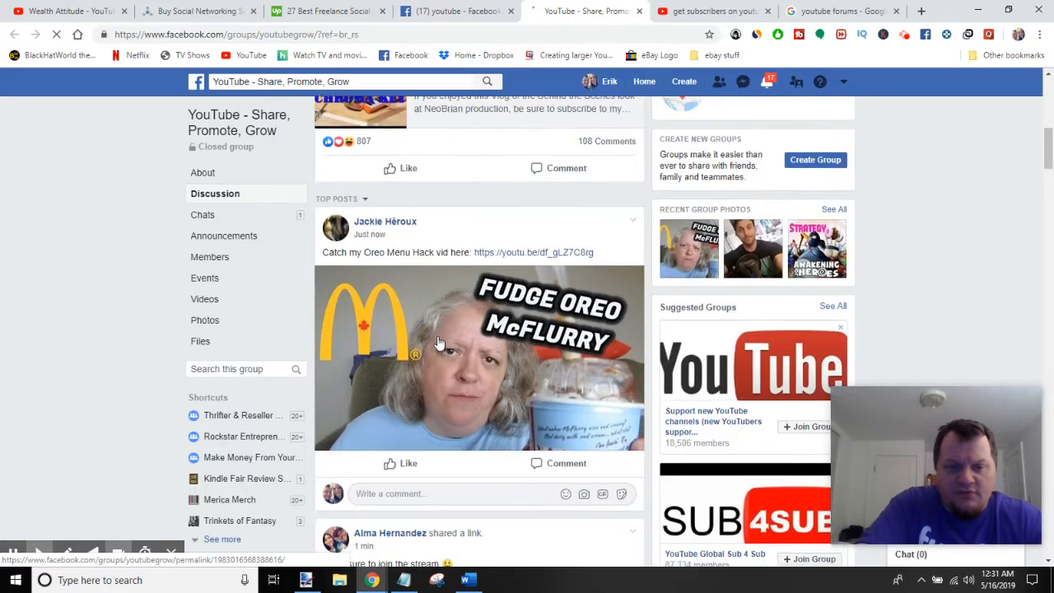
scroll(down, 3)
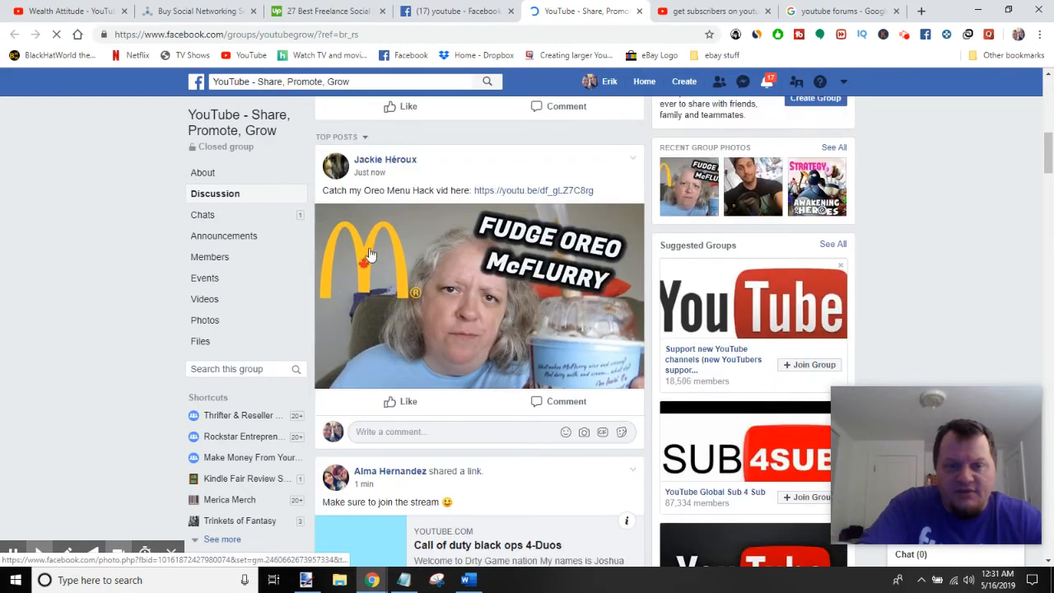
scroll(down, 3)
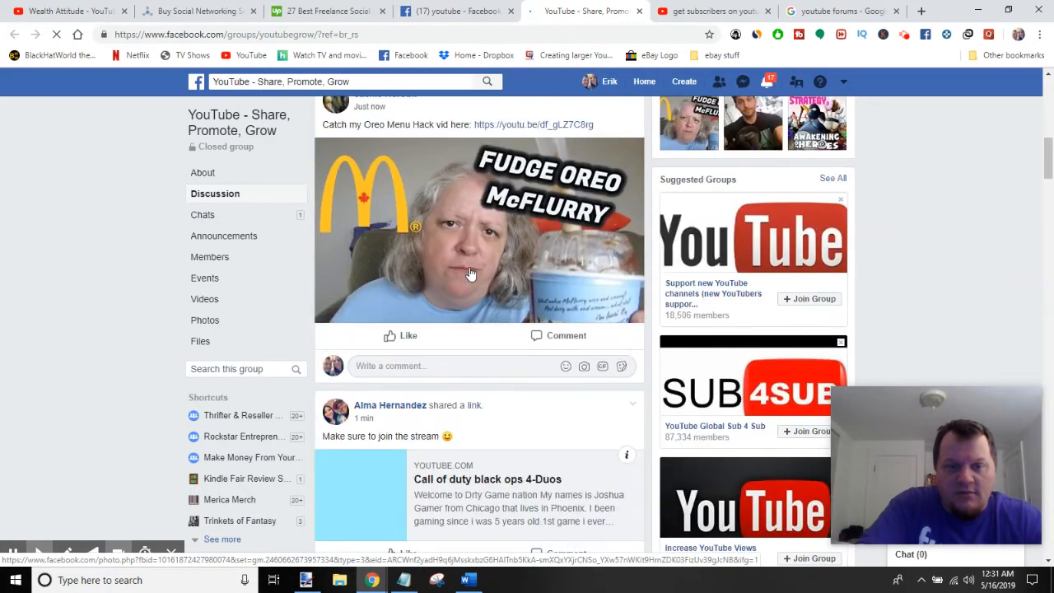
scroll(down, 3)
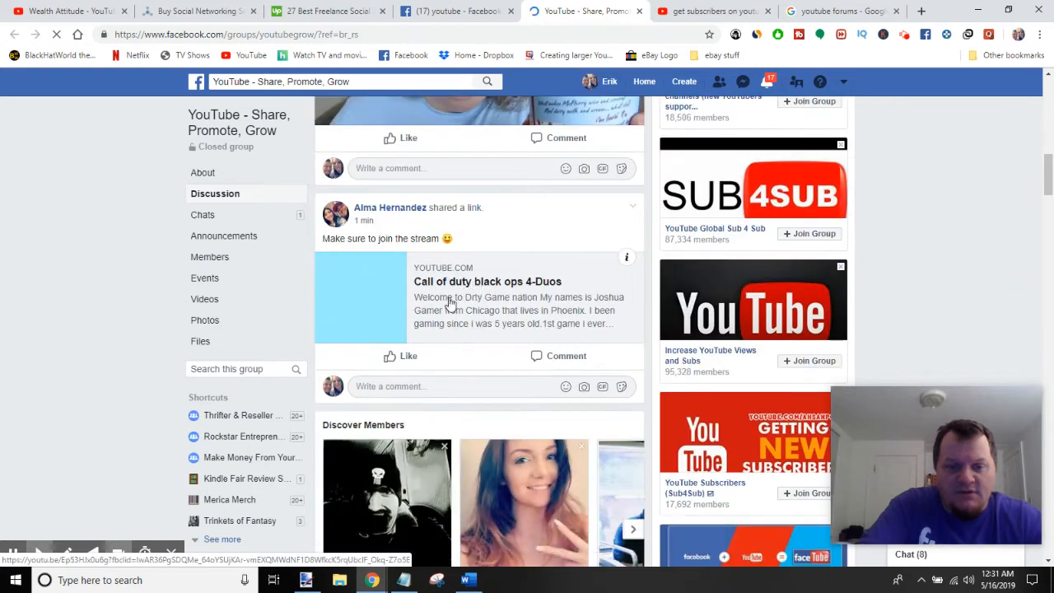
scroll(down, 3)
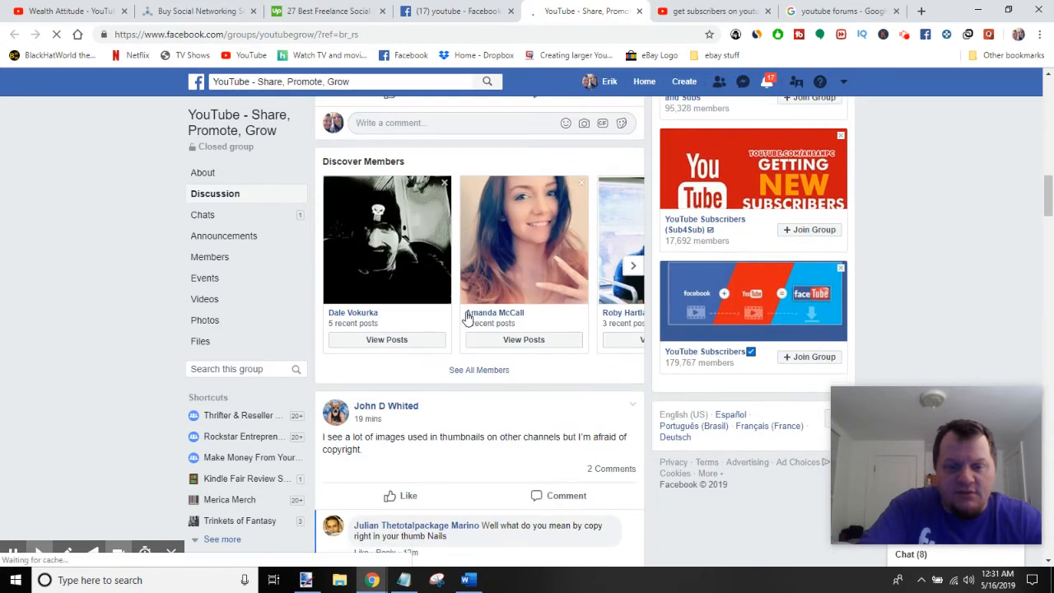
scroll(down, 3)
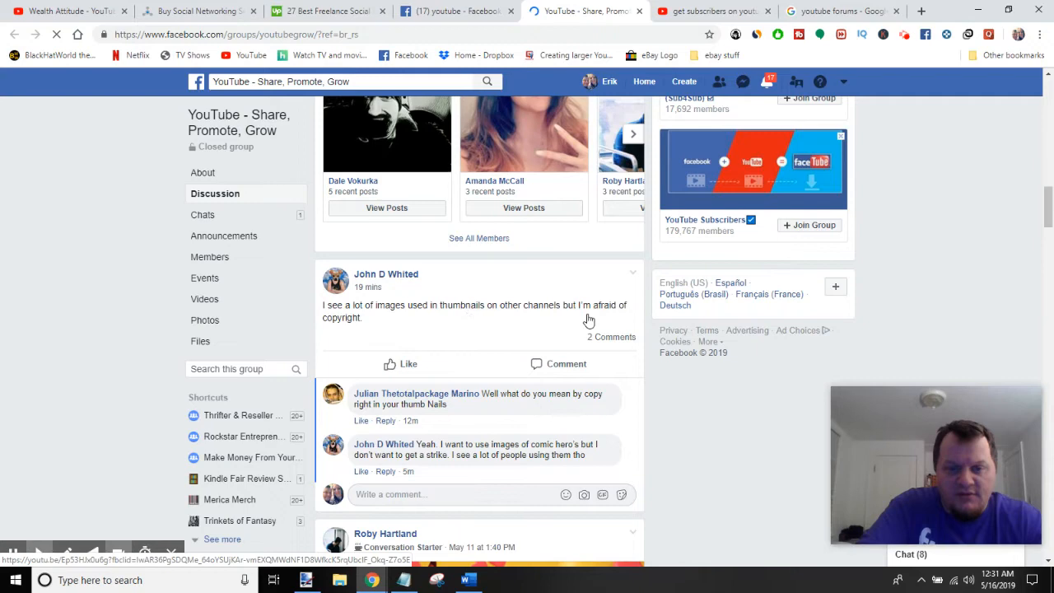
scroll(down, 3)
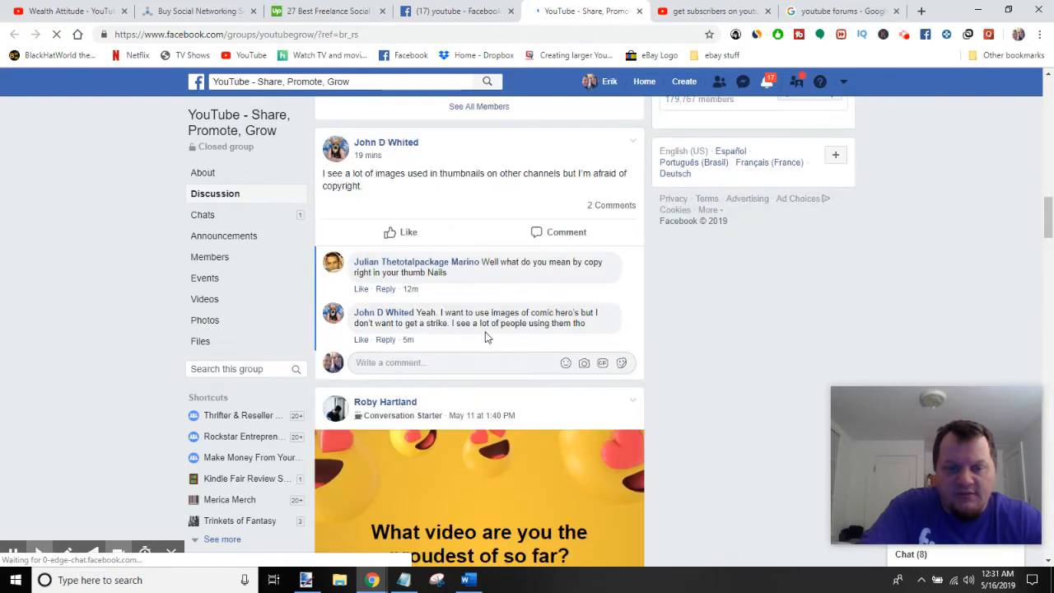
mouse_move(476, 341)
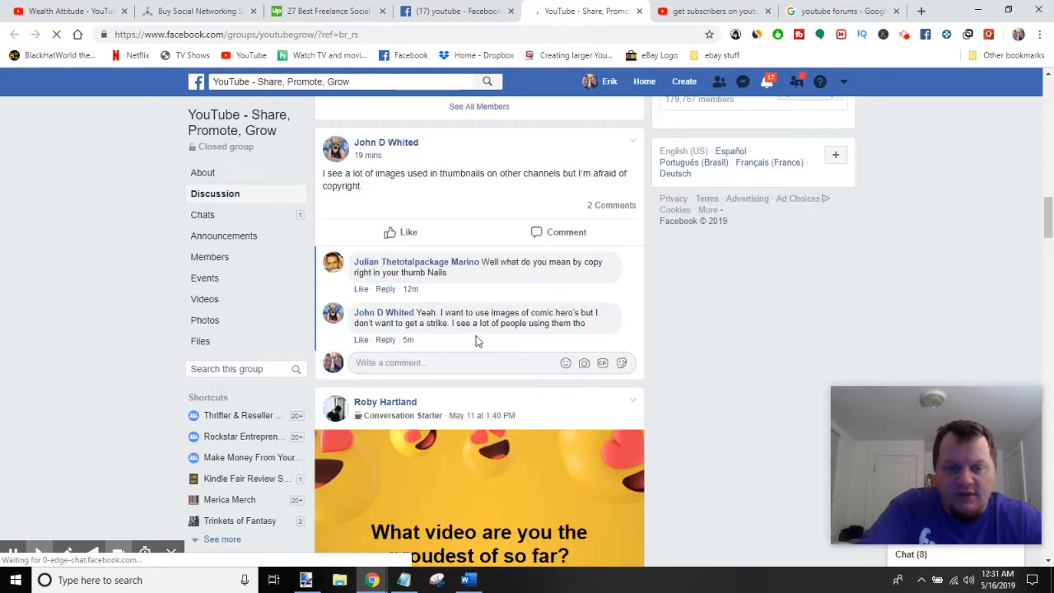
scroll(down, 3)
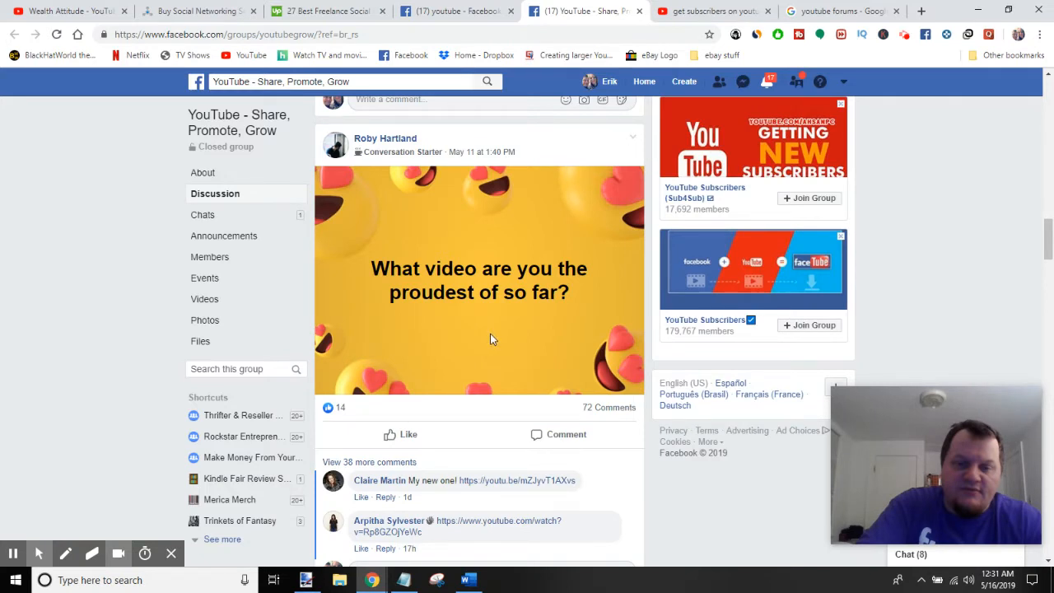
mouse_move(483, 456)
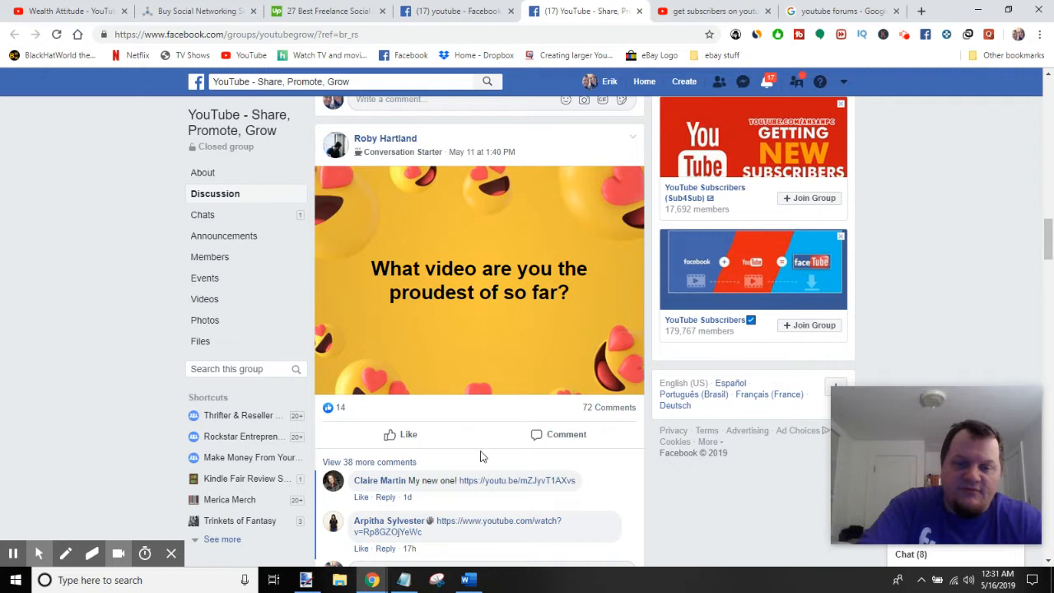
scroll(down, 3)
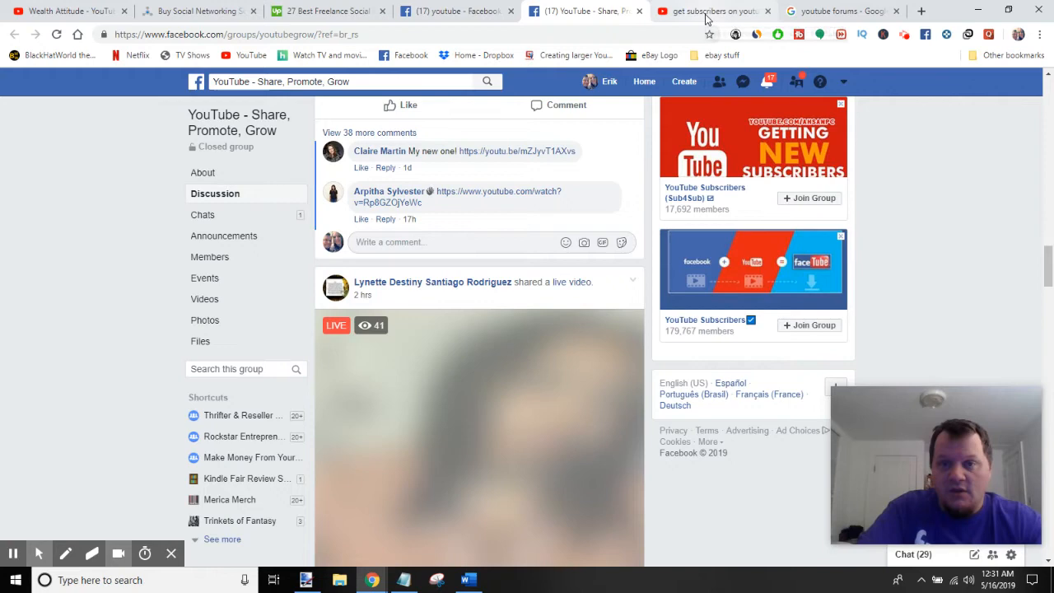
Bring up the YouTube search results for 'get subscribers on youtube'.
click(707, 10)
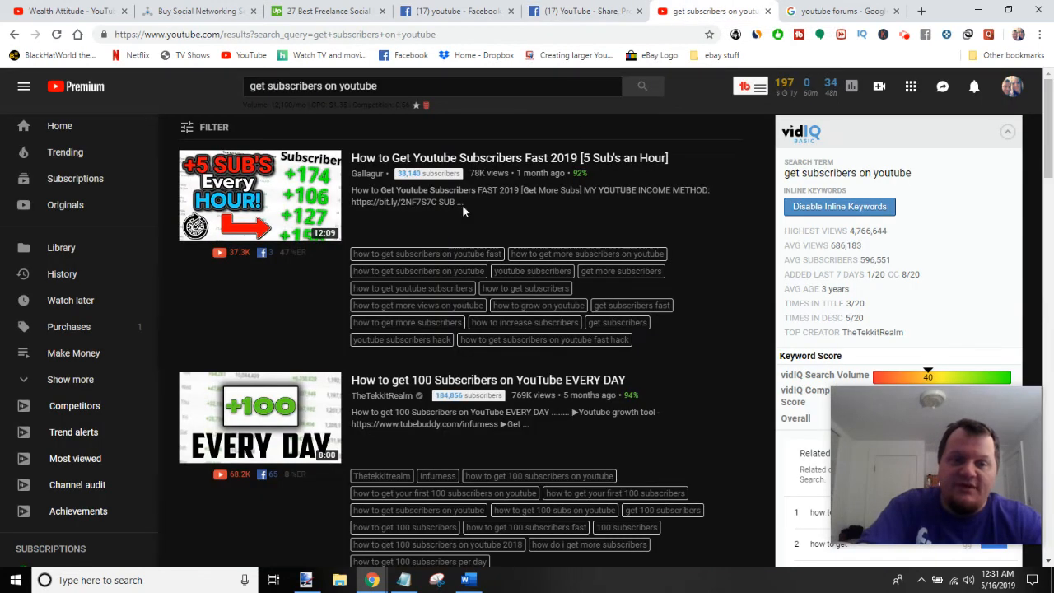
mouse_move(494, 210)
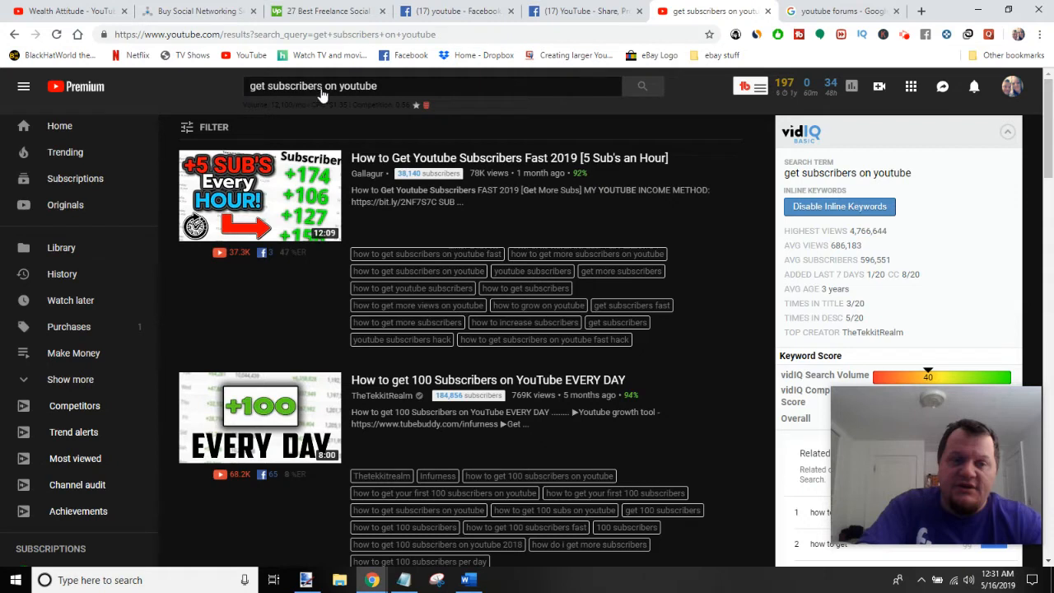
mouse_move(544, 352)
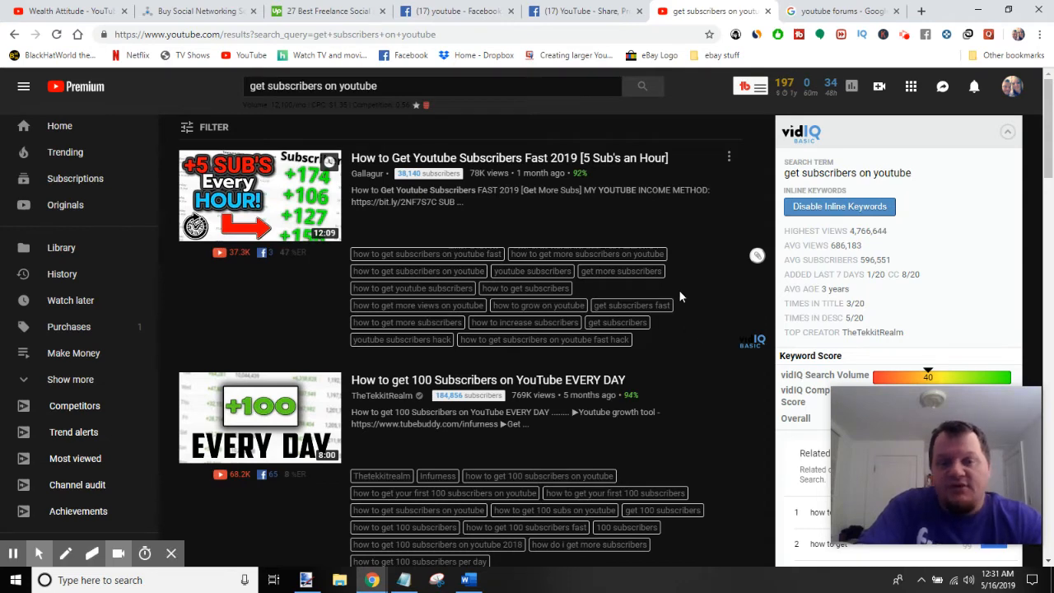
mouse_move(526, 158)
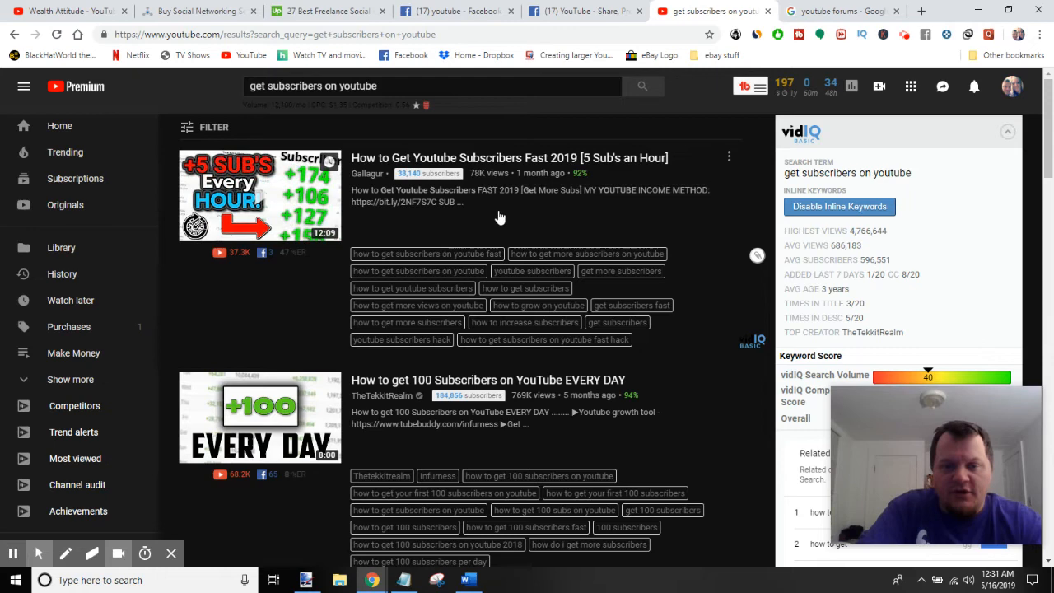
mouse_move(207, 130)
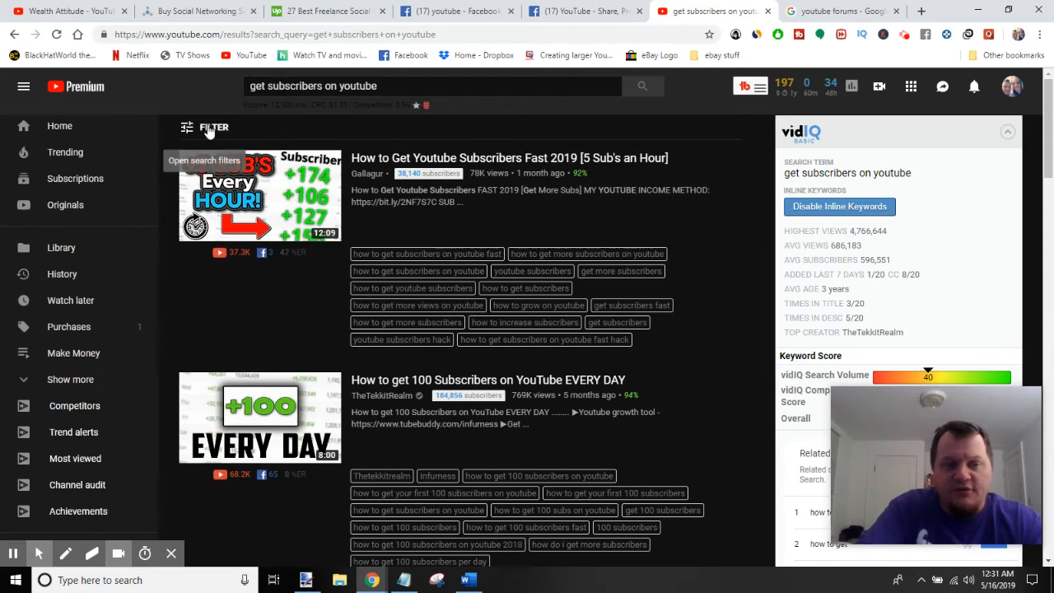
Filter the search to videos uploaded in the last hour and review the results.
click(214, 126)
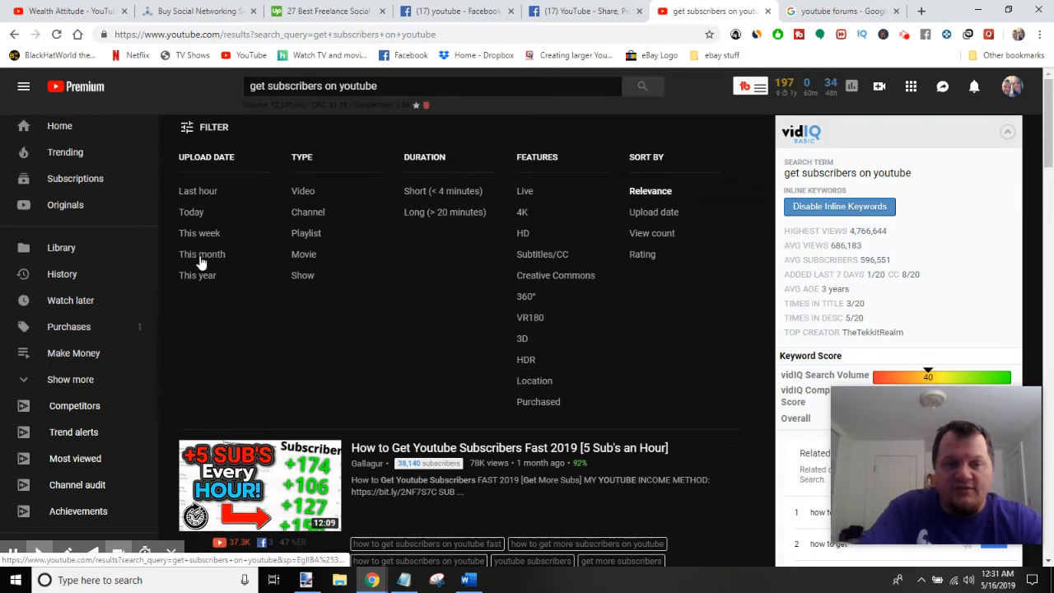
mouse_move(272, 263)
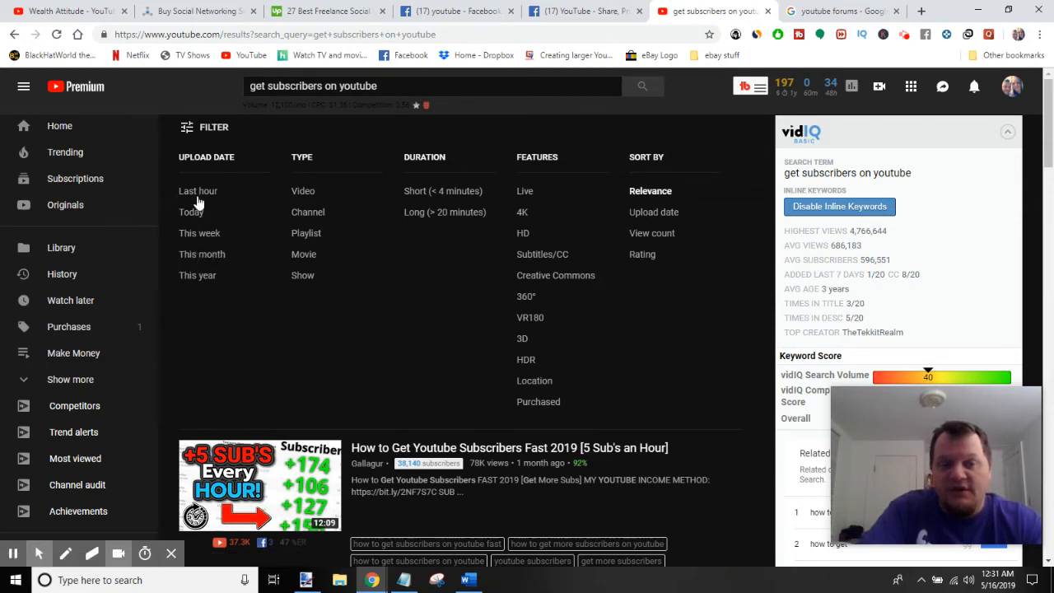
click(198, 191)
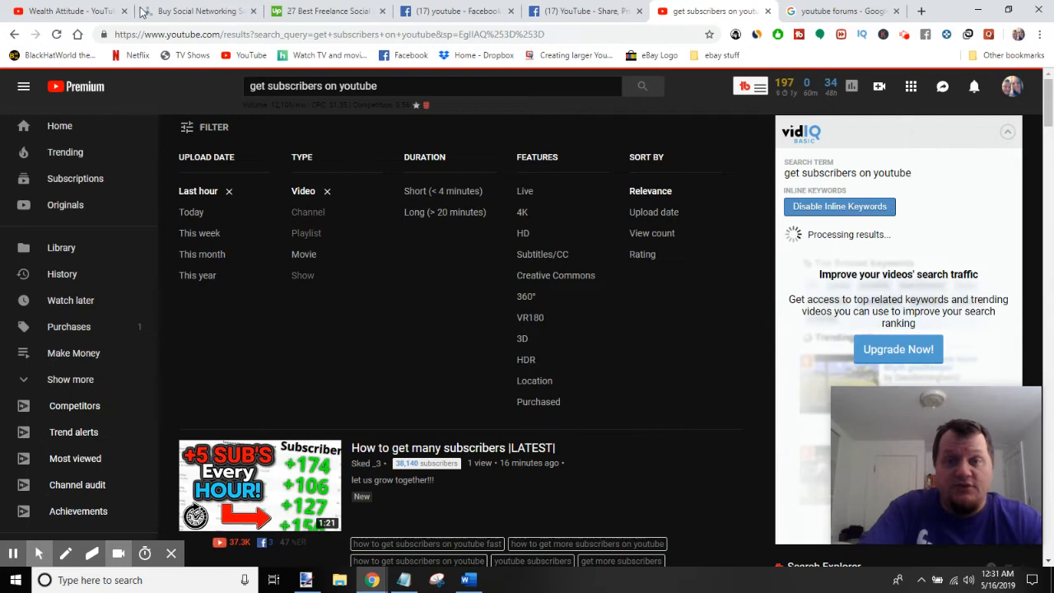
click(204, 127)
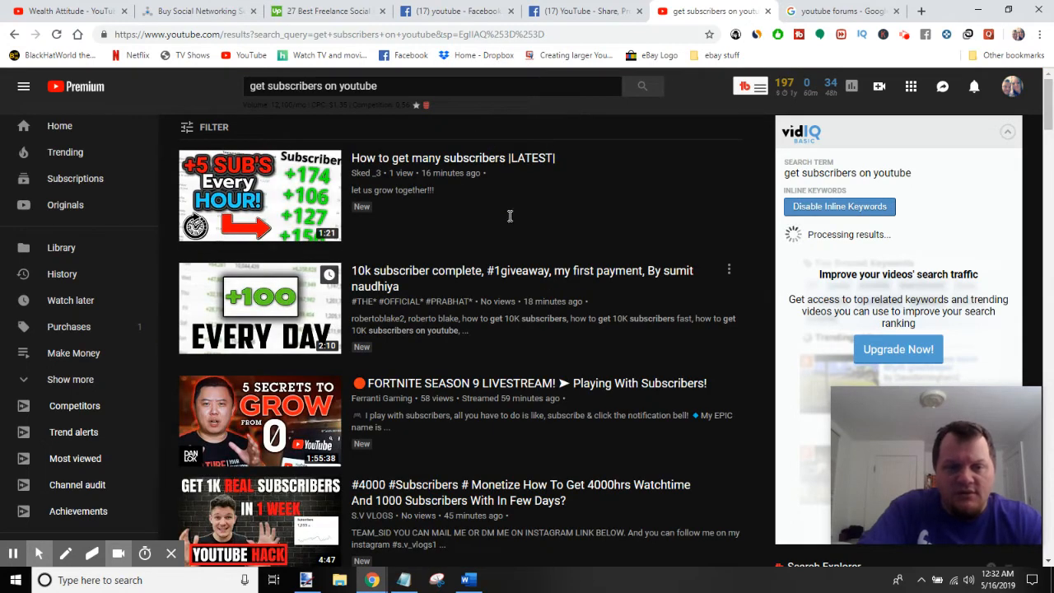
mouse_move(556, 167)
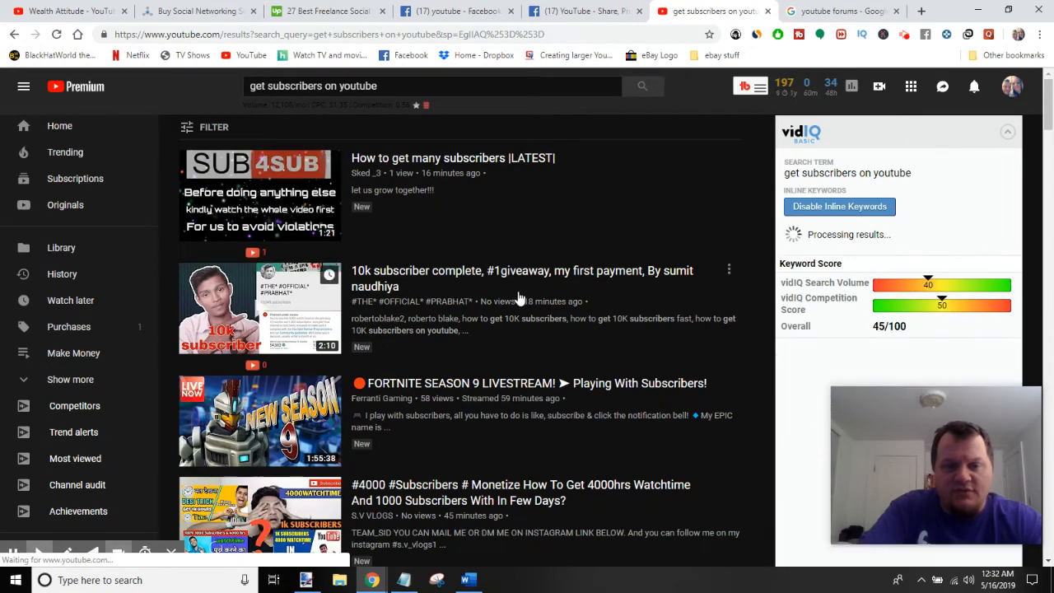
scroll(down, 3)
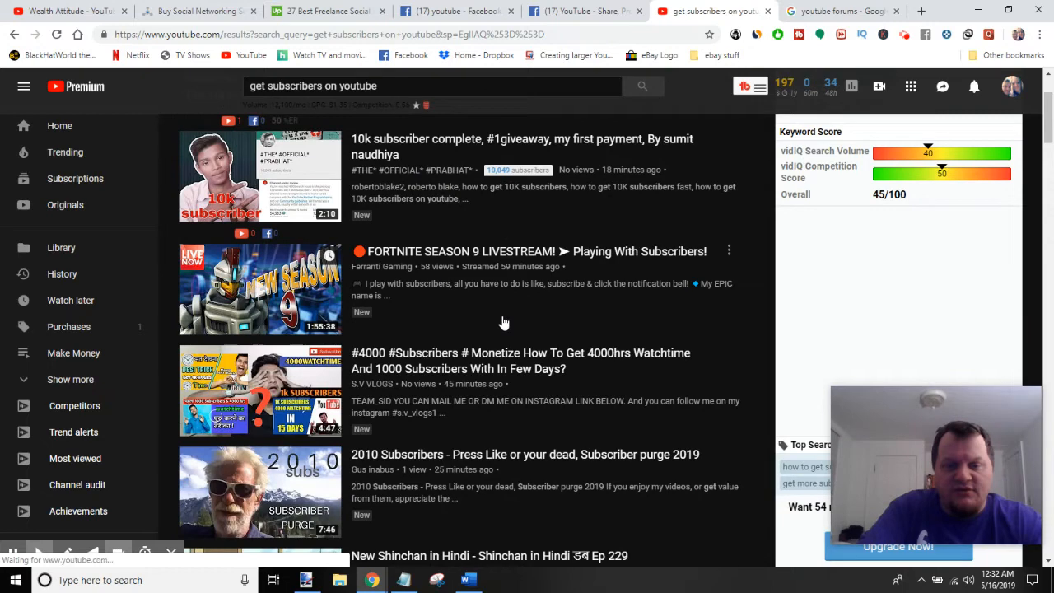
scroll(down, 3)
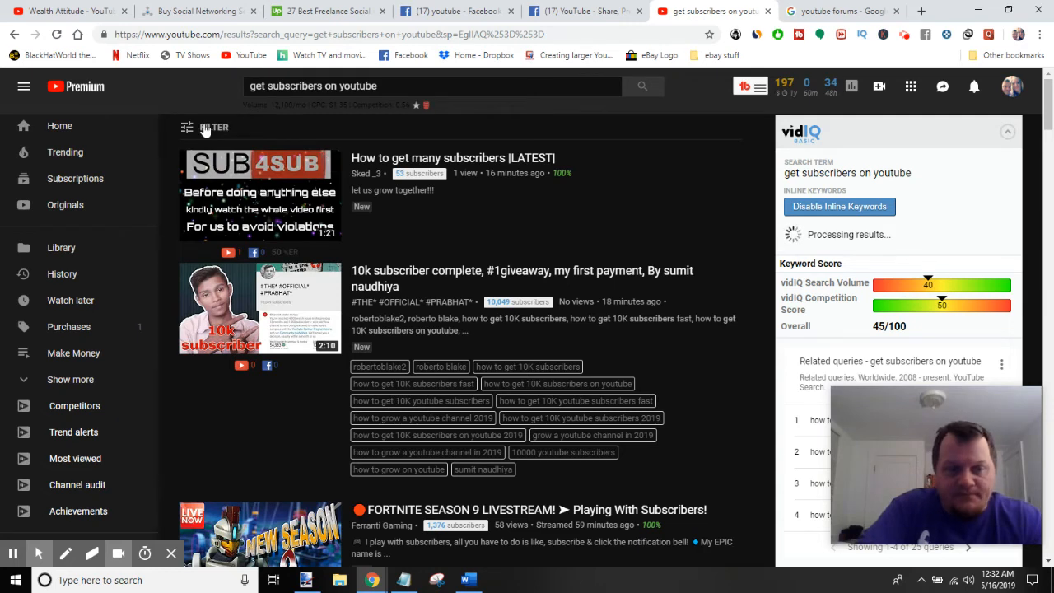
Widen the upload date filter to This week.
click(214, 127)
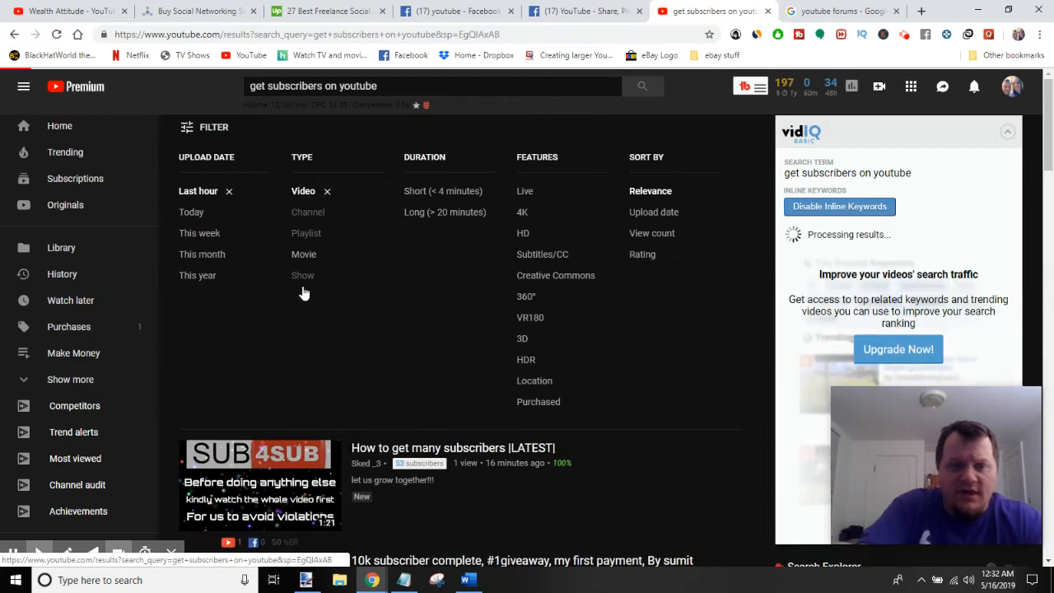
click(199, 234)
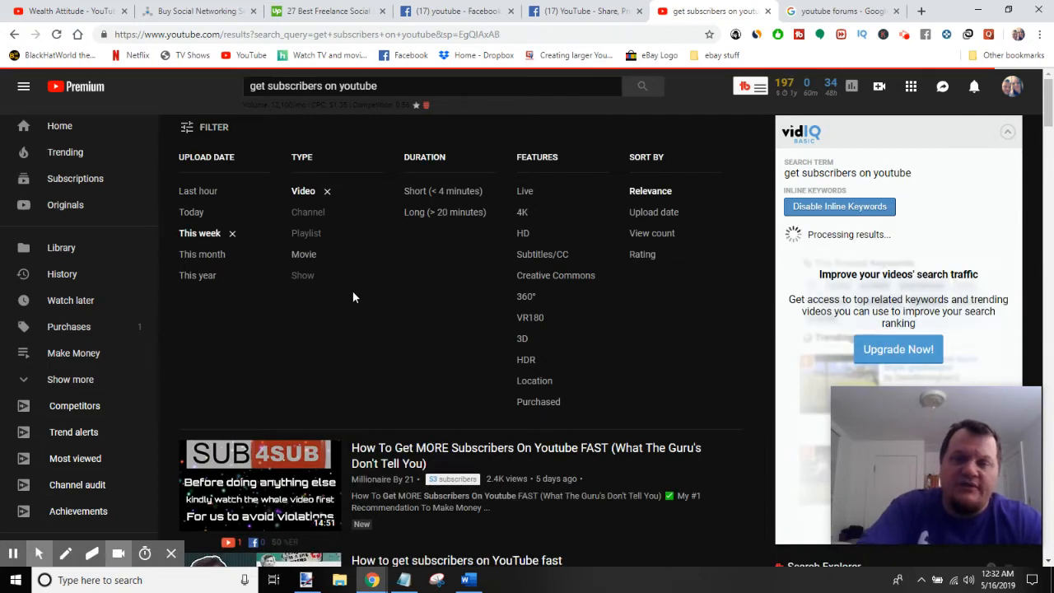
Open the 'How To Get MORE Subscribers On Youtube FAST' video from the results.
click(204, 127)
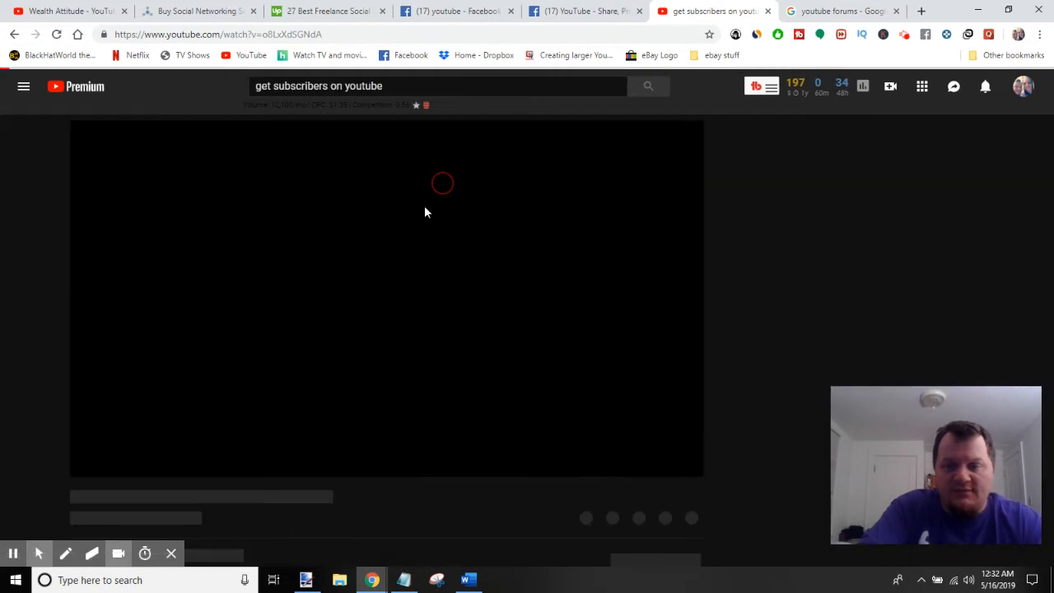
mouse_move(372, 267)
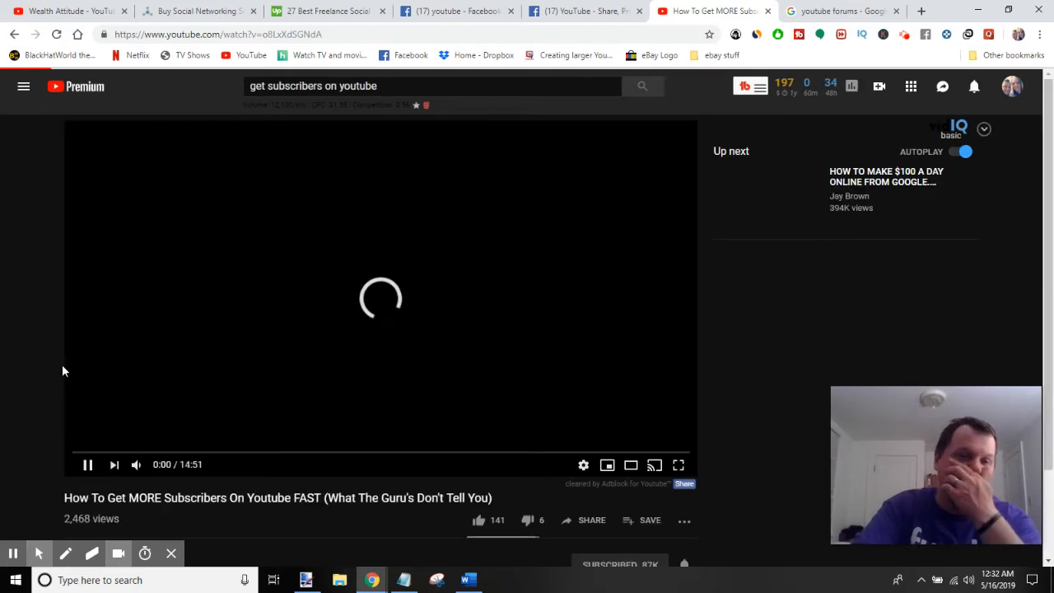
scroll(down, 3)
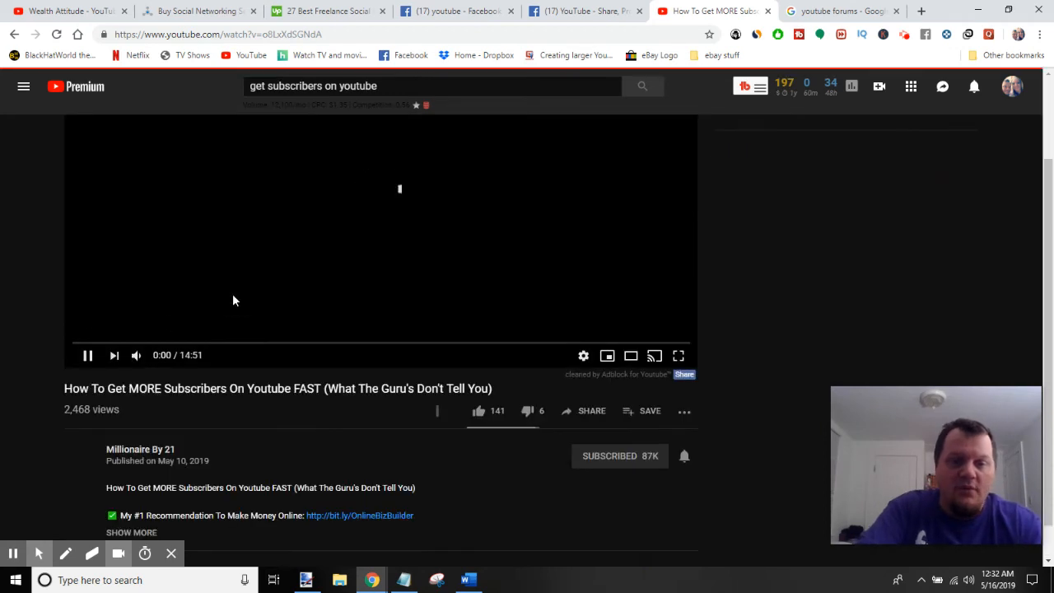
mouse_move(276, 243)
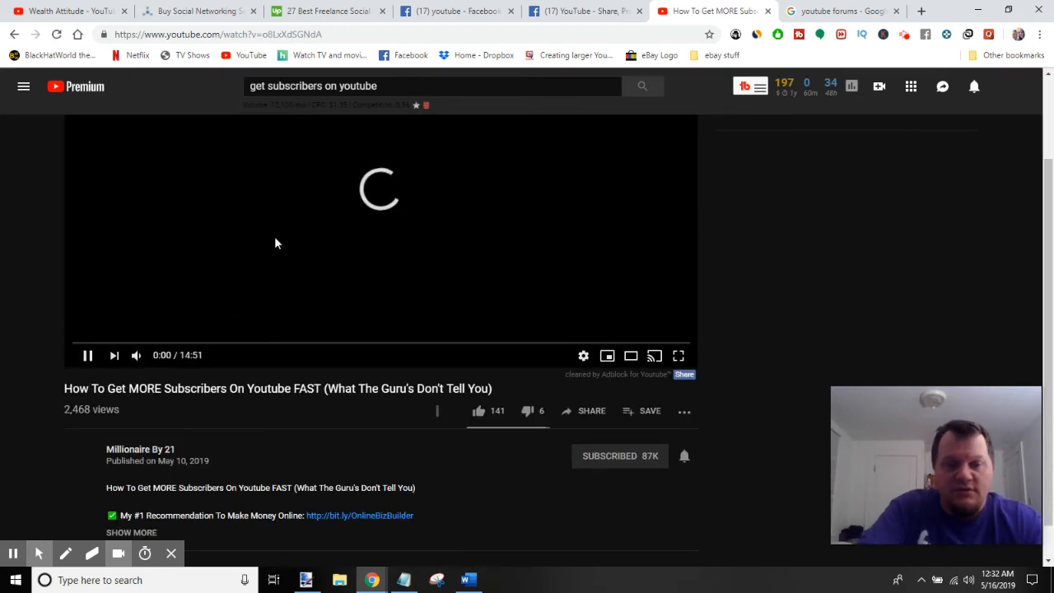
mouse_move(121, 303)
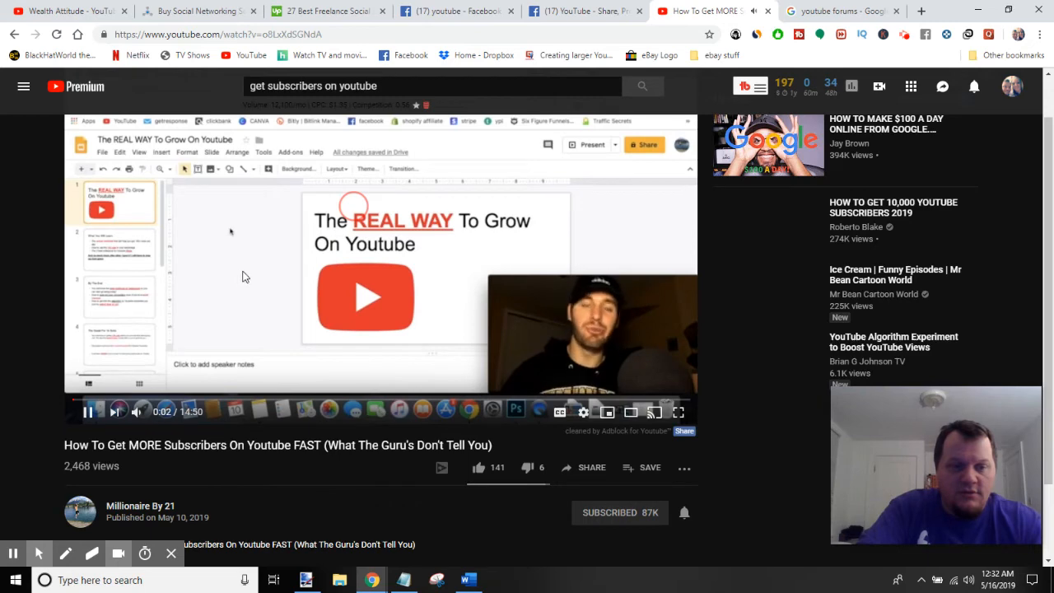
mouse_move(52, 339)
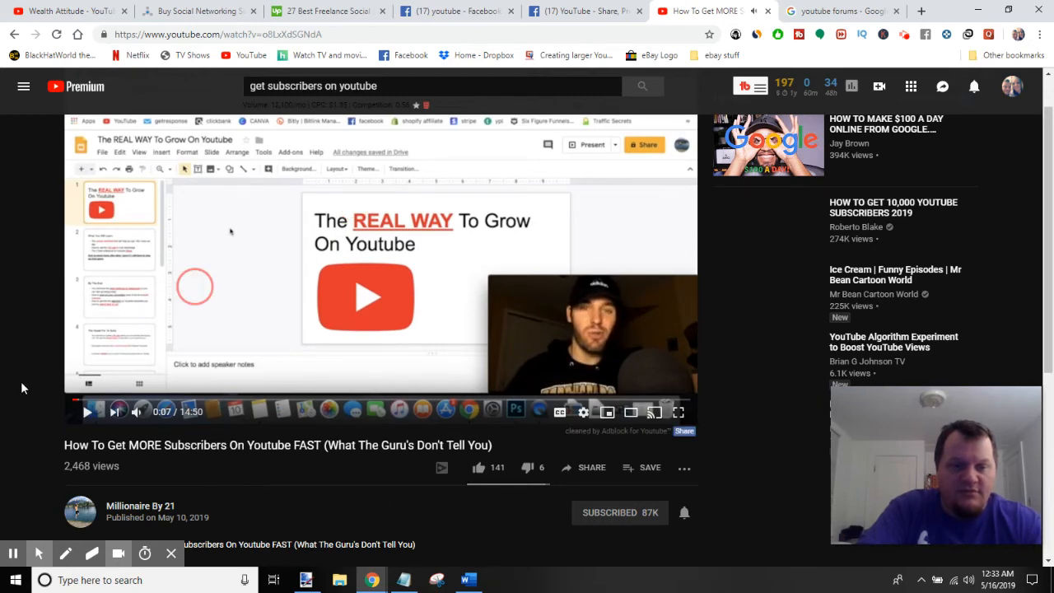
scroll(down, 3)
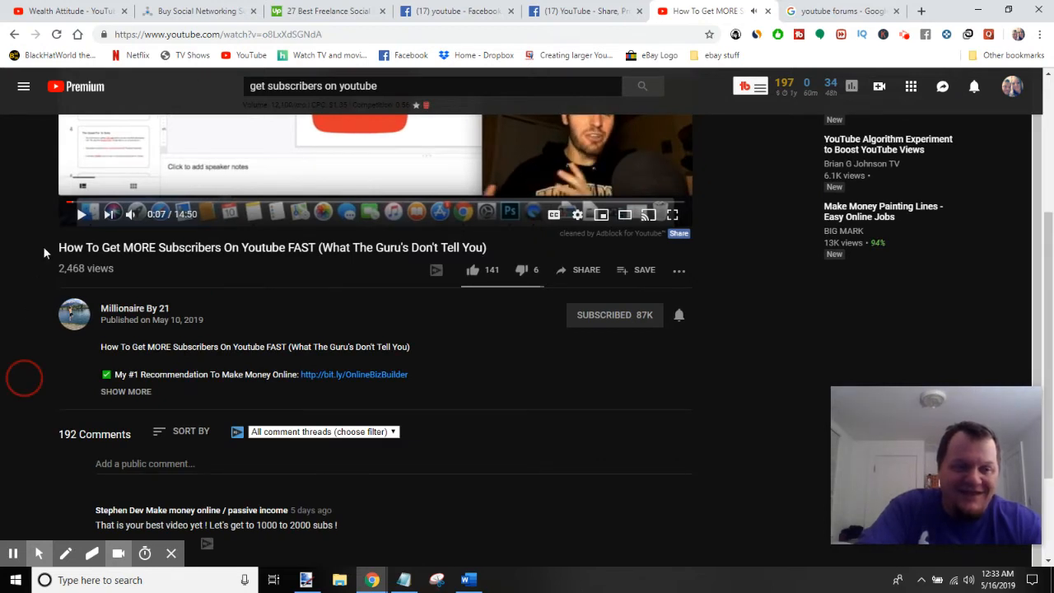
mouse_move(15, 316)
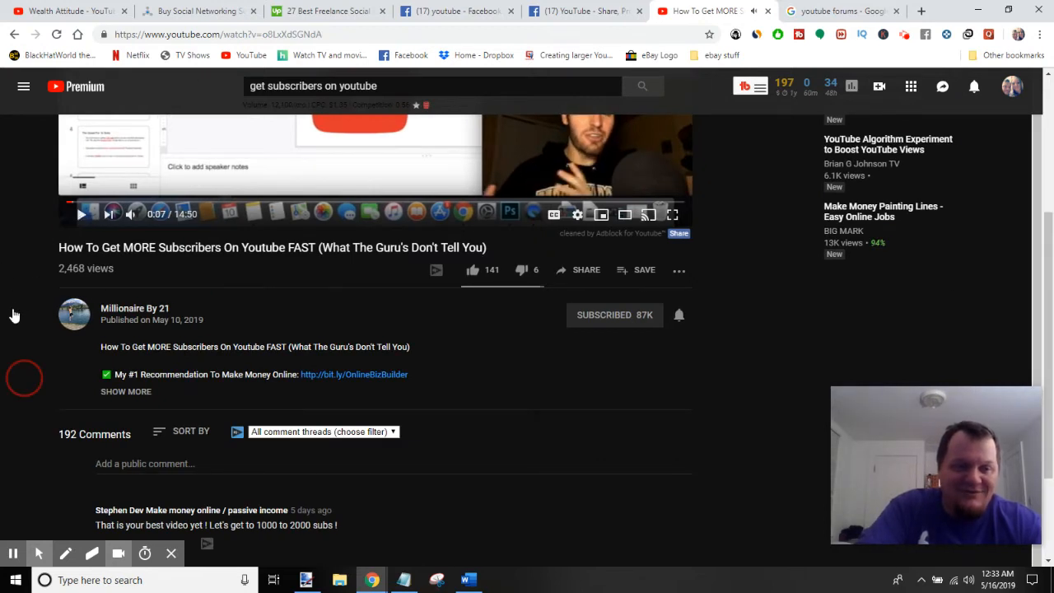
Read down through the video's viewer comments about gaining subscribers.
click(81, 214)
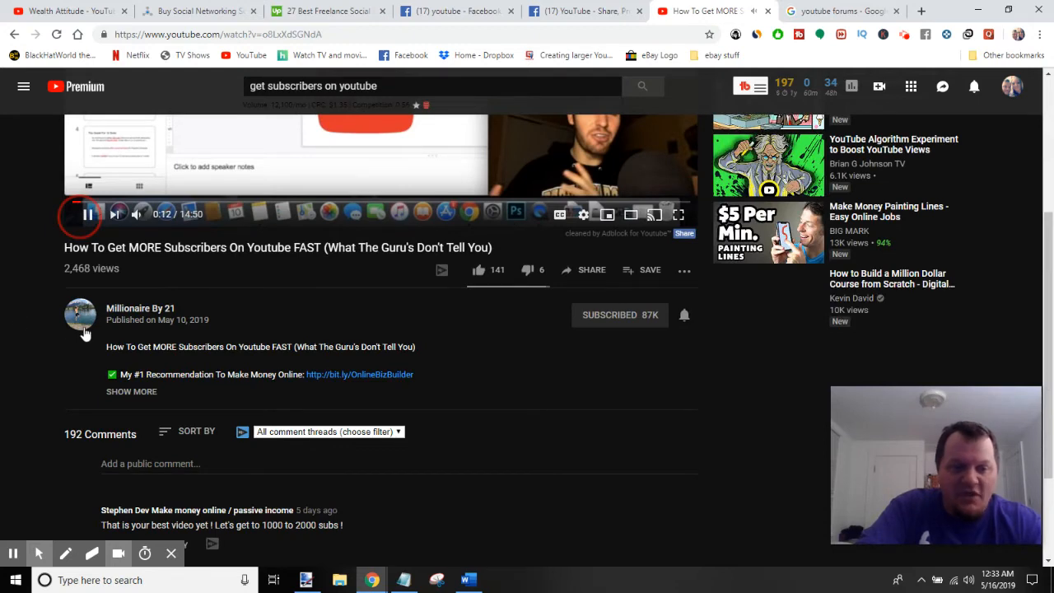
scroll(down, 3)
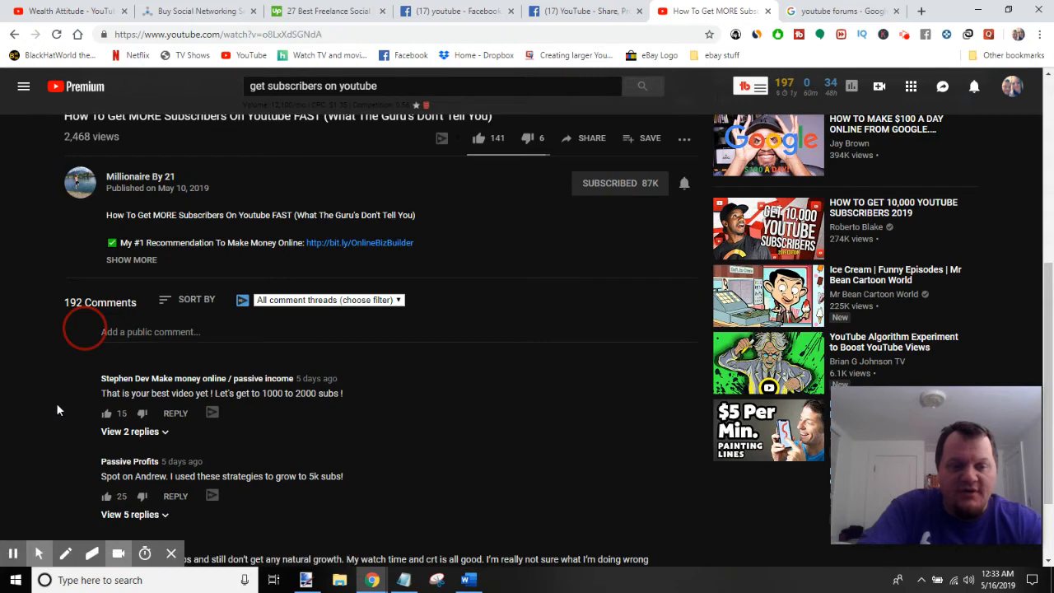
scroll(down, 3)
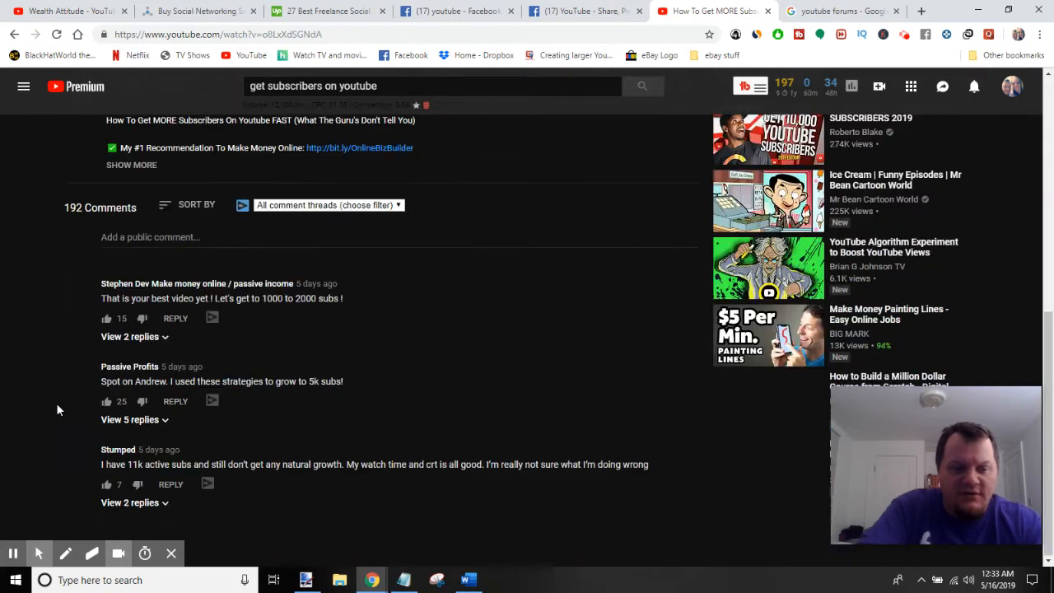
scroll(down, 3)
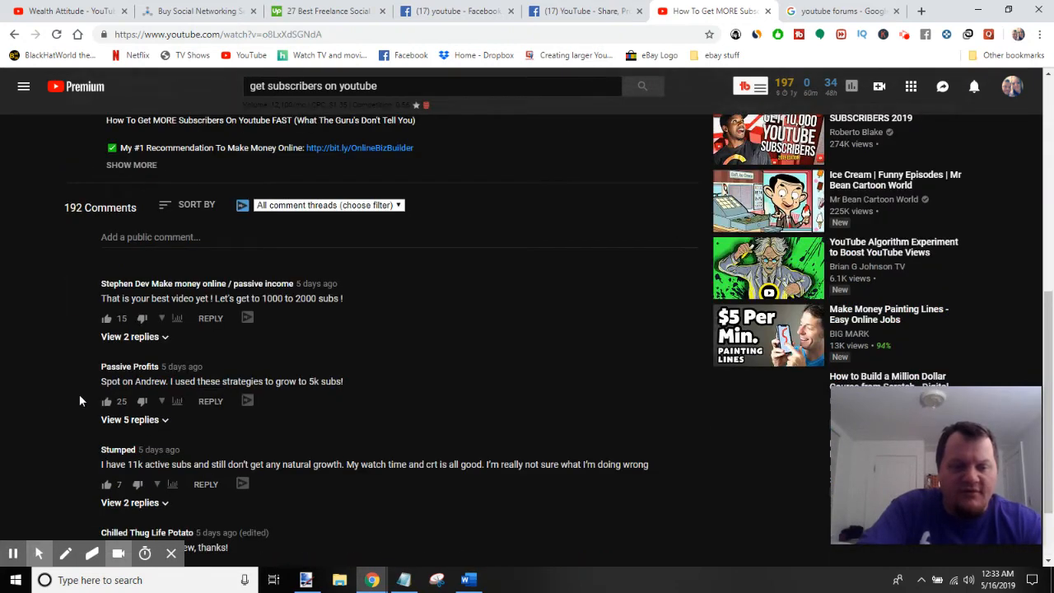
scroll(down, 3)
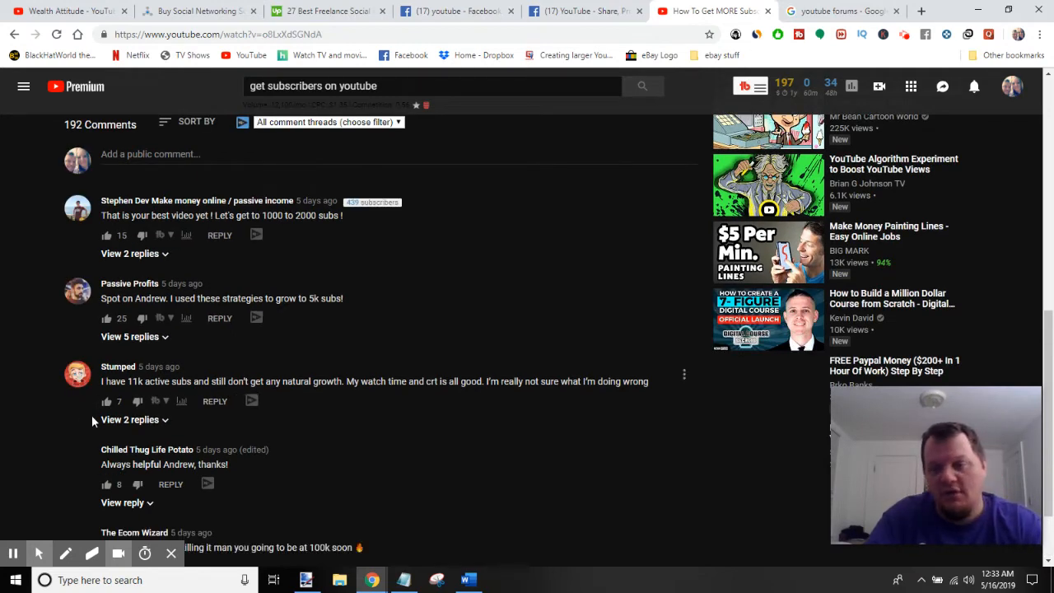
scroll(down, 3)
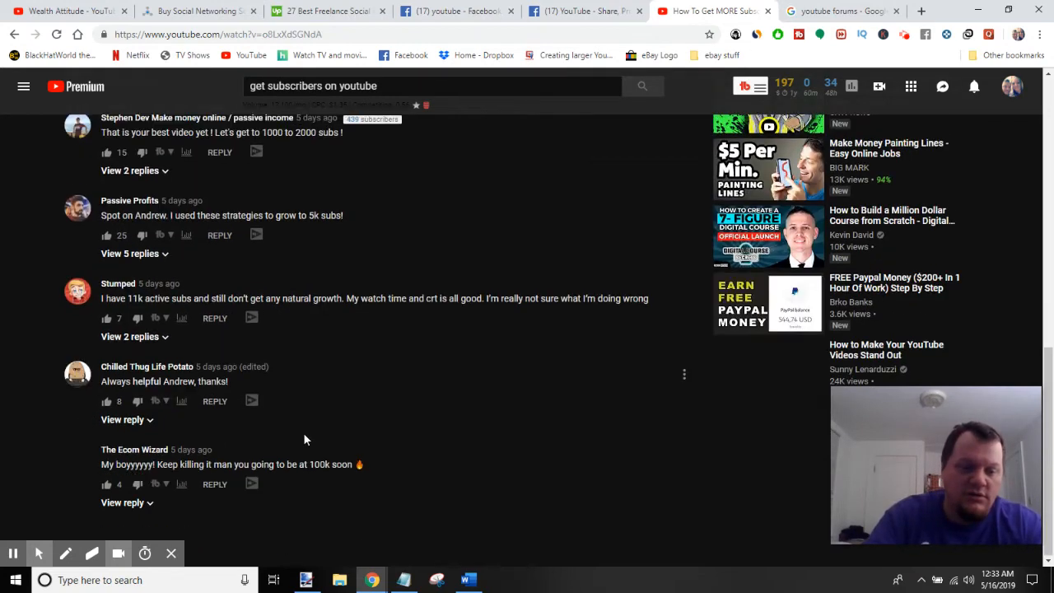
mouse_move(422, 418)
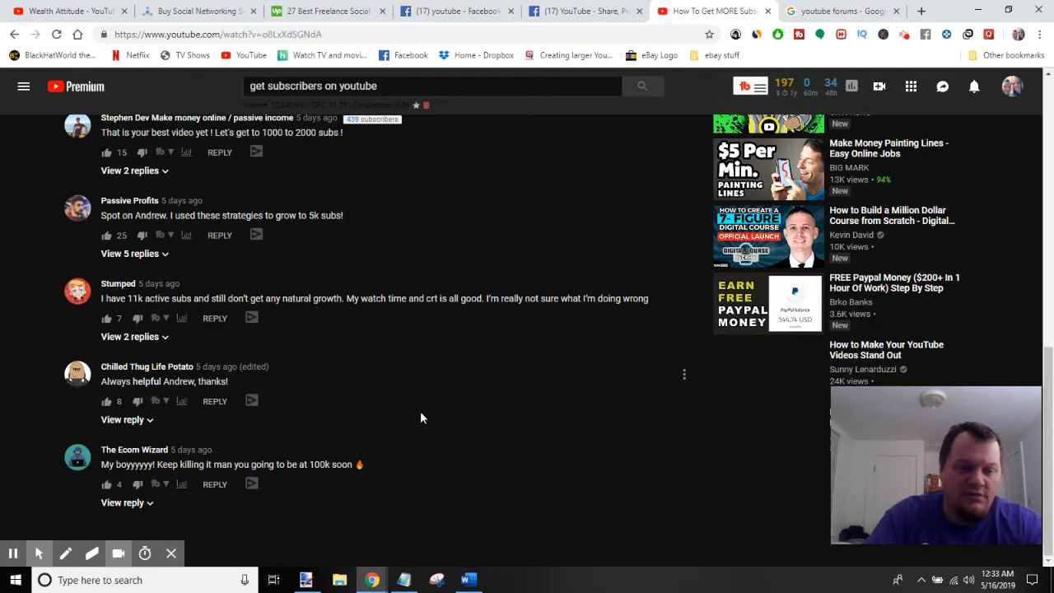
mouse_move(375, 308)
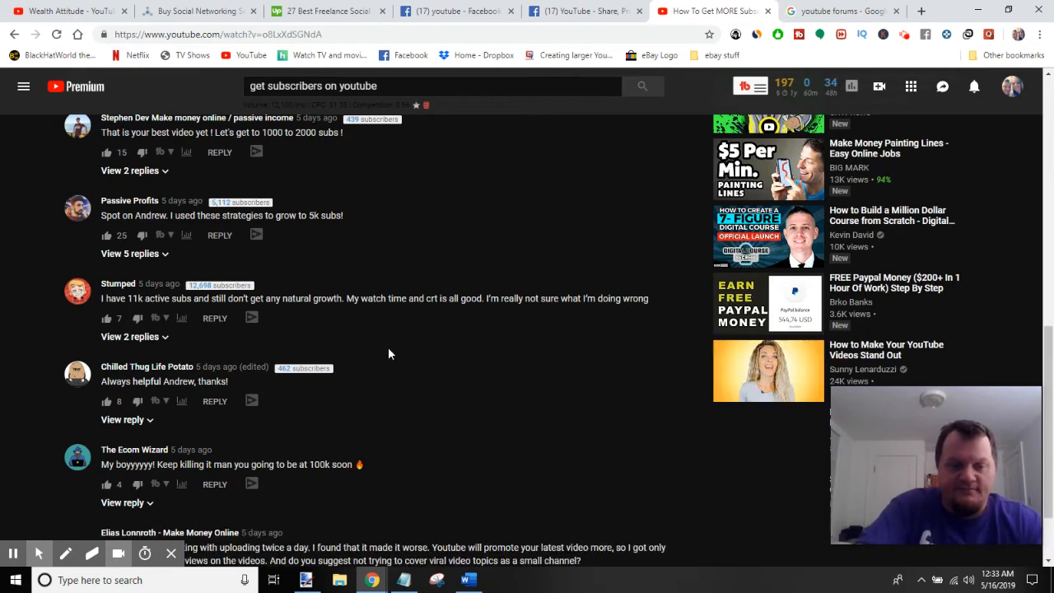
scroll(down, 3)
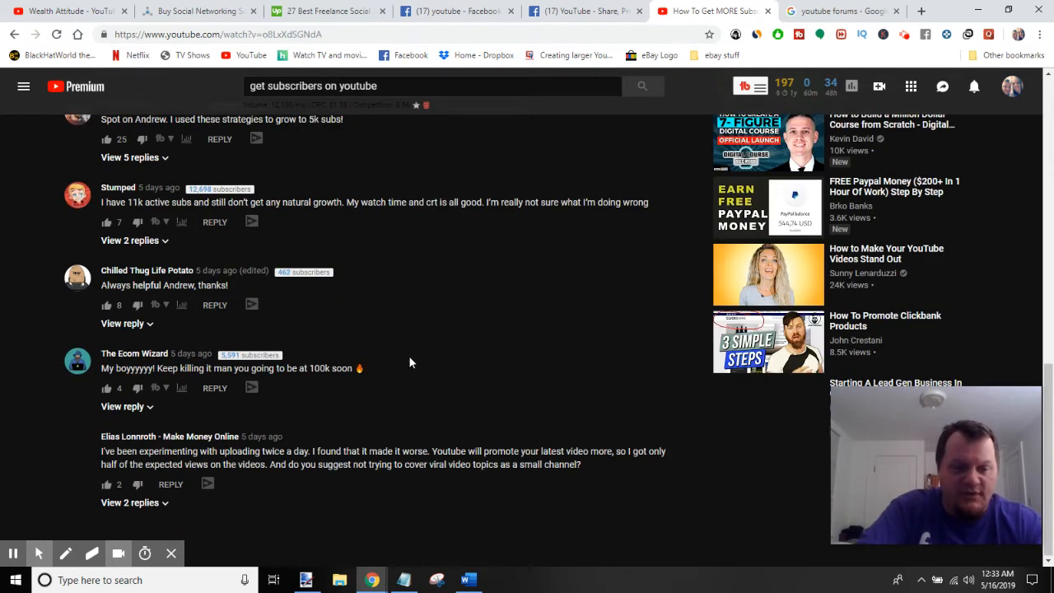
scroll(down, 3)
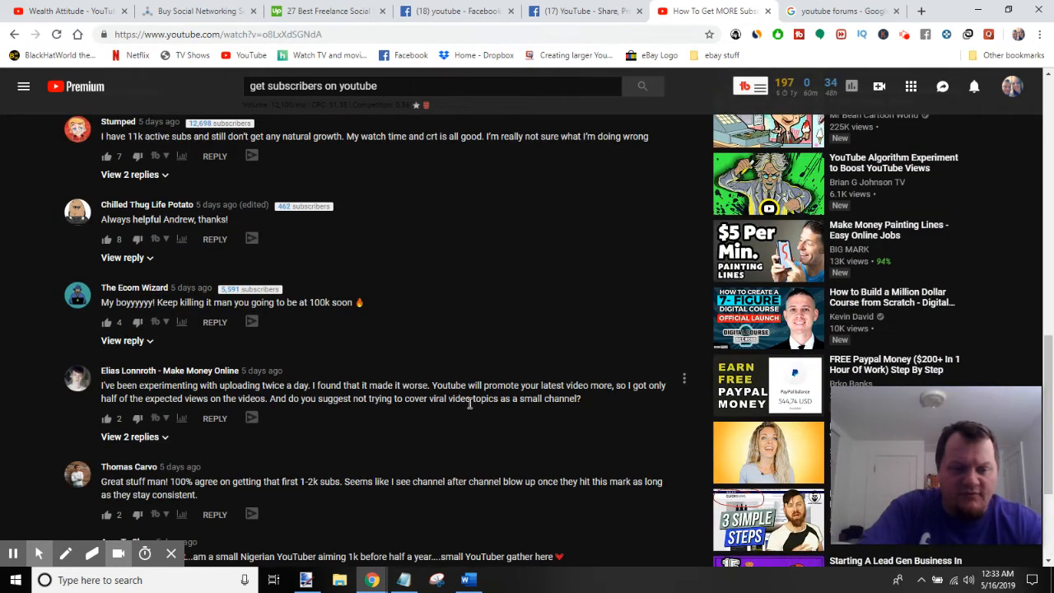
scroll(down, 3)
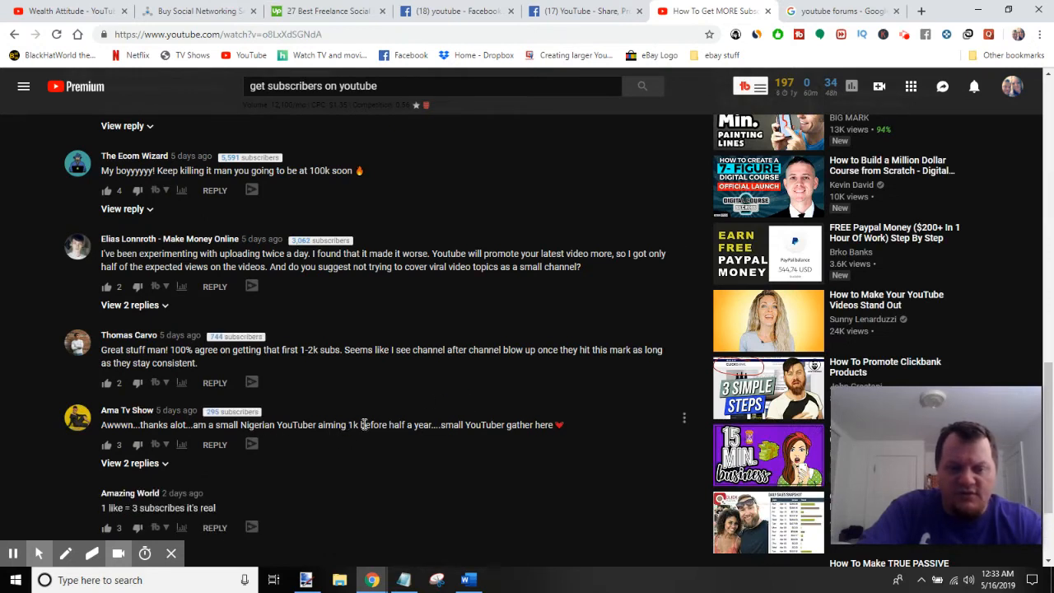
mouse_move(467, 425)
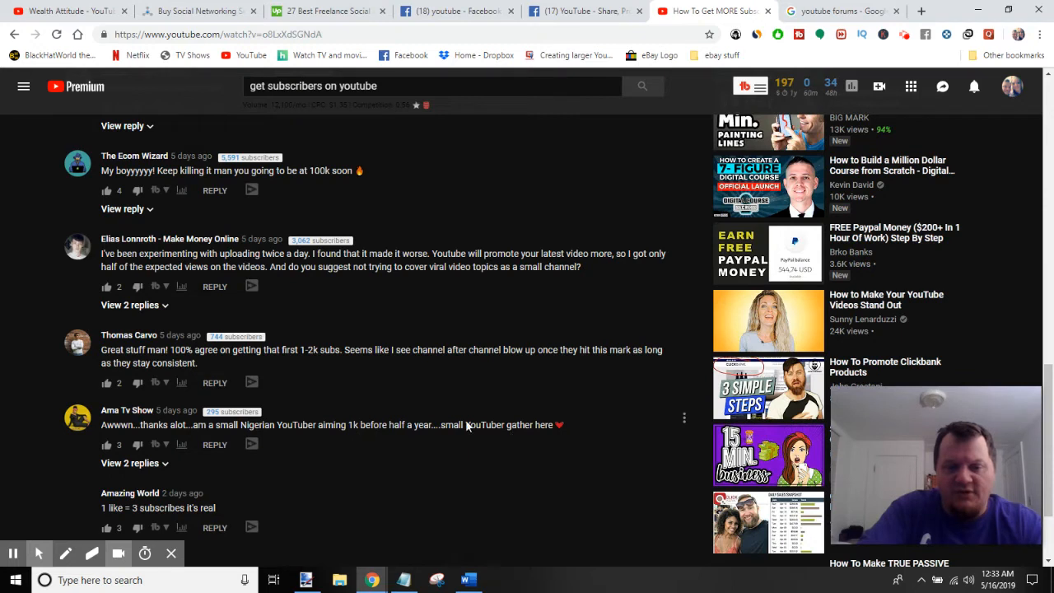
mouse_move(112, 410)
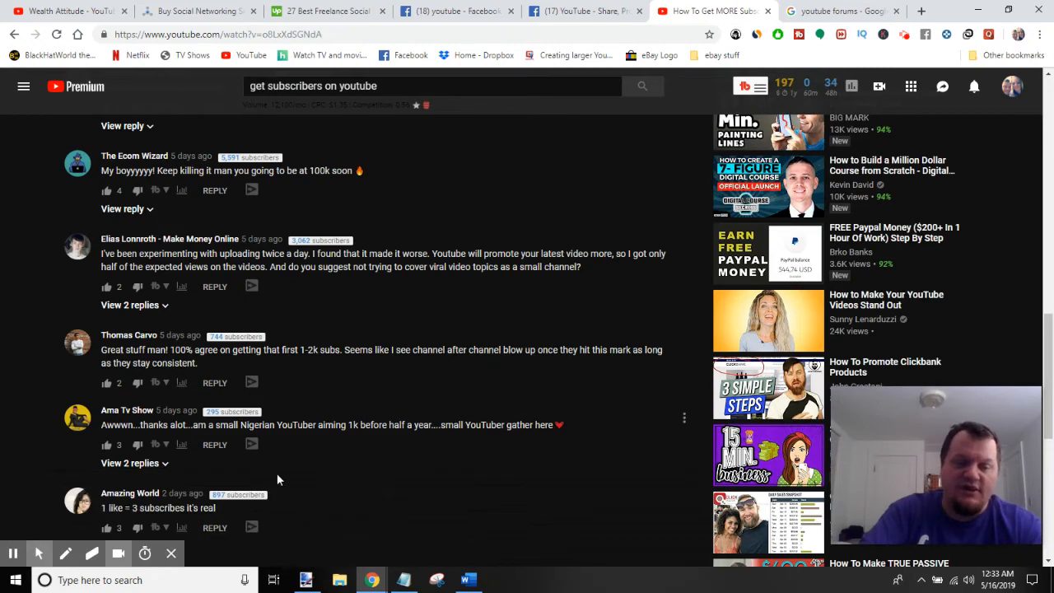
mouse_move(399, 451)
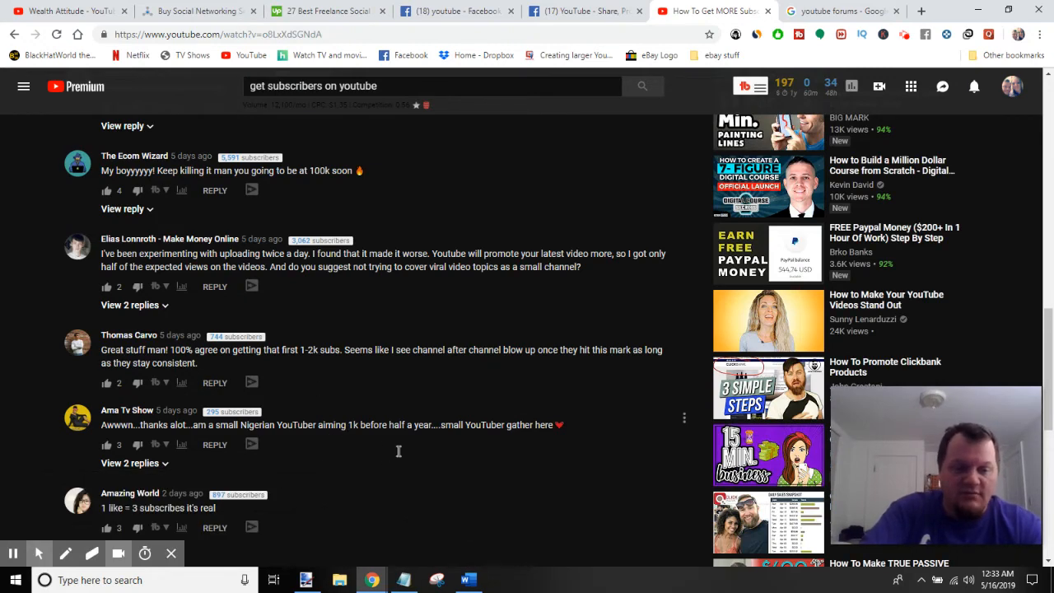
scroll(down, 3)
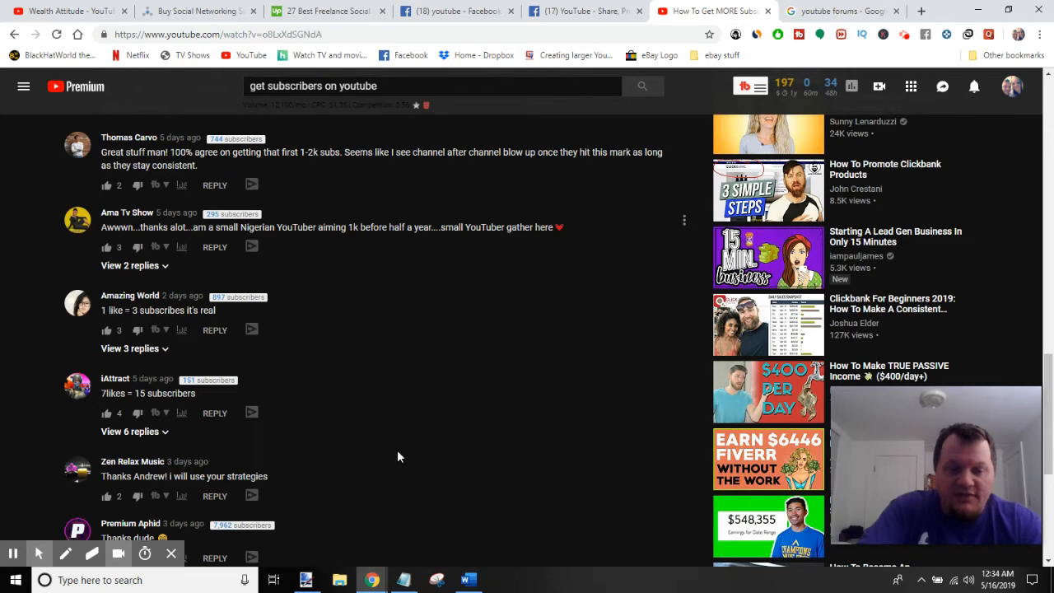
scroll(down, 3)
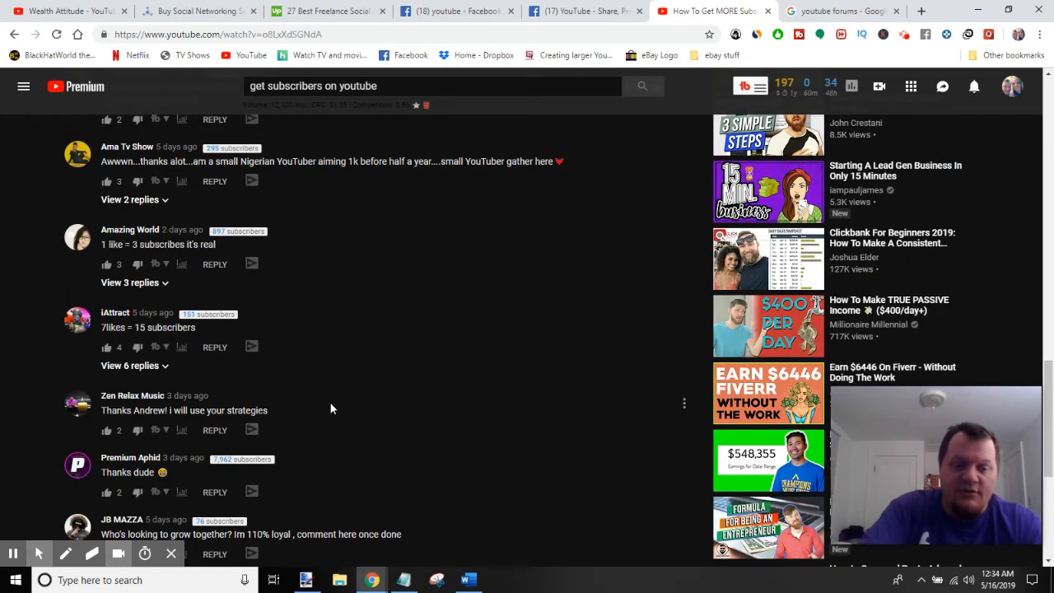
scroll(down, 3)
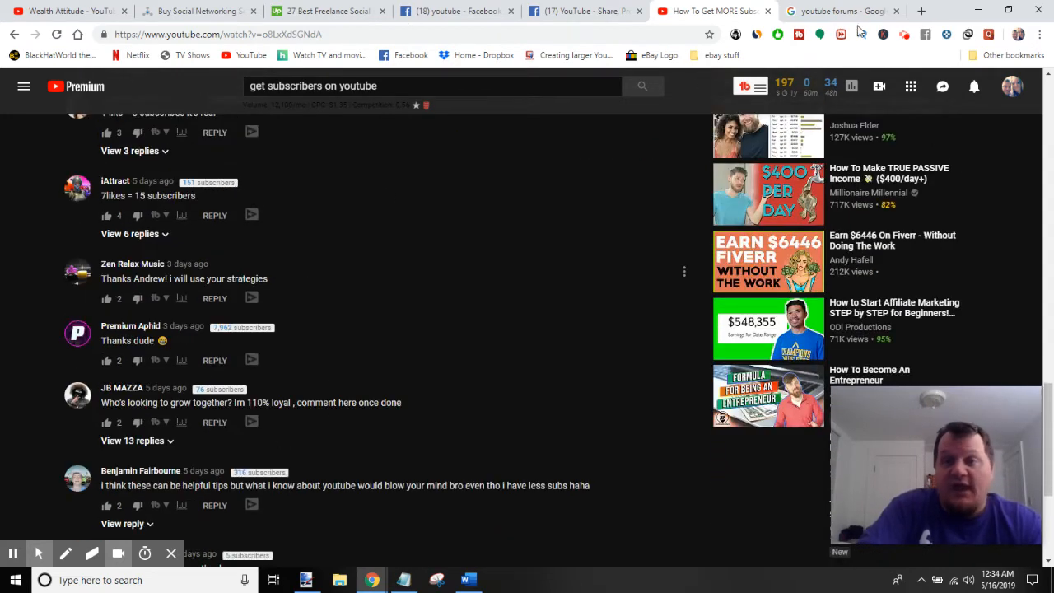
Bring up the Google results for 'youtube forums' including the YTtalk listing.
click(839, 10)
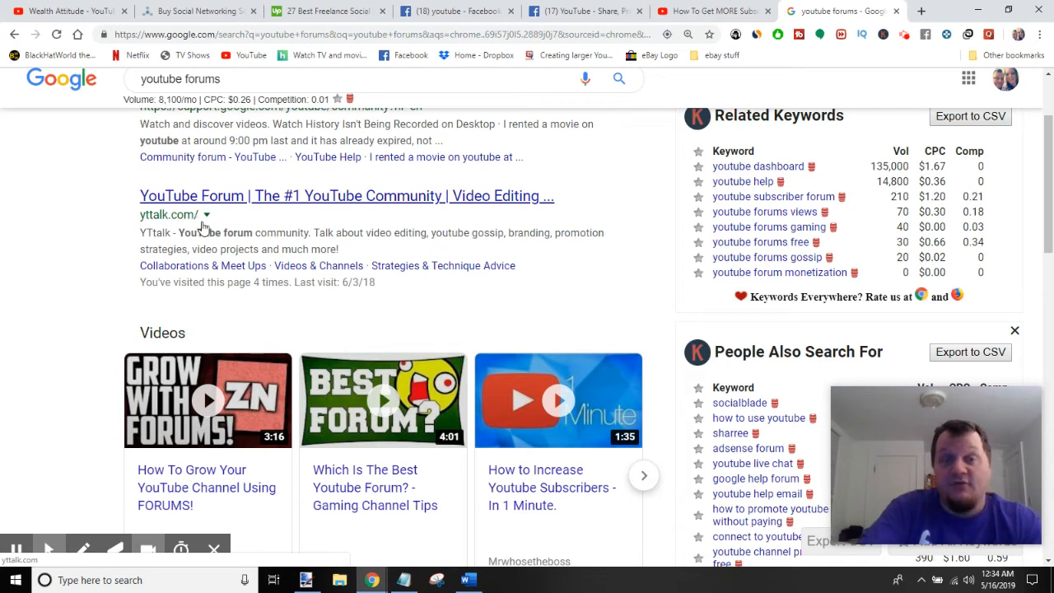
mouse_move(379, 196)
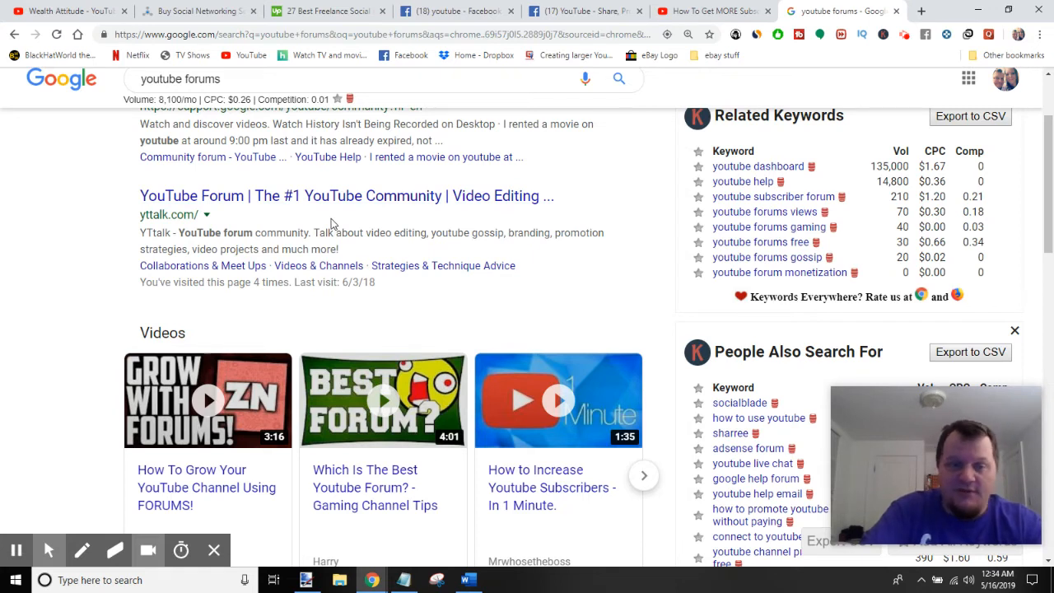
mouse_move(524, 200)
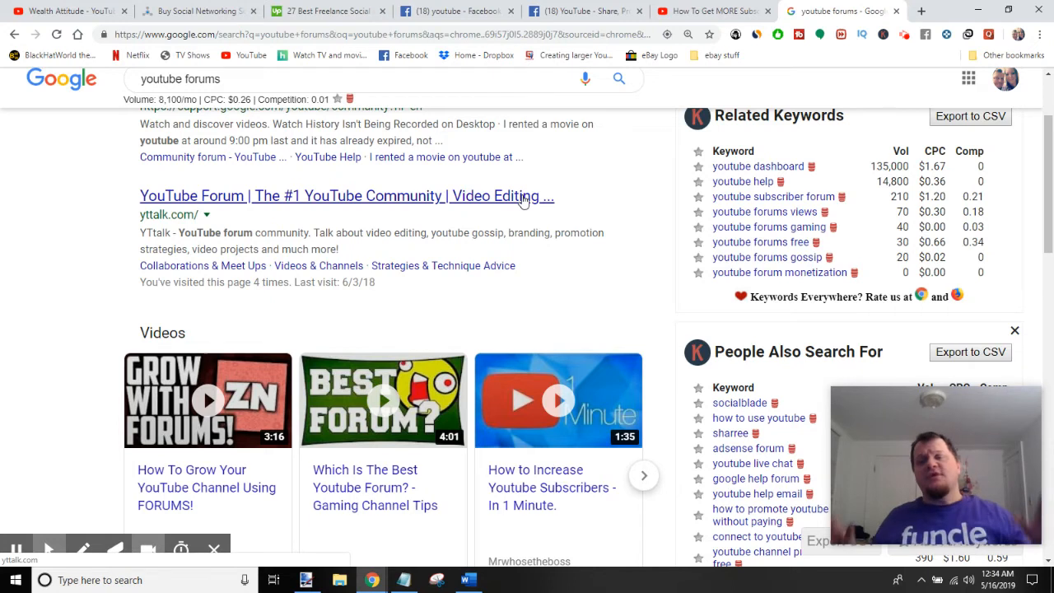
mouse_move(576, 266)
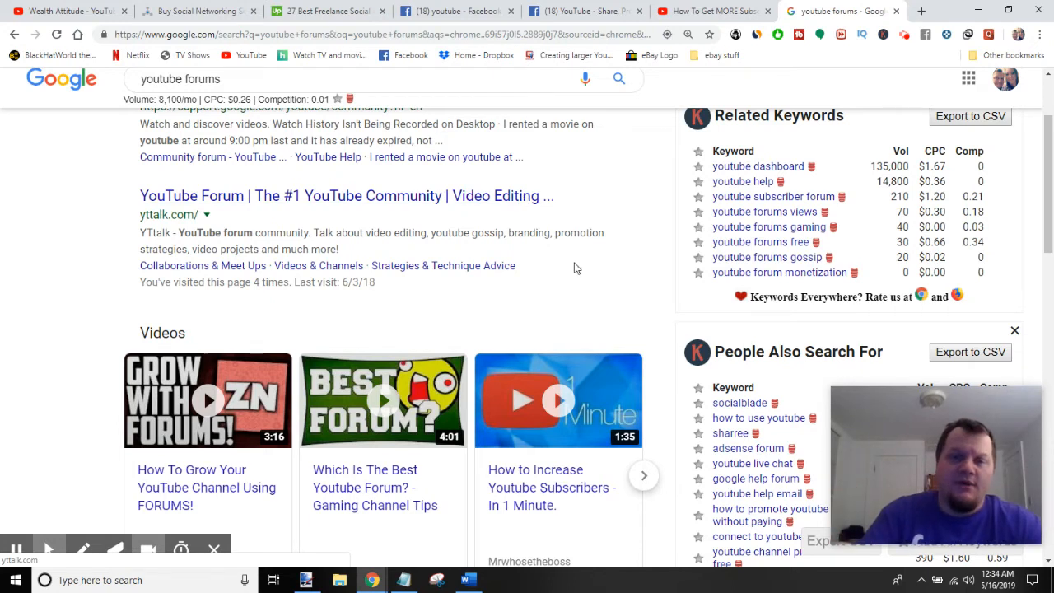
mouse_move(546, 221)
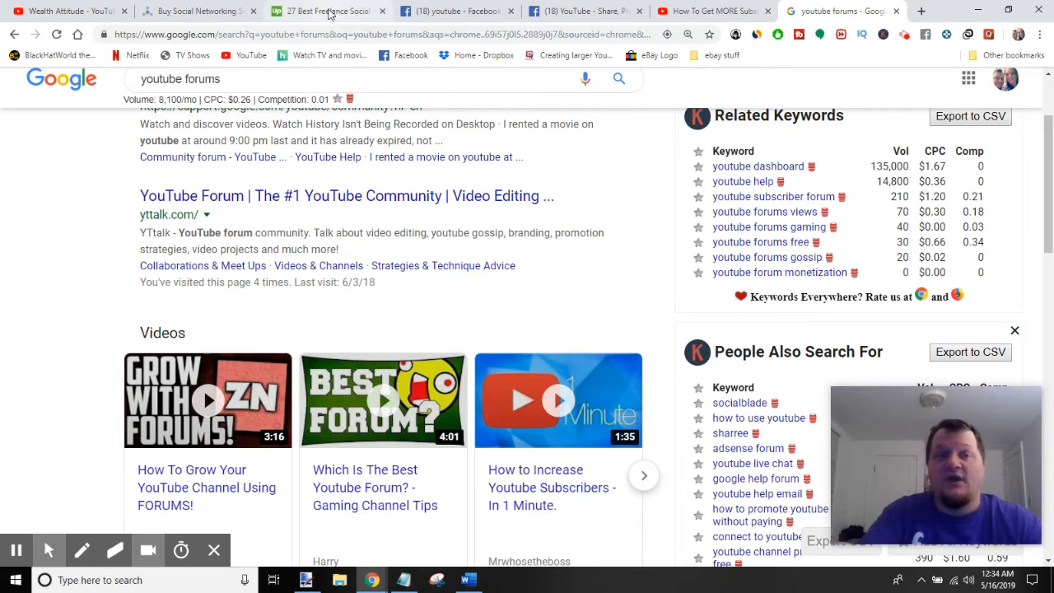
Bring up Upwork's Social Media Managers page and browse freelancer profiles and hourly rates.
click(327, 10)
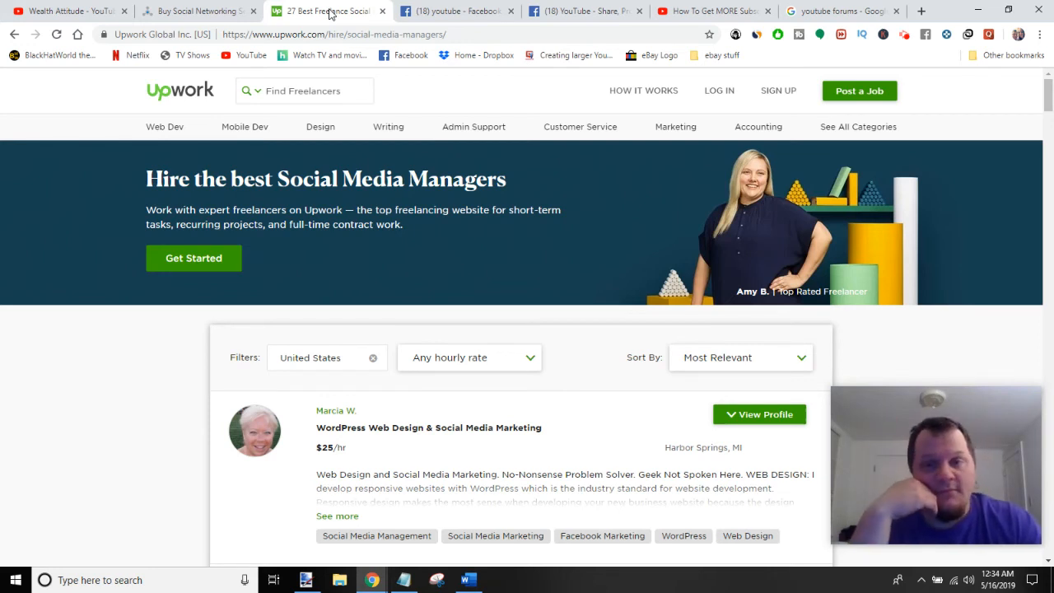
mouse_move(72, 39)
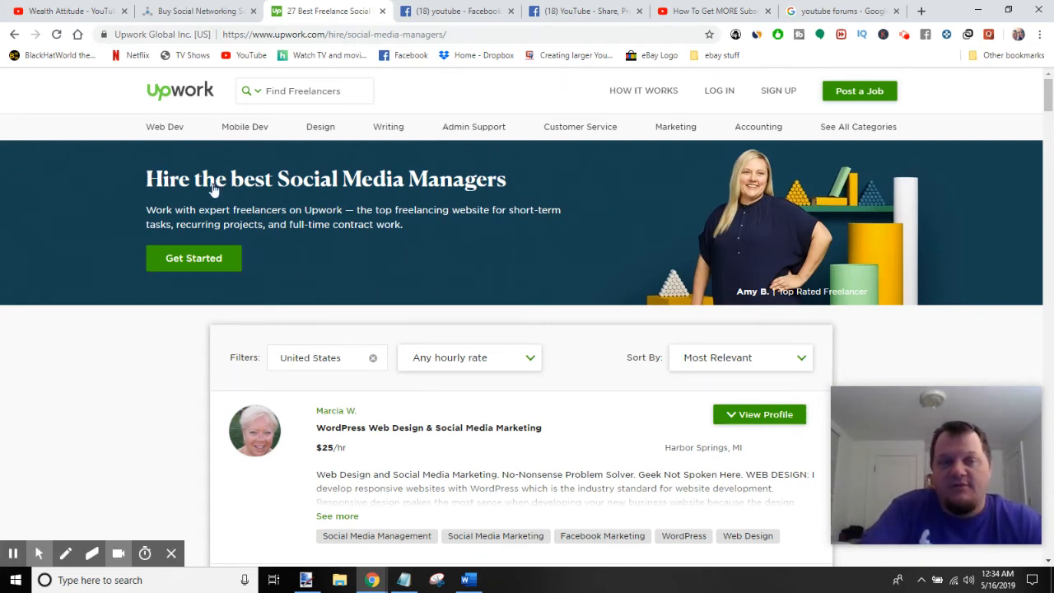
mouse_move(734, 240)
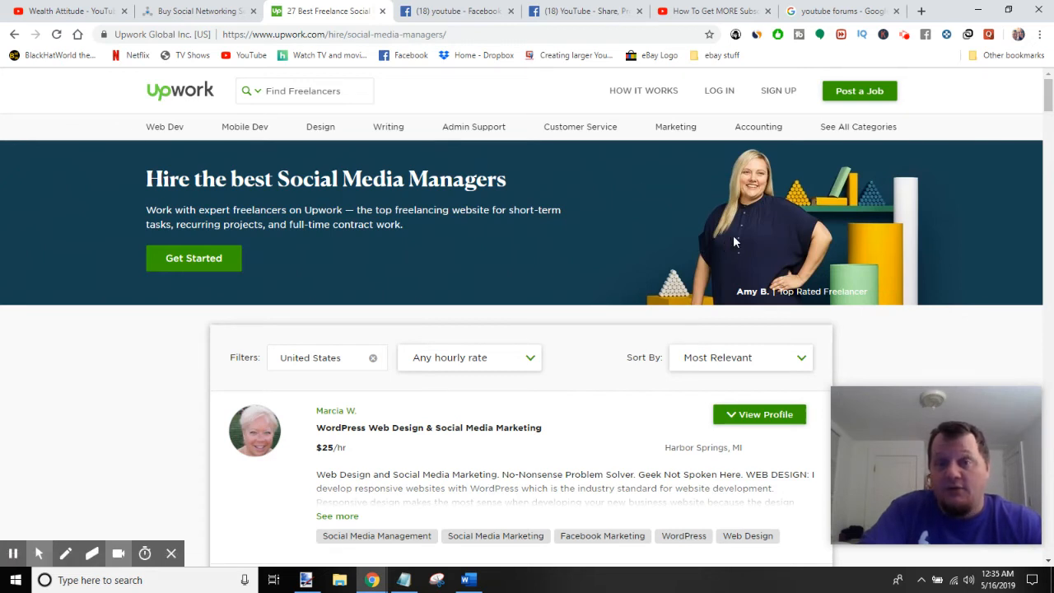
mouse_move(189, 117)
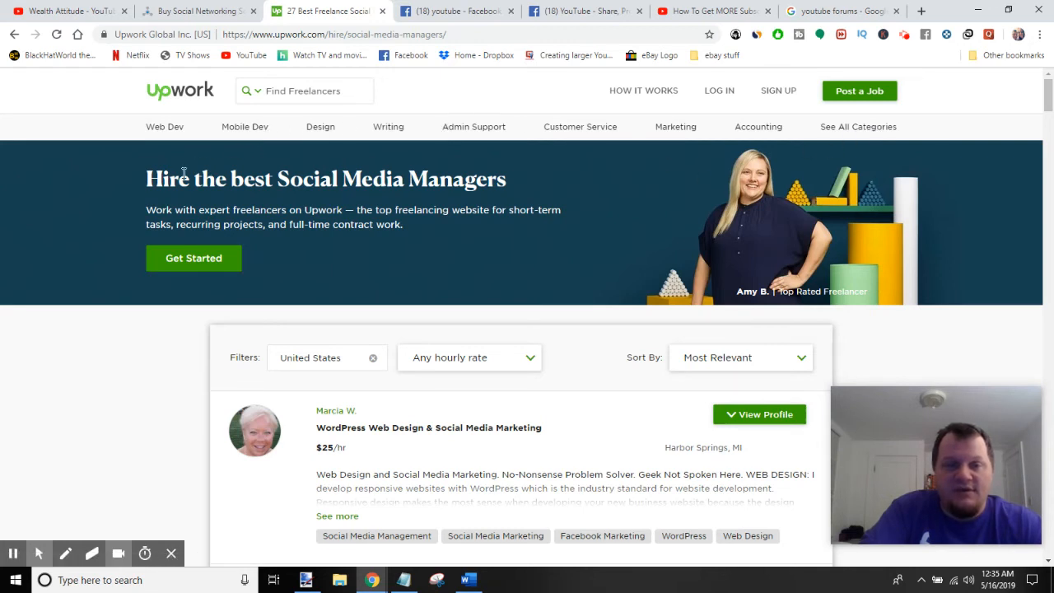
mouse_move(286, 261)
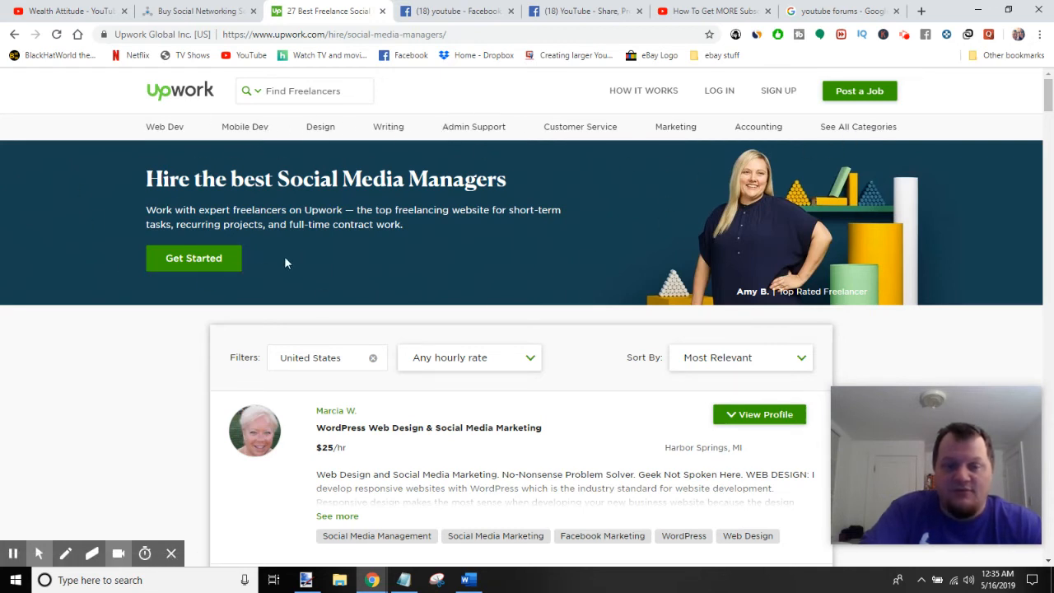
scroll(down, 3)
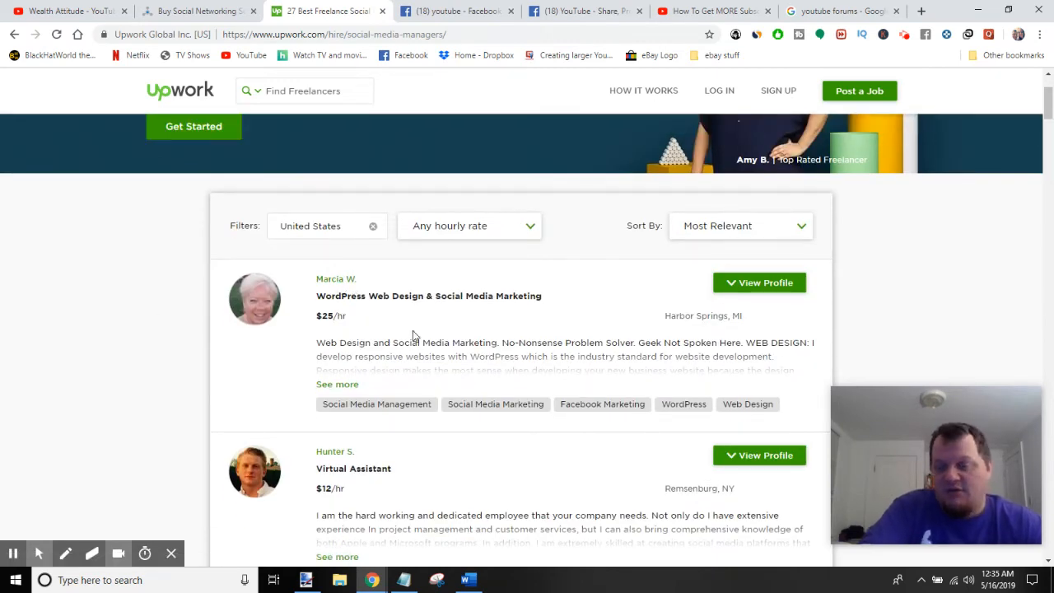
scroll(down, 3)
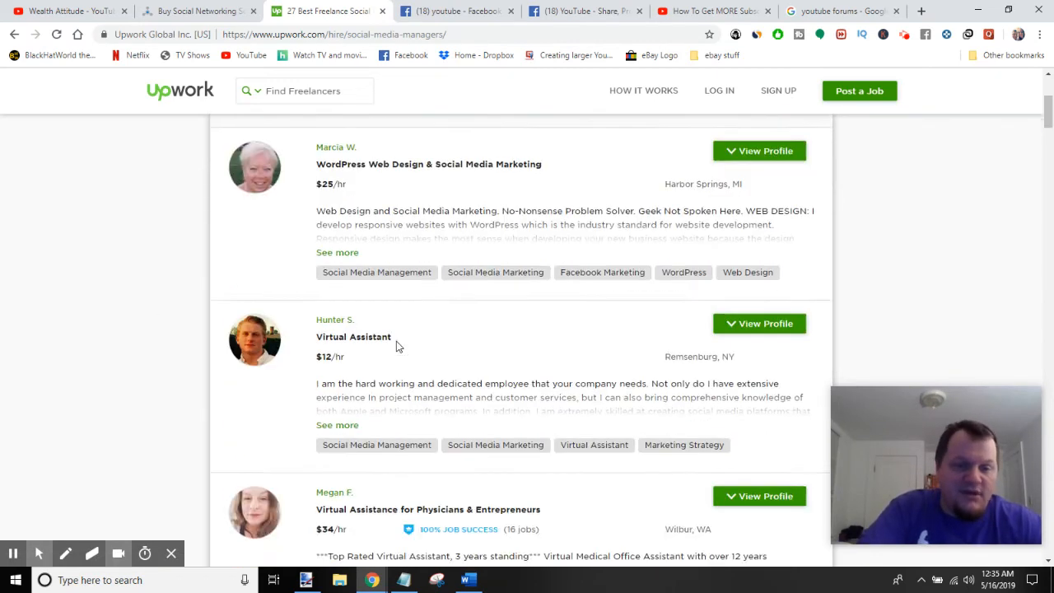
scroll(down, 3)
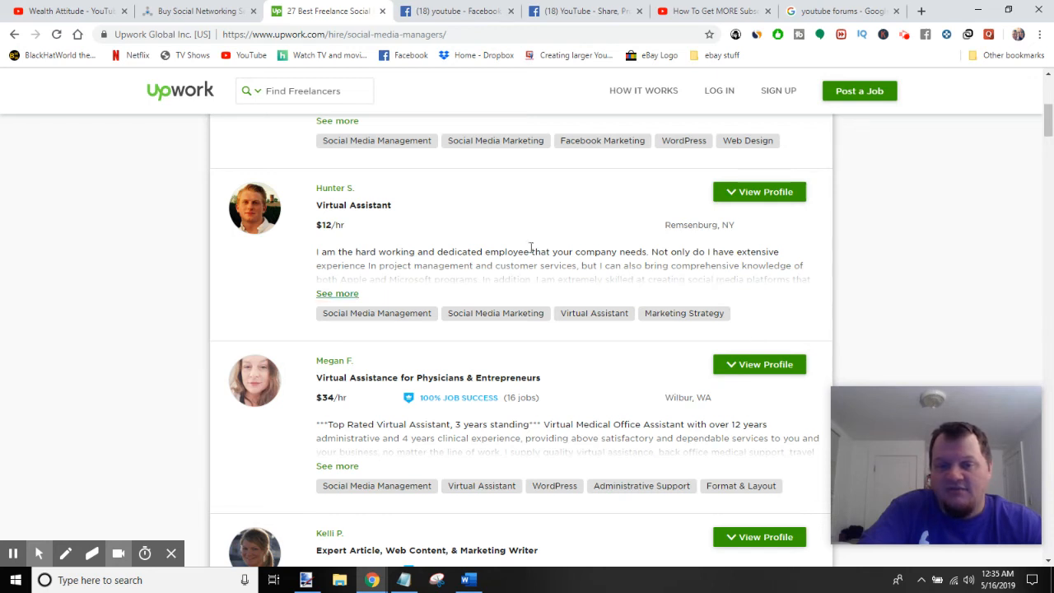
mouse_move(527, 234)
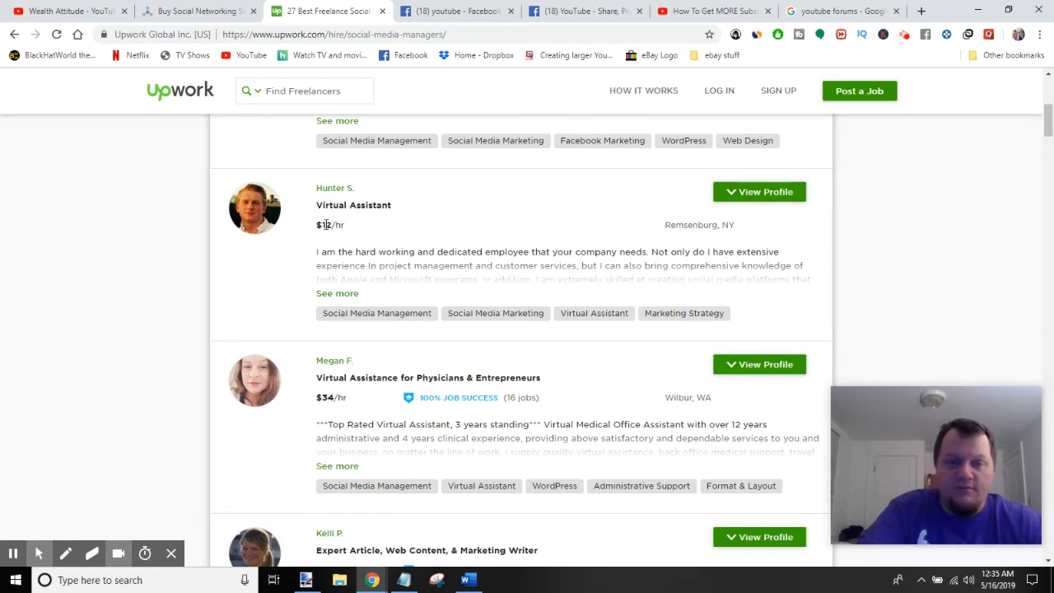
mouse_move(426, 231)
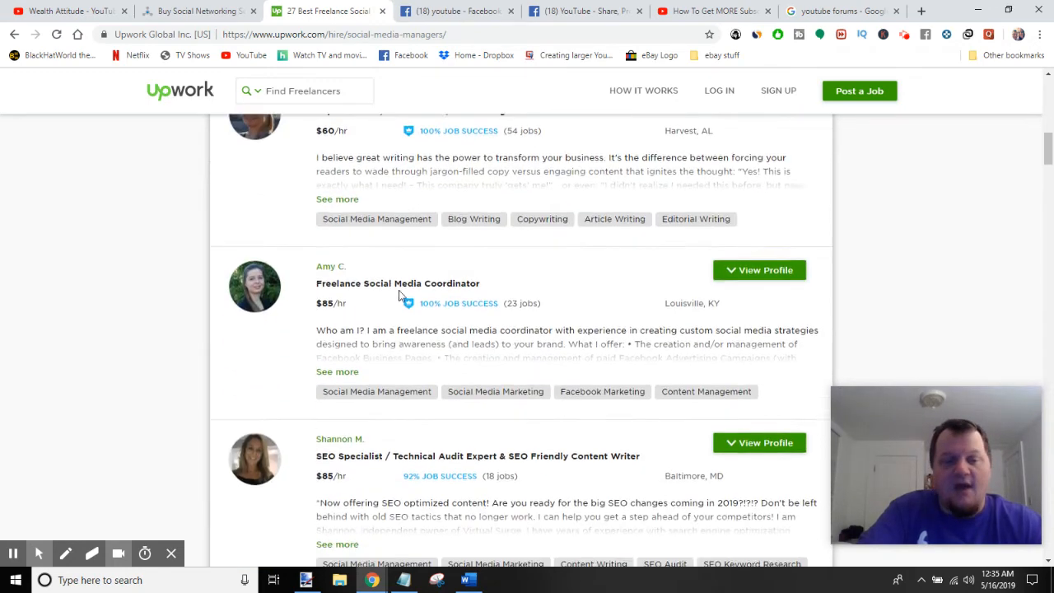
scroll(down, 3)
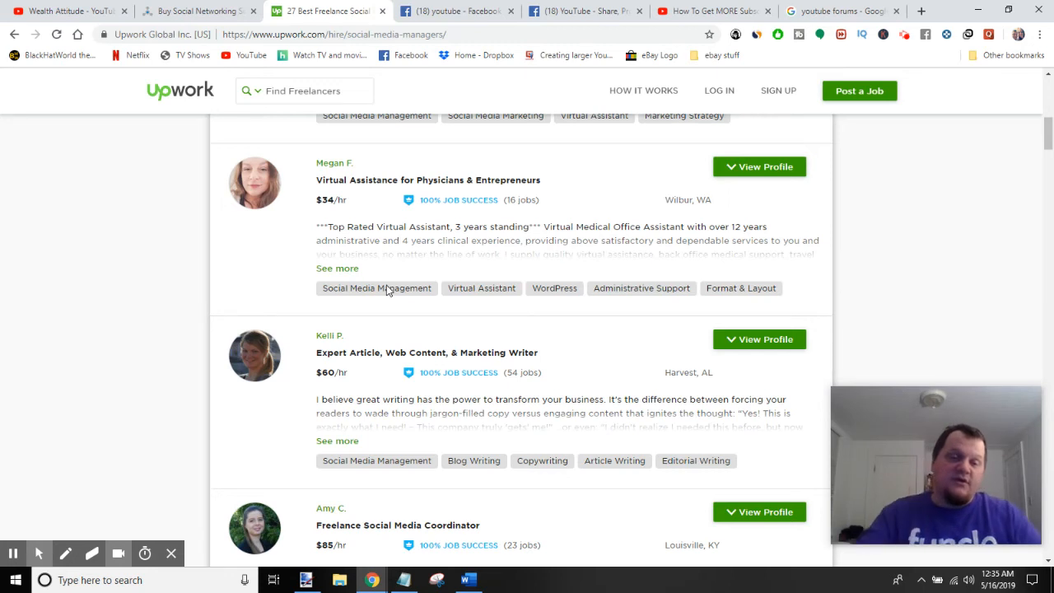
mouse_move(257, 122)
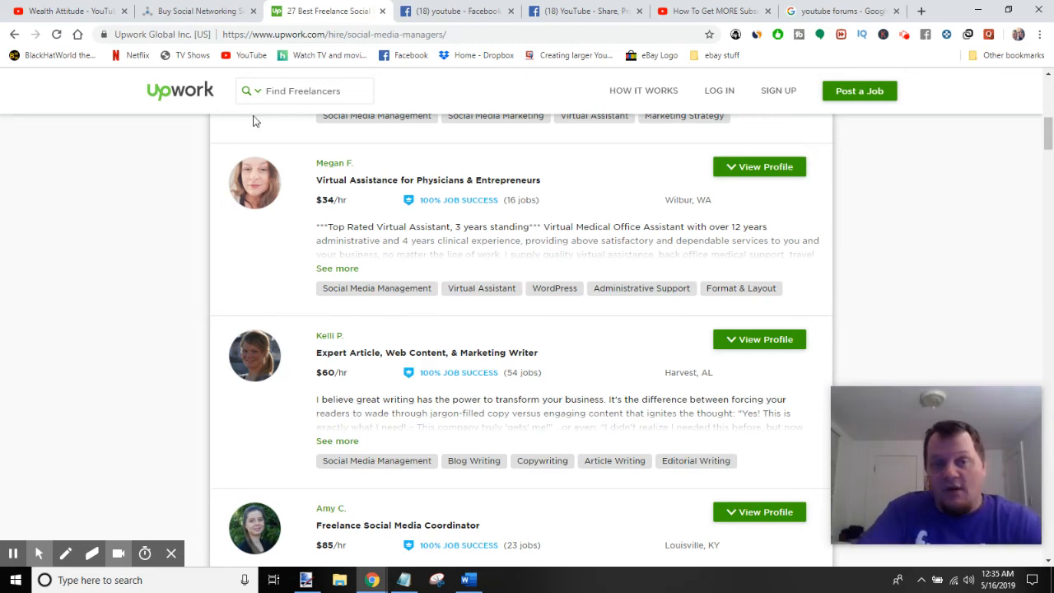
mouse_move(251, 148)
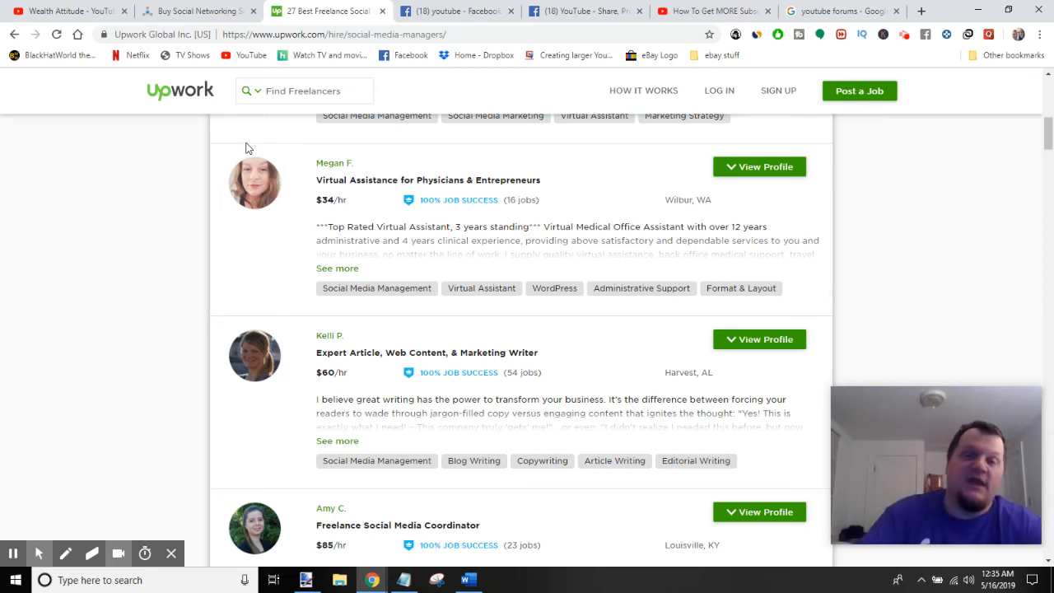
mouse_move(566, 377)
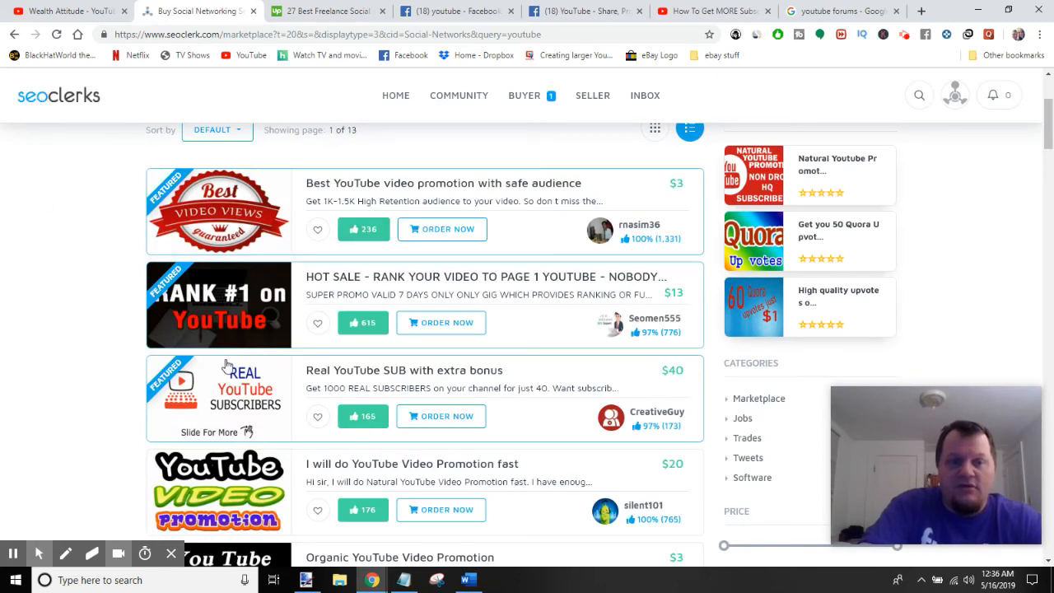
Look over the SEOClerks YouTube video promotion gigs and their prices.
scroll(up, 3)
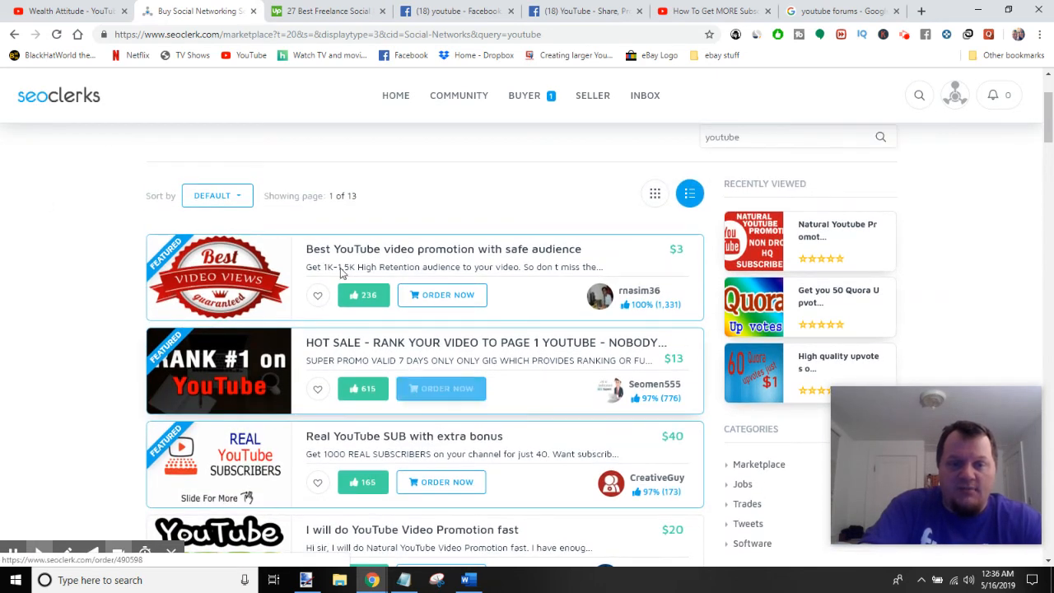
scroll(down, 3)
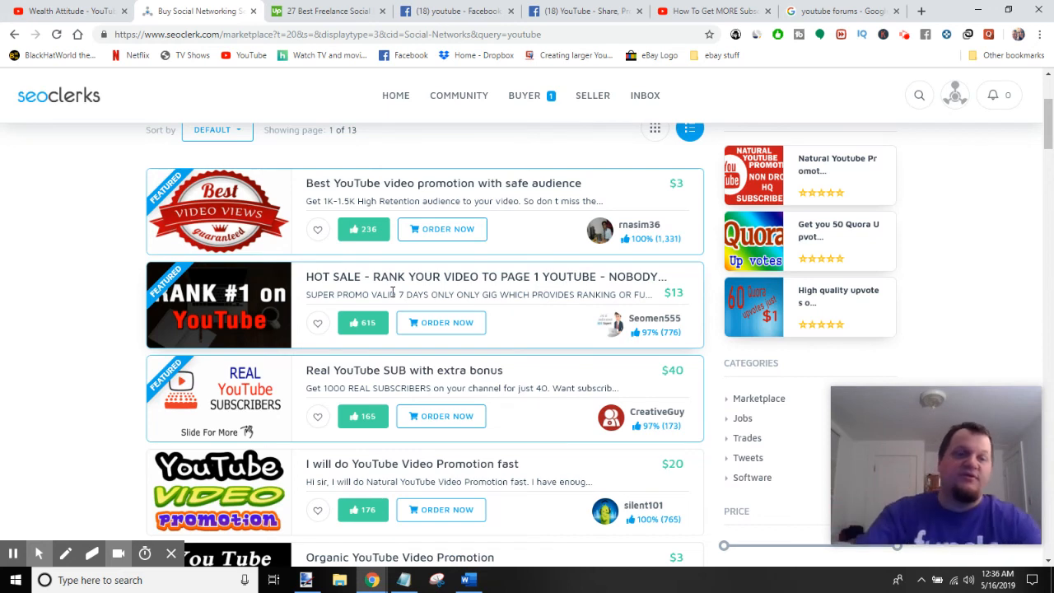
mouse_move(72, 265)
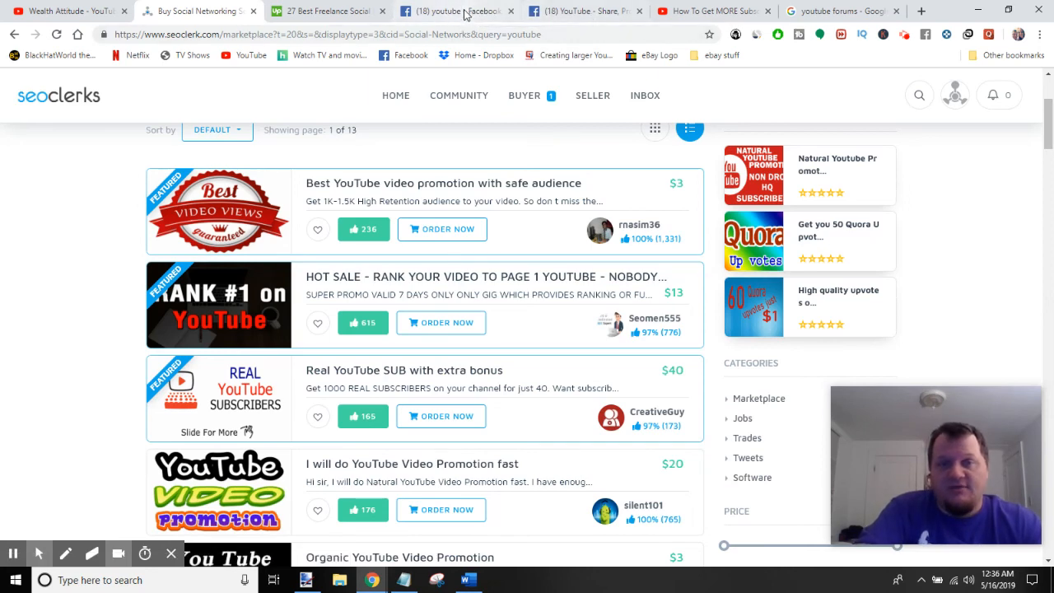
Return to the Upwork social media manager listings with hourly rates.
click(452, 9)
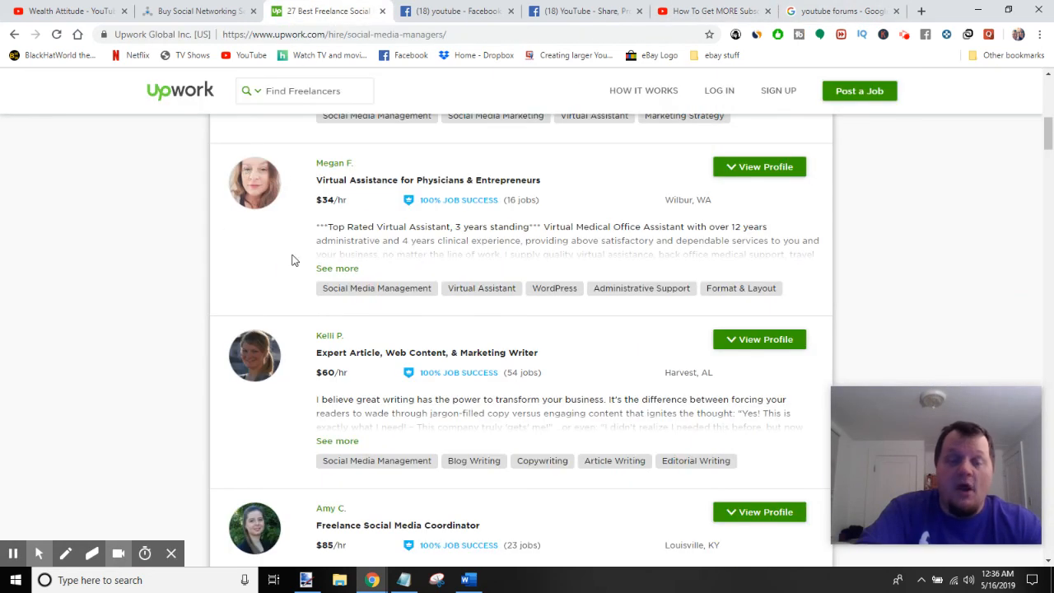
mouse_move(204, 181)
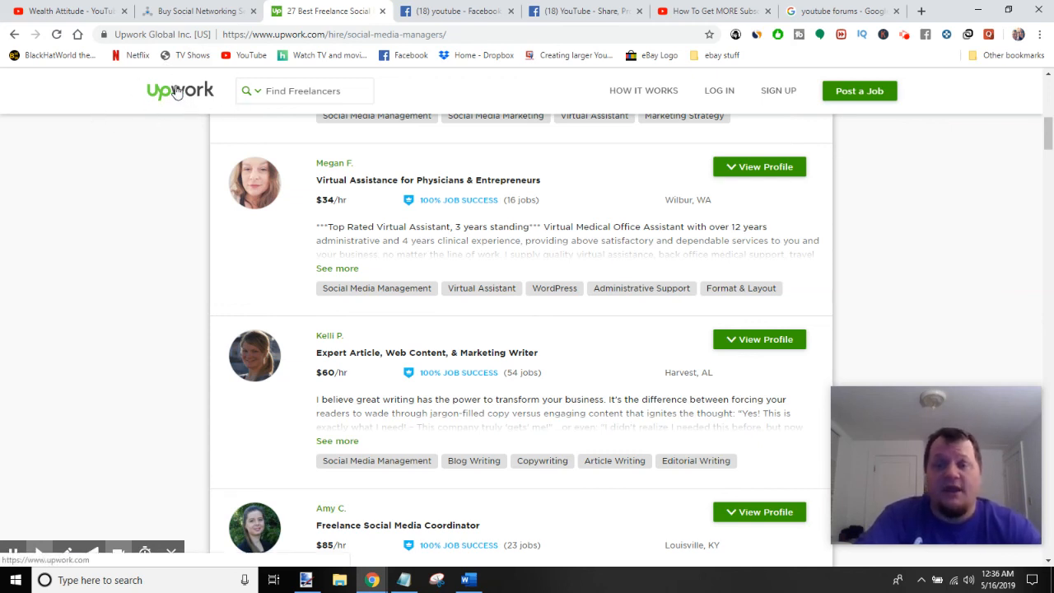
mouse_move(330, 163)
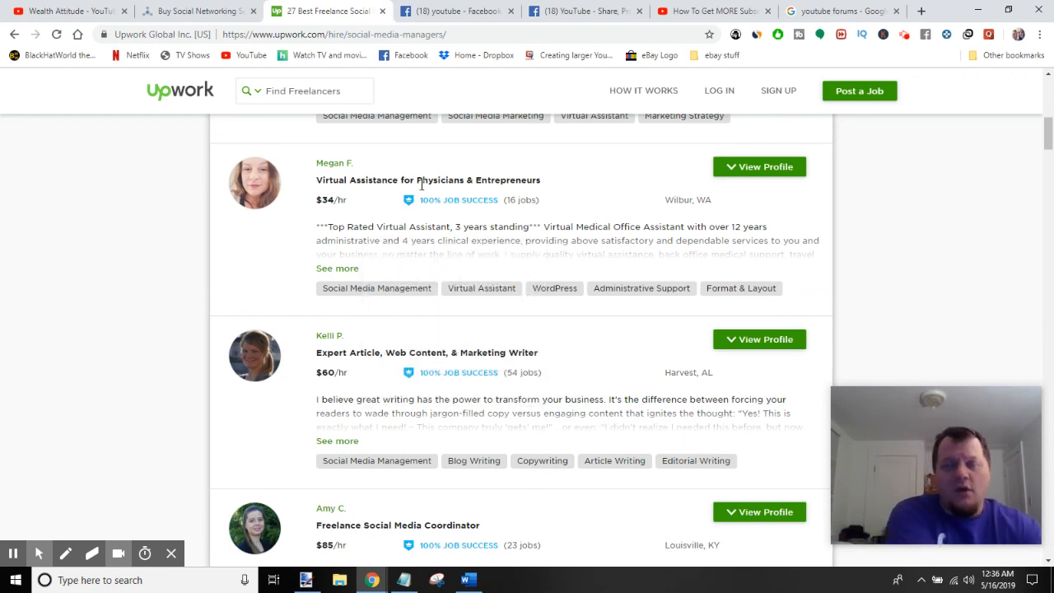
mouse_move(380, 132)
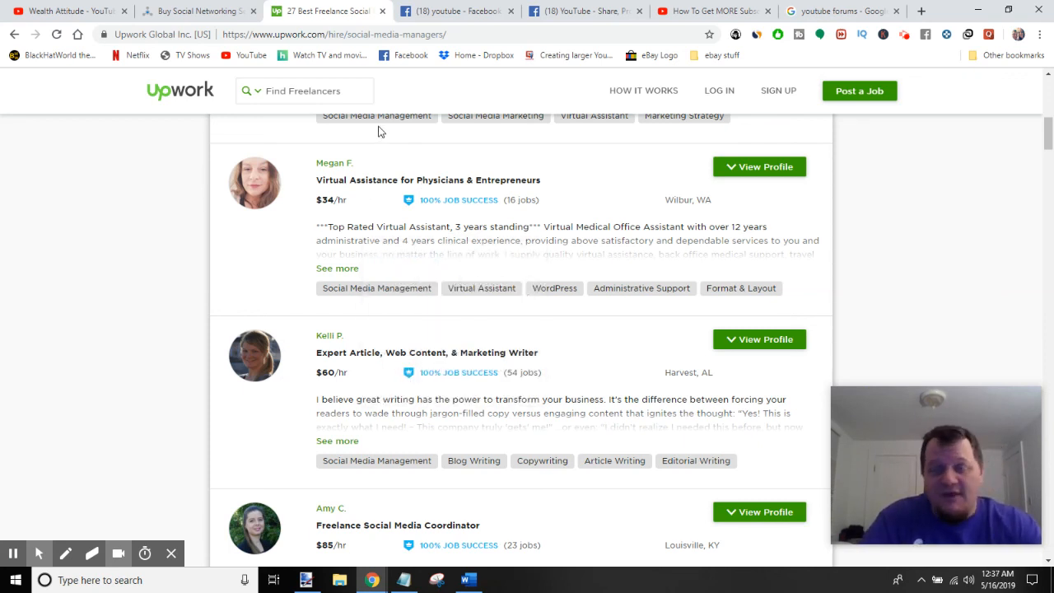
mouse_move(405, 129)
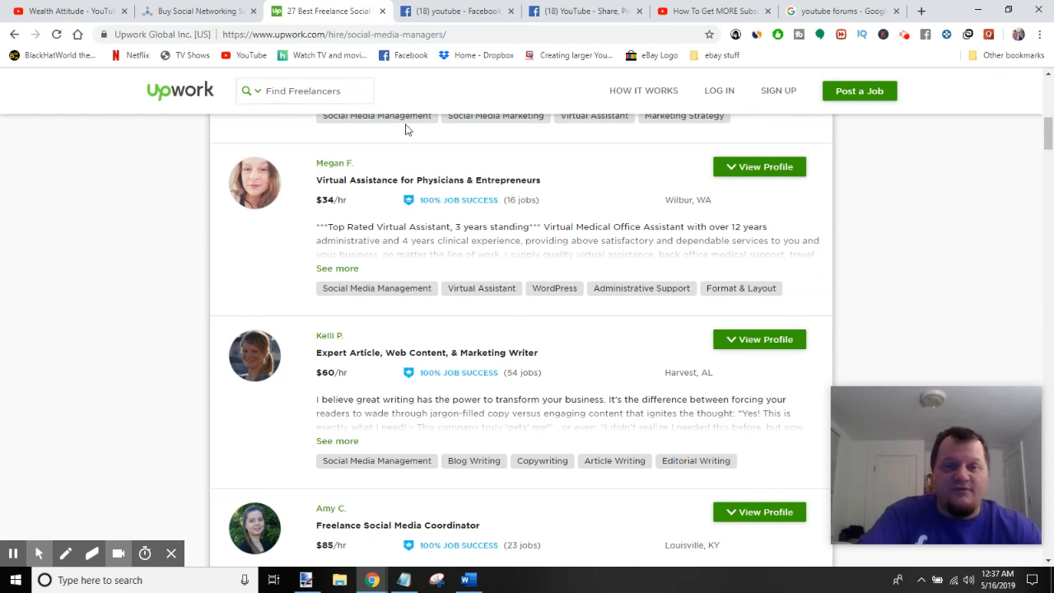